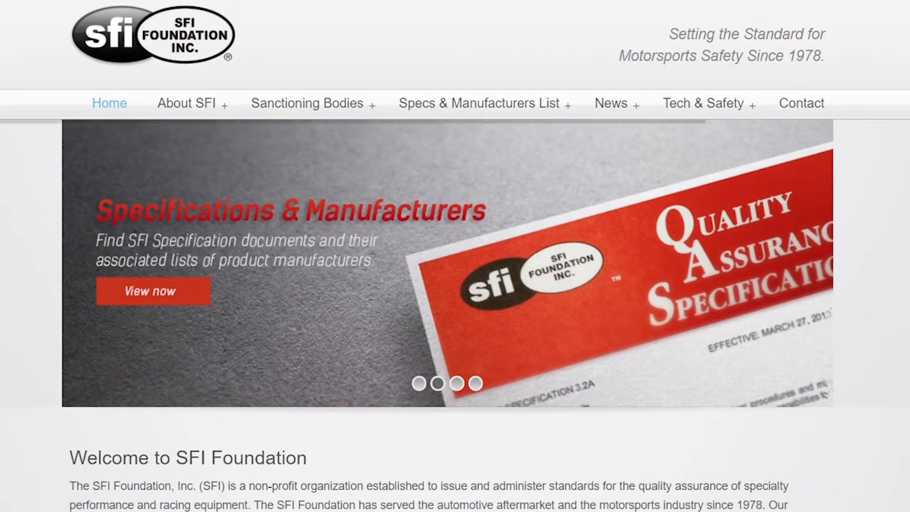
- Scroll the Specifications & Participating Manufacturers page down to the spec category tiles
{"action": "scroll", "scroll_direction": "down", "scroll_amount": 3}
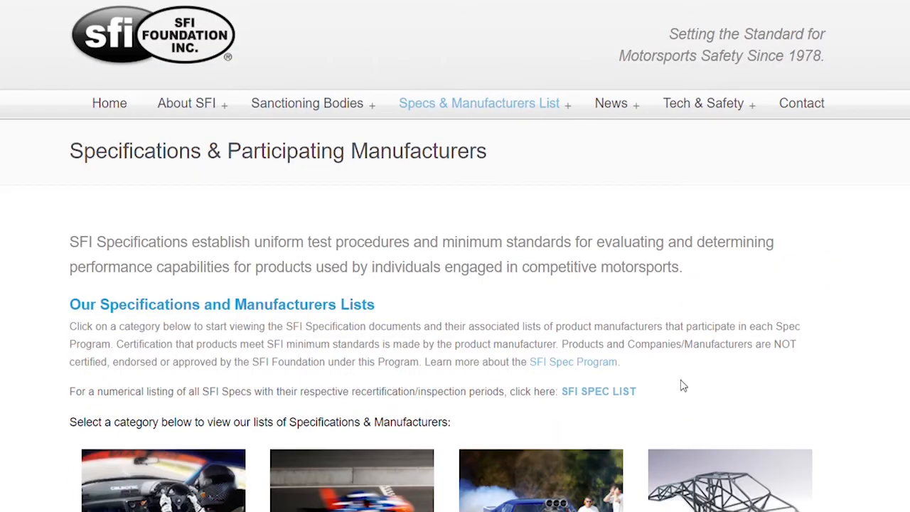
{"action": "scroll", "scroll_direction": "down", "scroll_amount": 3}
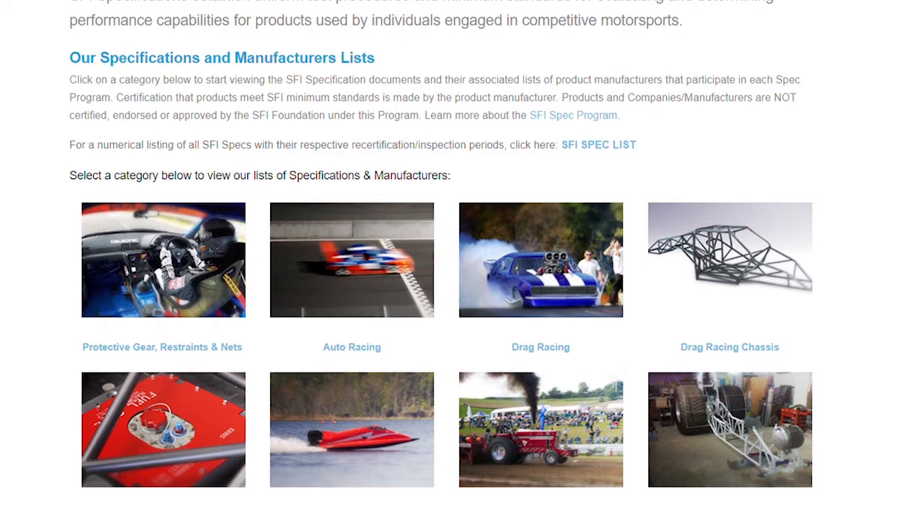
{"action": "mouse_move", "coordinate": [725, 358]}
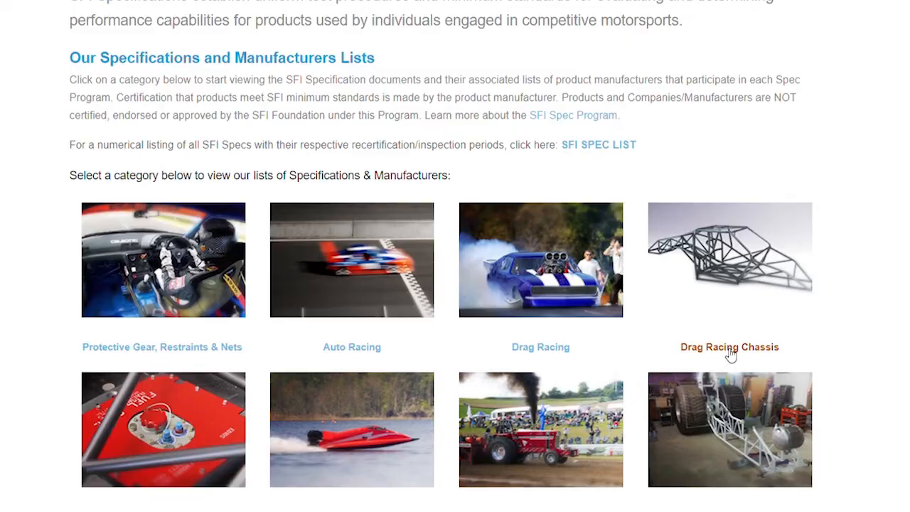
- Open the Drag Racing Chassis spec list and scroll past Dragsters and Funny Cars to Full Bodied Cars
{"action": "left_click", "coordinate": [730, 347]}
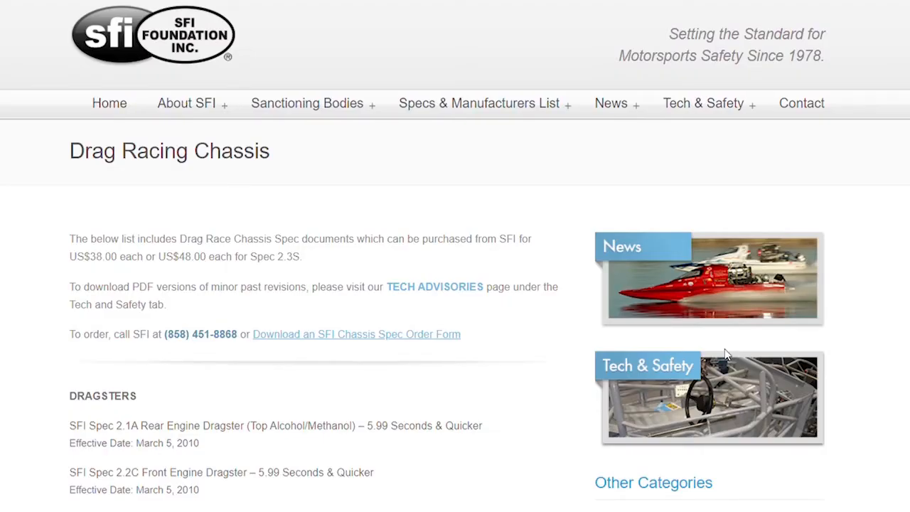
{"action": "mouse_move", "coordinate": [680, 397]}
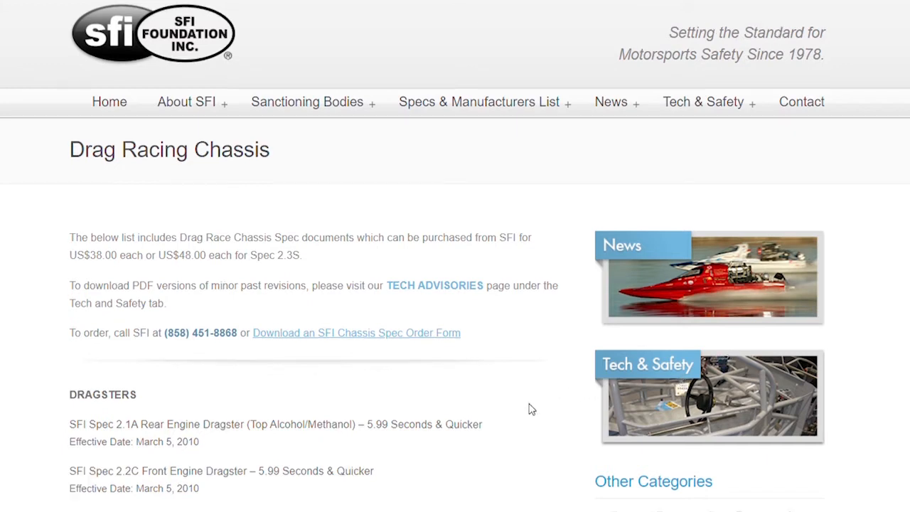
{"action": "scroll", "scroll_direction": "down", "scroll_amount": 3}
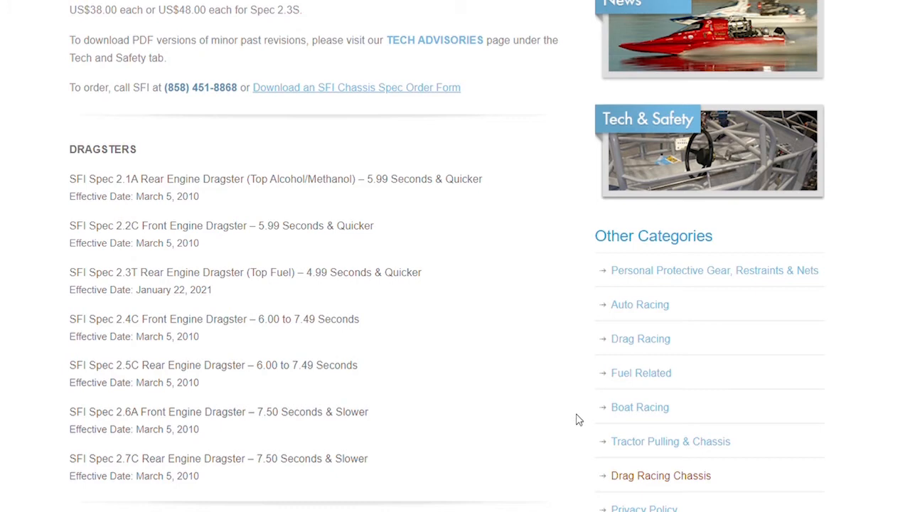
{"action": "scroll", "scroll_direction": "down", "scroll_amount": 3}
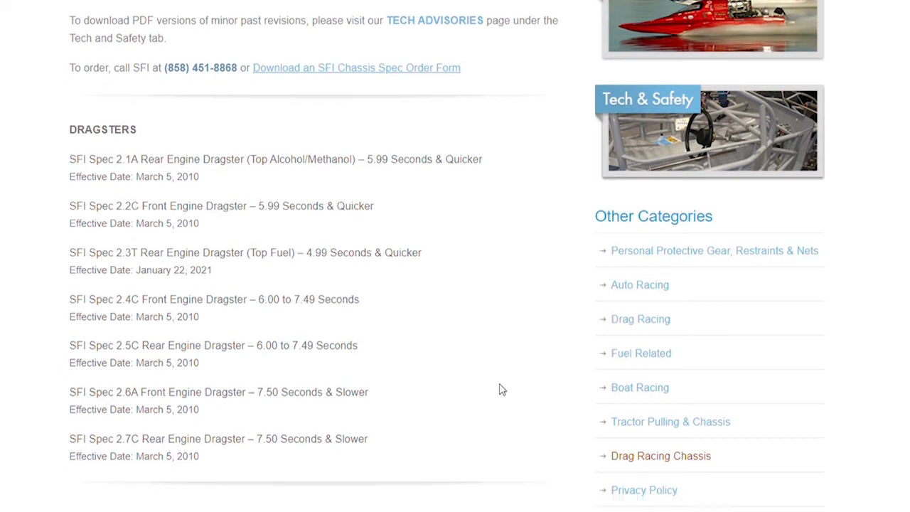
{"action": "scroll", "scroll_direction": "down", "scroll_amount": 3}
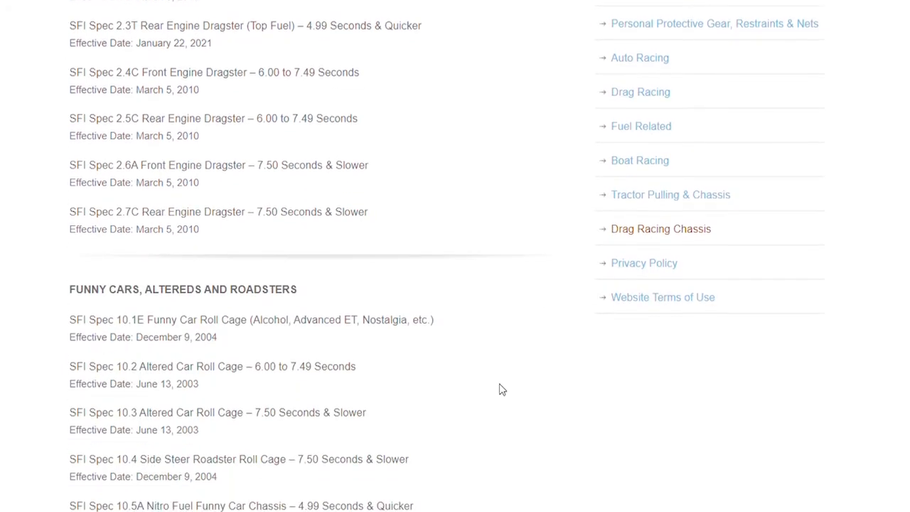
{"action": "scroll", "scroll_direction": "down", "scroll_amount": 3}
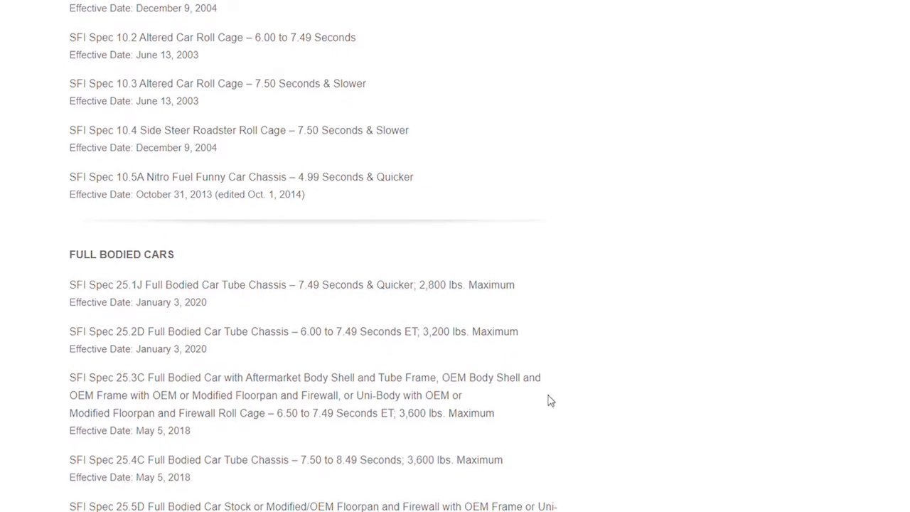
{"action": "scroll", "scroll_direction": "down", "scroll_amount": 3}
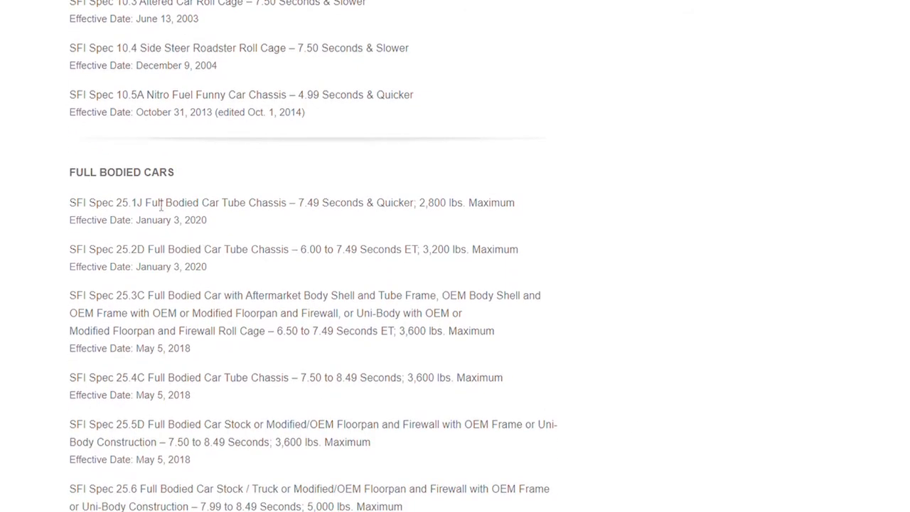
{"action": "mouse_move", "coordinate": [708, 451]}
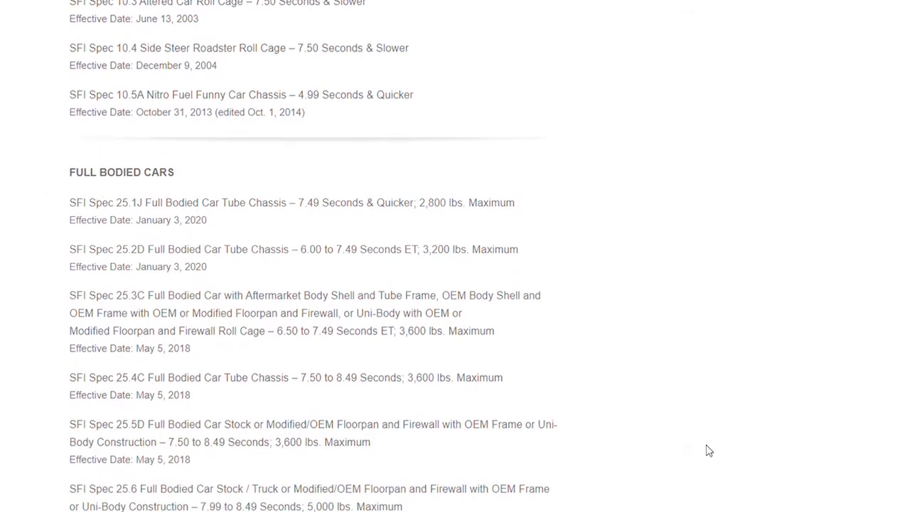
{"action": "scroll", "scroll_direction": "down", "scroll_amount": 3}
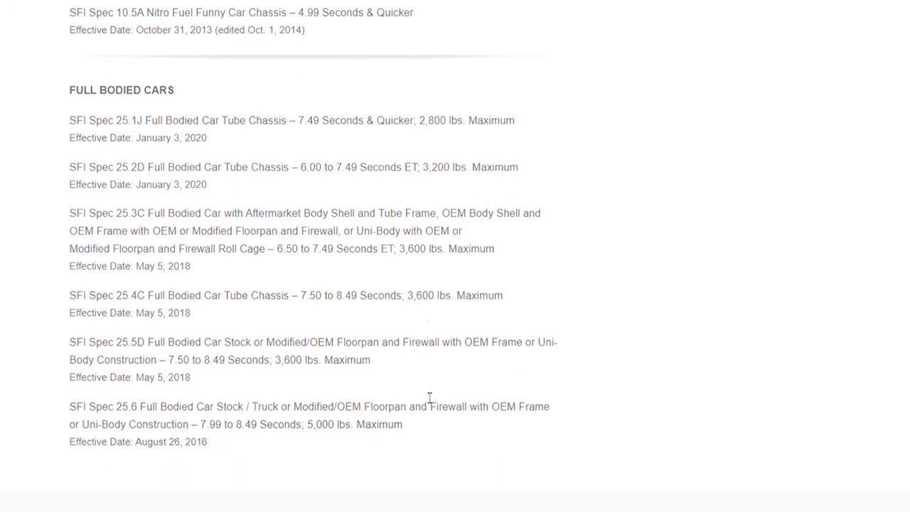
{"action": "mouse_move", "coordinate": [424, 397]}
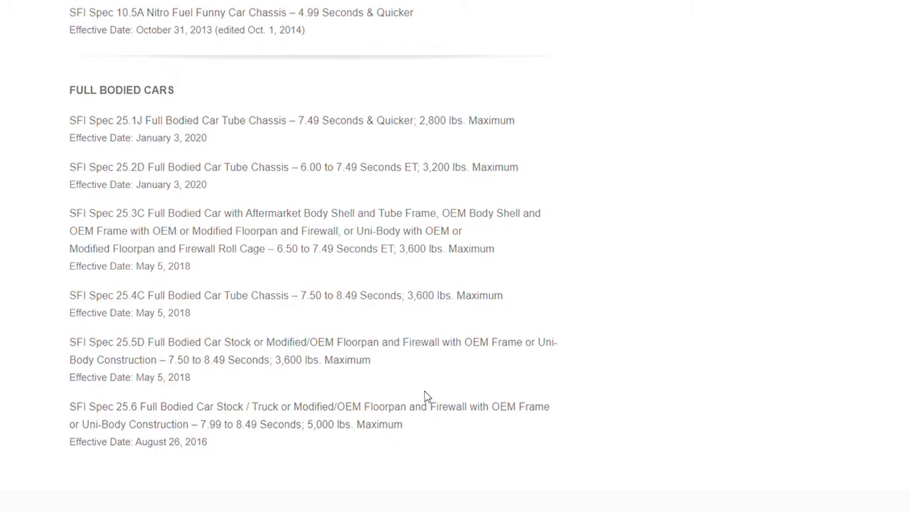
{"action": "mouse_move", "coordinate": [475, 321]}
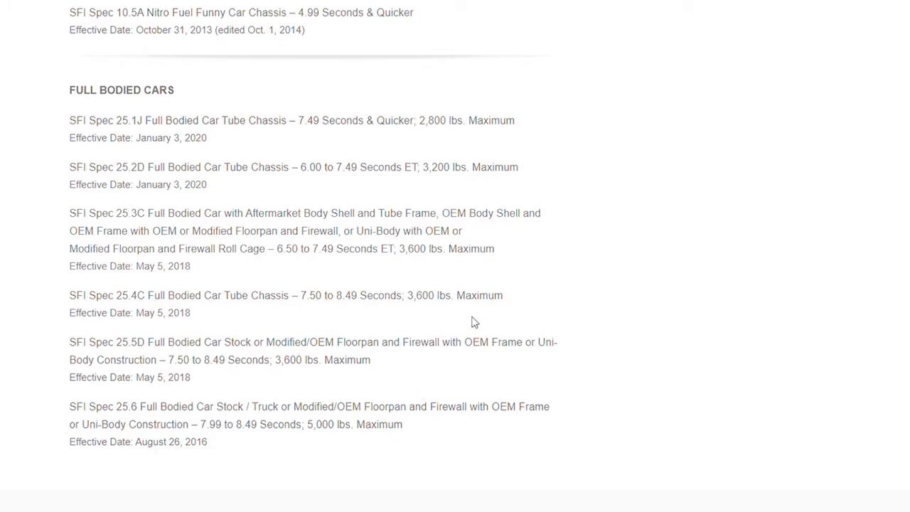
{"action": "mouse_move", "coordinate": [386, 413]}
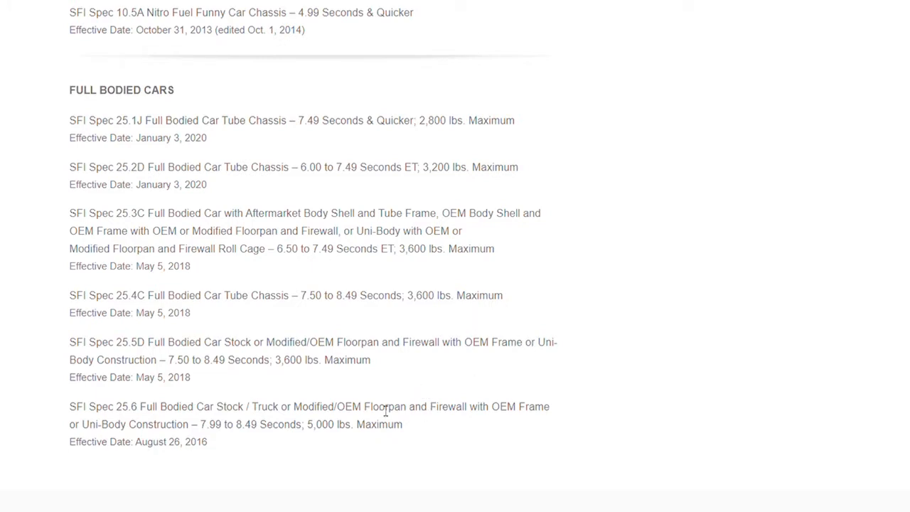
{"action": "mouse_move", "coordinate": [349, 378]}
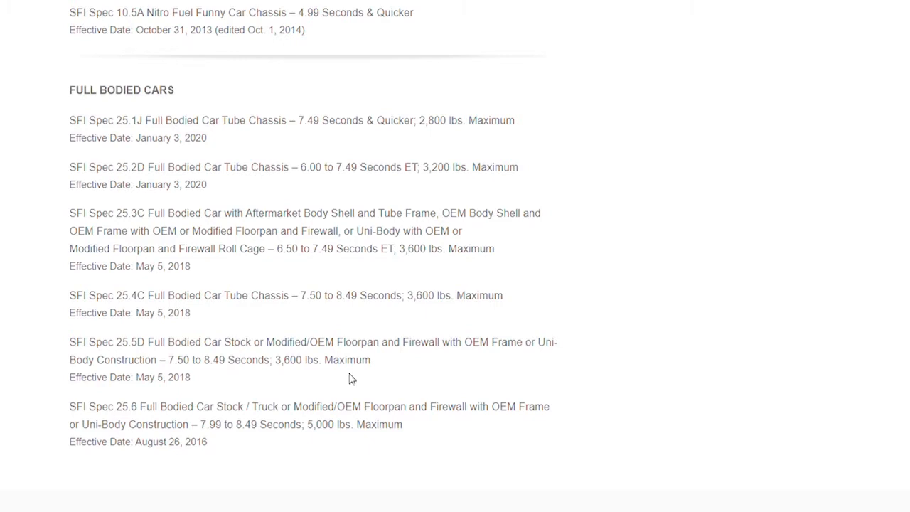
{"action": "mouse_move", "coordinate": [145, 305]}
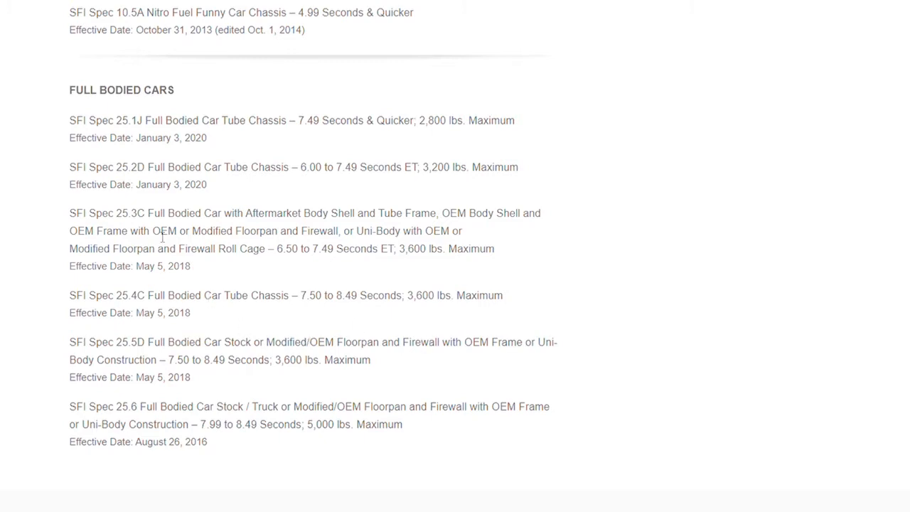
{"action": "mouse_move", "coordinate": [256, 267]}
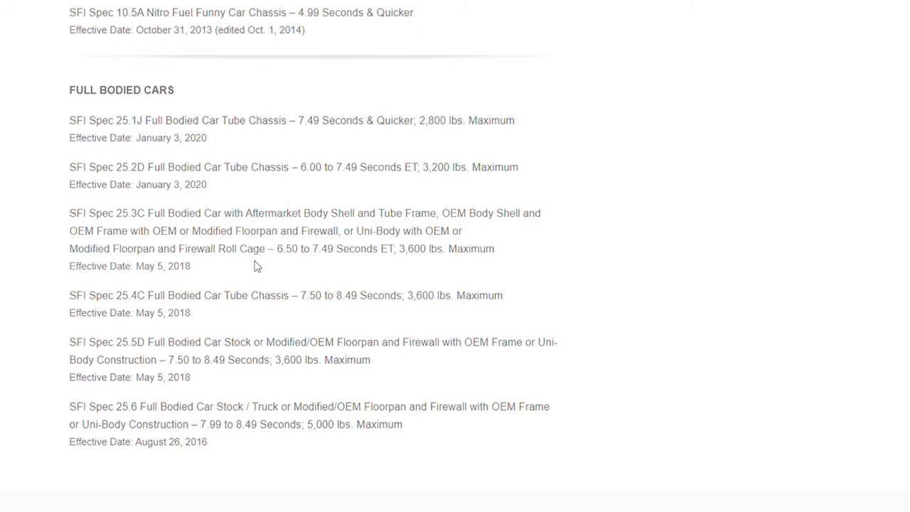
{"action": "mouse_move", "coordinate": [398, 285]}
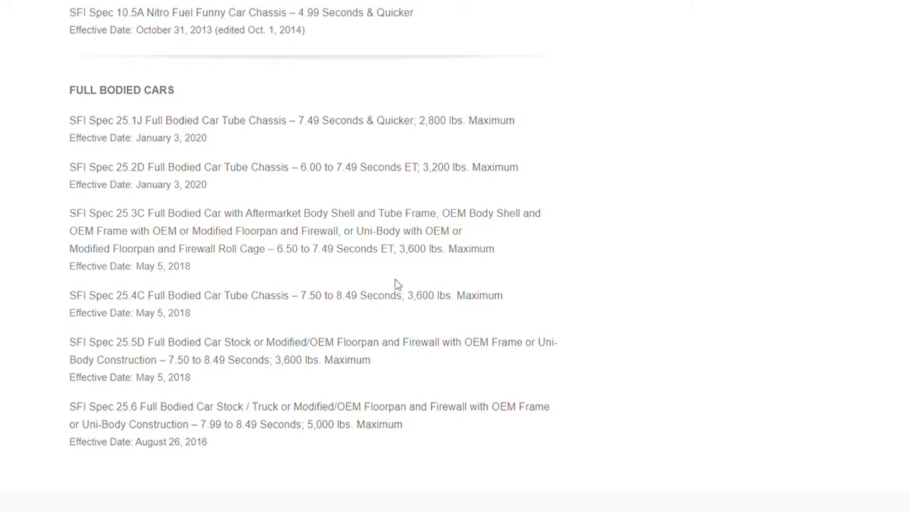
{"action": "mouse_move", "coordinate": [461, 268]}
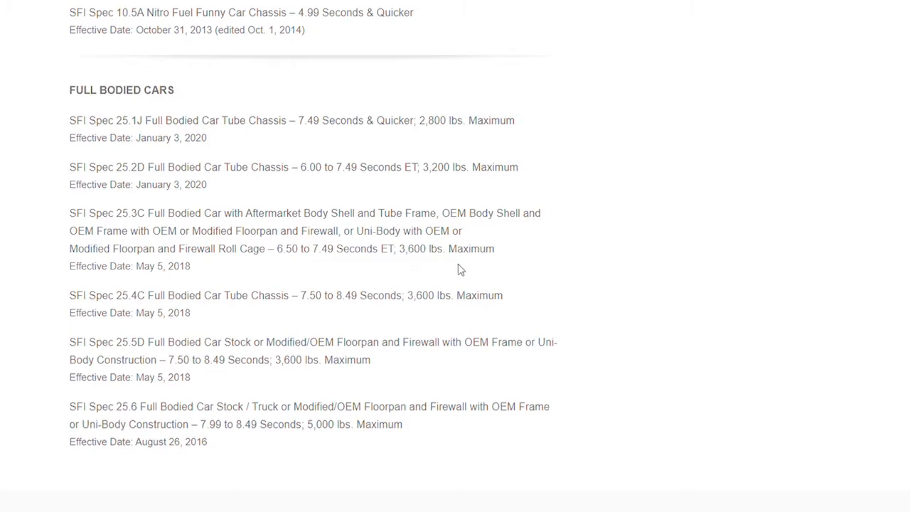
{"action": "mouse_move", "coordinate": [296, 282]}
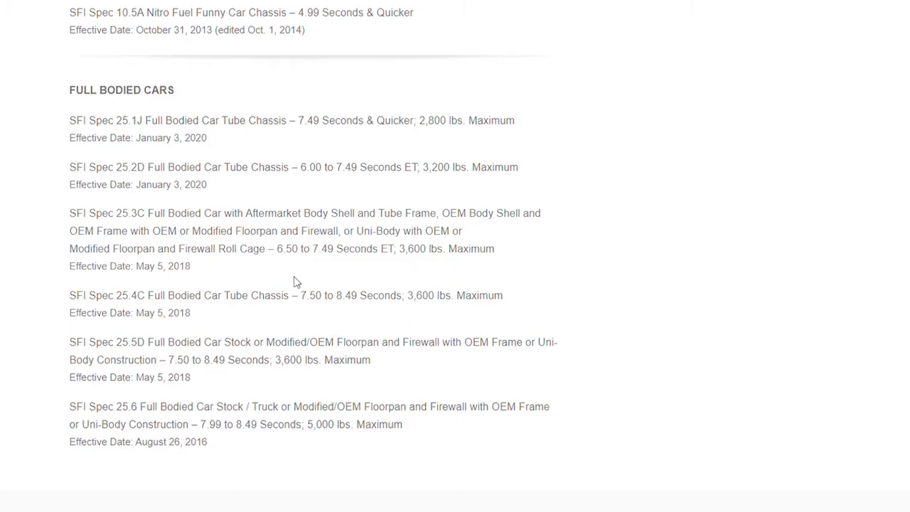
{"action": "left_click_drag", "start_coordinate": [276, 248], "coordinate": [334, 247]}
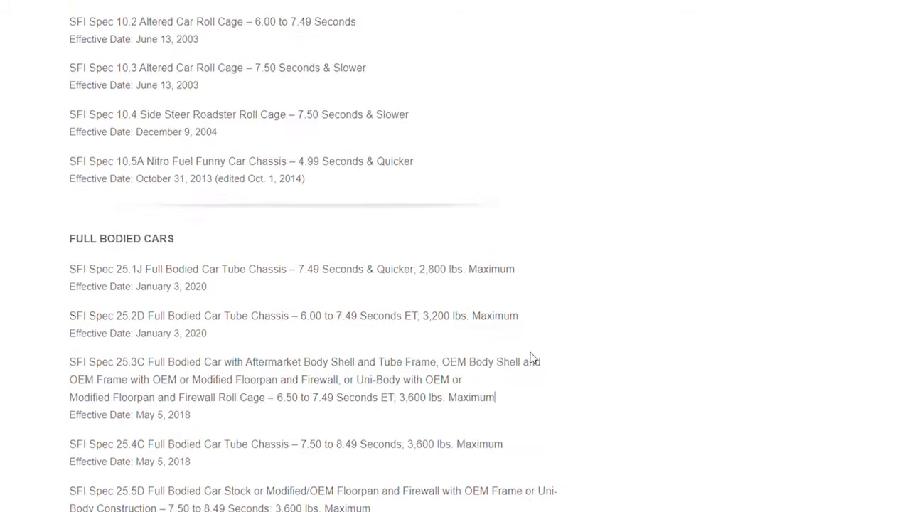
{"action": "scroll", "scroll_direction": "up", "scroll_amount": 3}
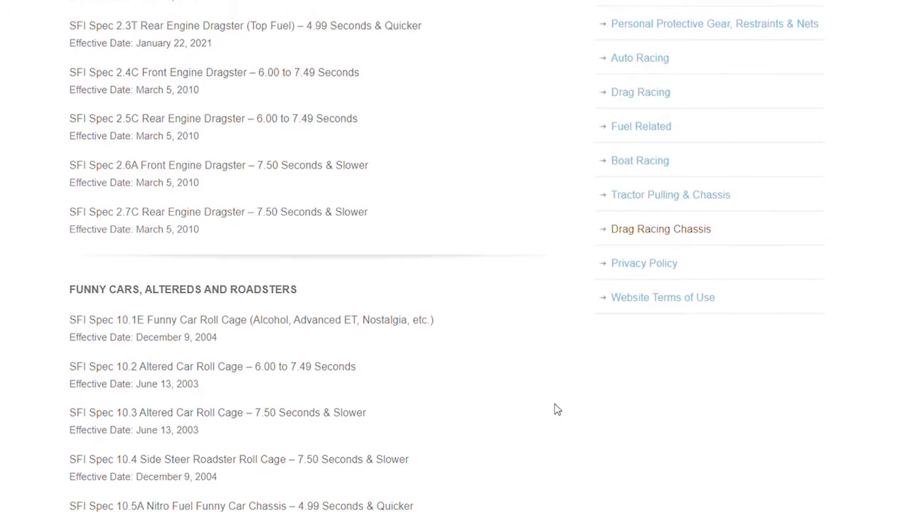
{"action": "scroll", "scroll_direction": "down", "scroll_amount": 3}
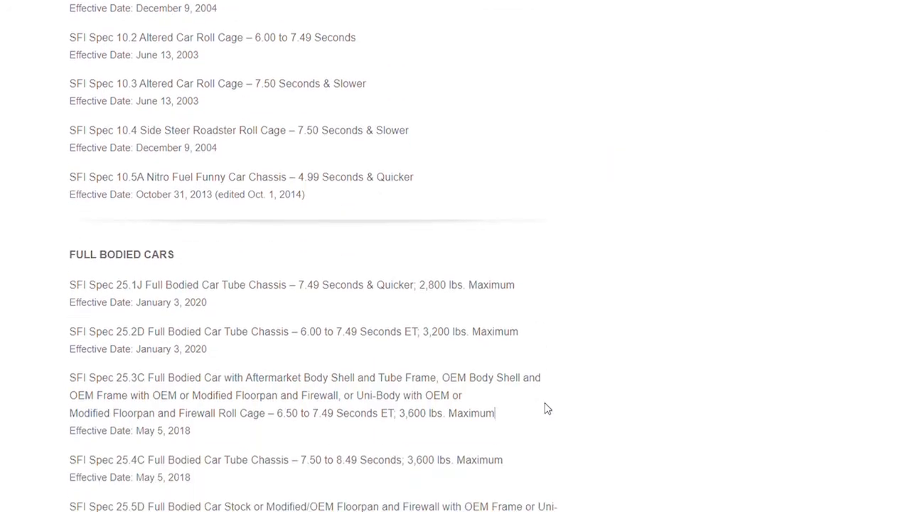
{"action": "mouse_move", "coordinate": [407, 40]}
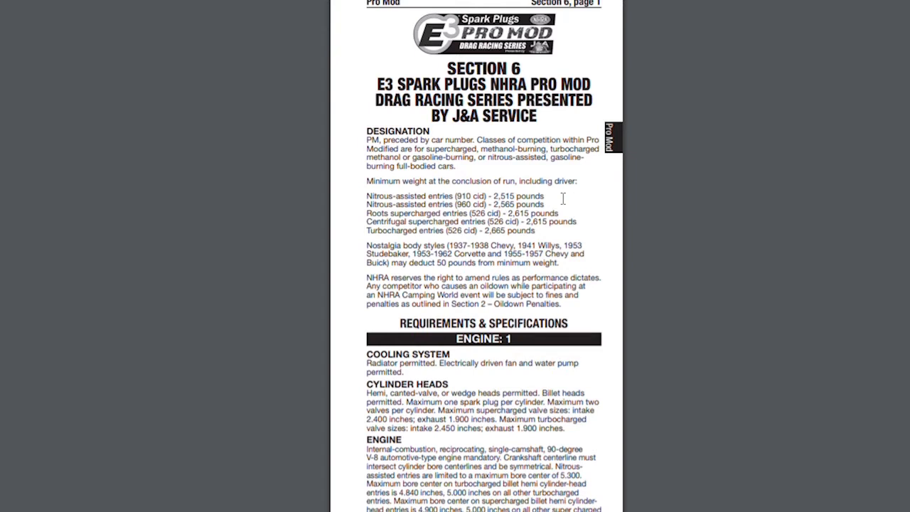
{"action": "mouse_move", "coordinate": [772, 239]}
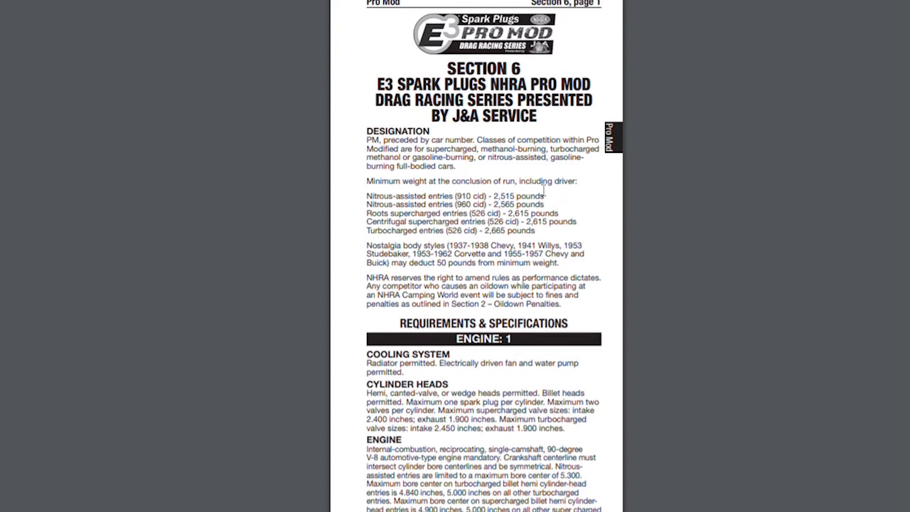
{"action": "mouse_move", "coordinate": [759, 265]}
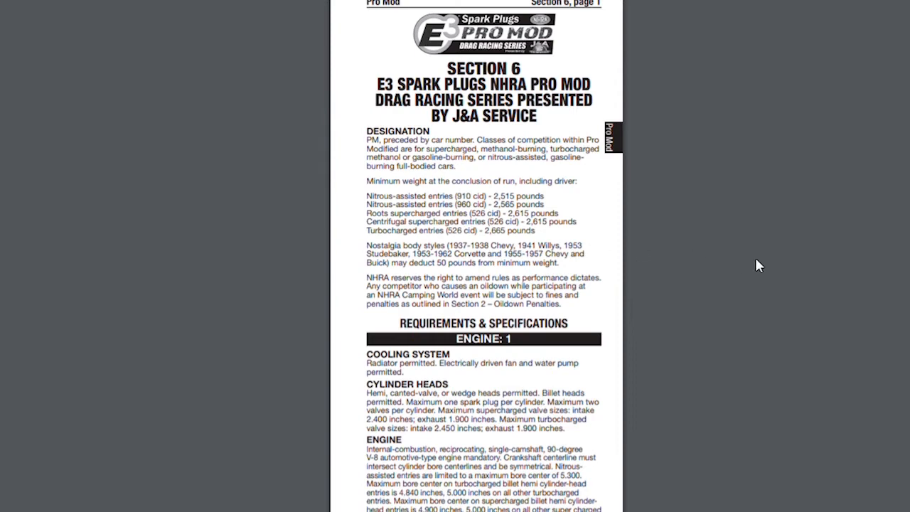
- Scroll through Section 6 Pro Mod to the Roll Cage rule requiring SFI Spec 25.1
{"action": "scroll", "scroll_direction": "down", "scroll_amount": 3}
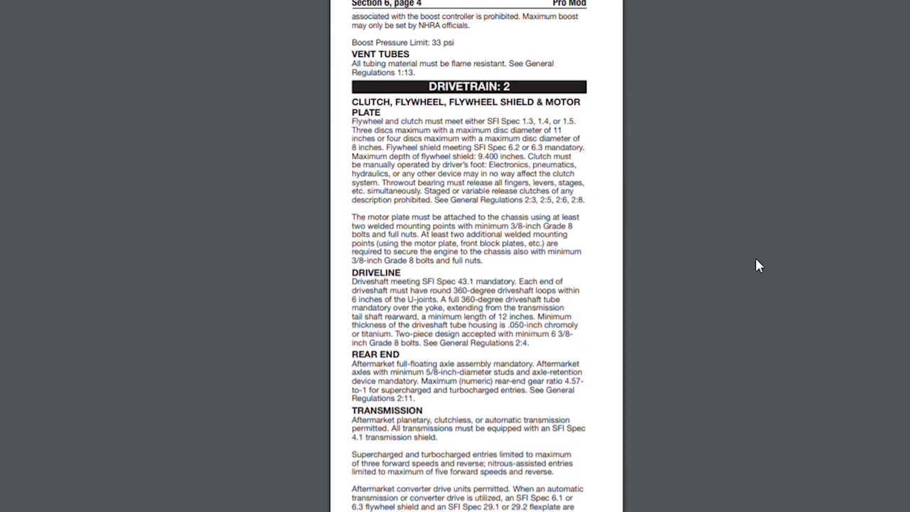
{"action": "scroll", "scroll_direction": "down", "scroll_amount": 3}
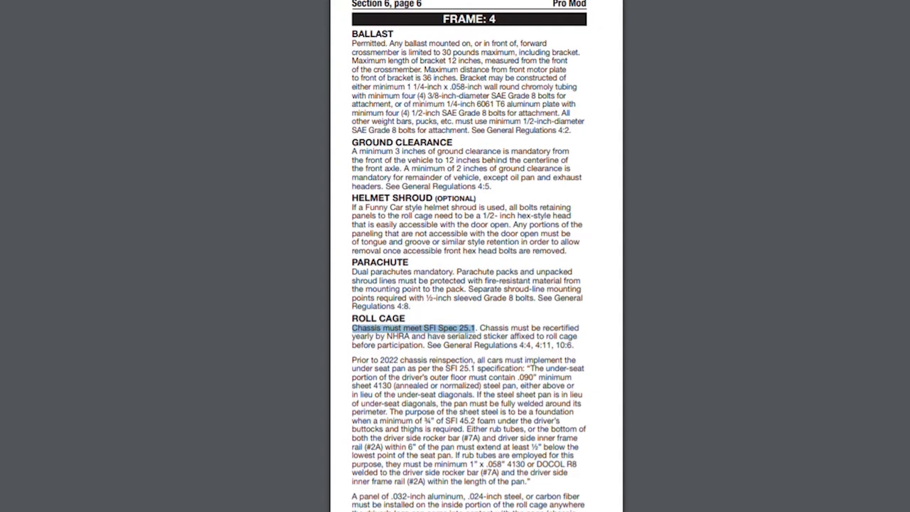
{"action": "scroll", "scroll_direction": "down", "scroll_amount": 3}
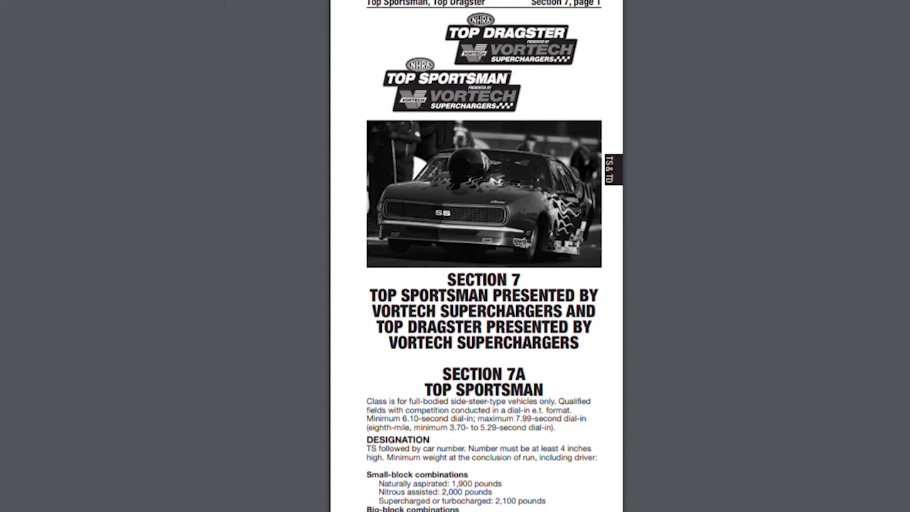
- Reach Section 7A Frame: 4 and highlight the chassis SFI Spec 25.1, 25.2, 25.3 requirement
{"action": "scroll", "scroll_direction": "down", "scroll_amount": 3}
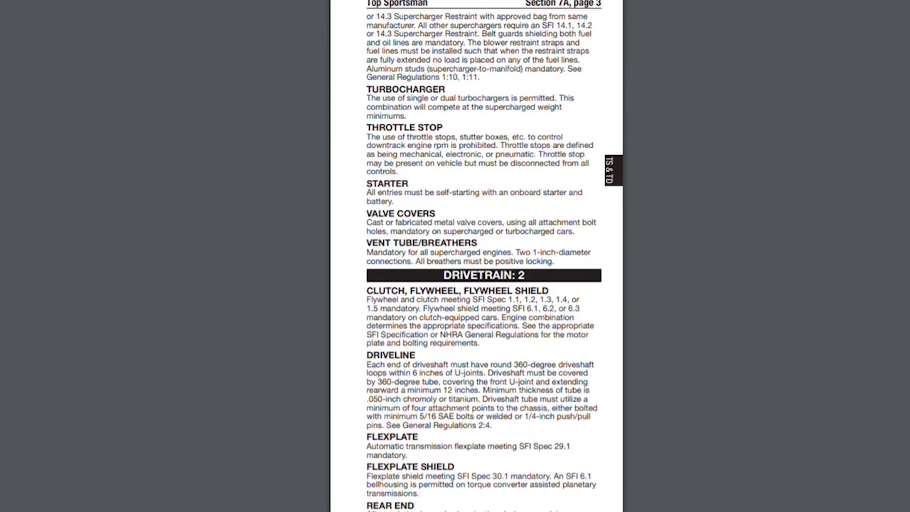
{"action": "scroll", "scroll_direction": "down", "scroll_amount": 3}
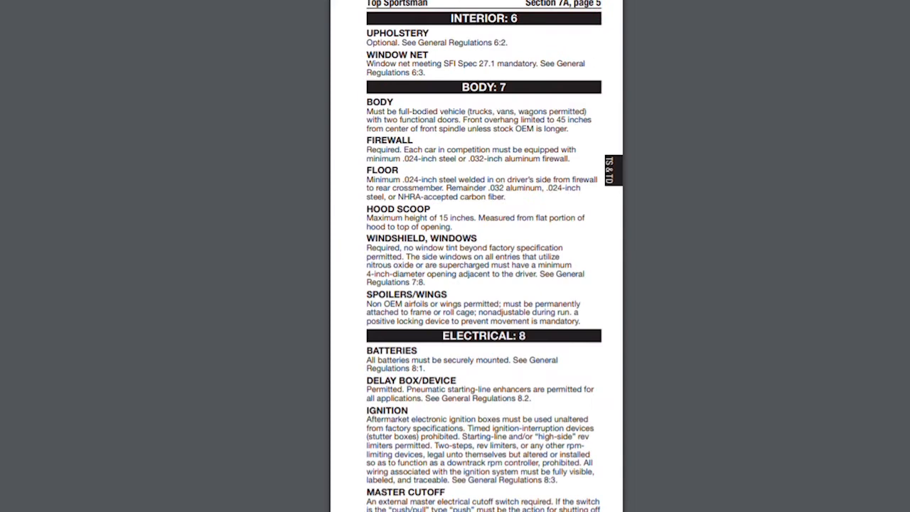
{"action": "scroll", "scroll_direction": "down", "scroll_amount": 3}
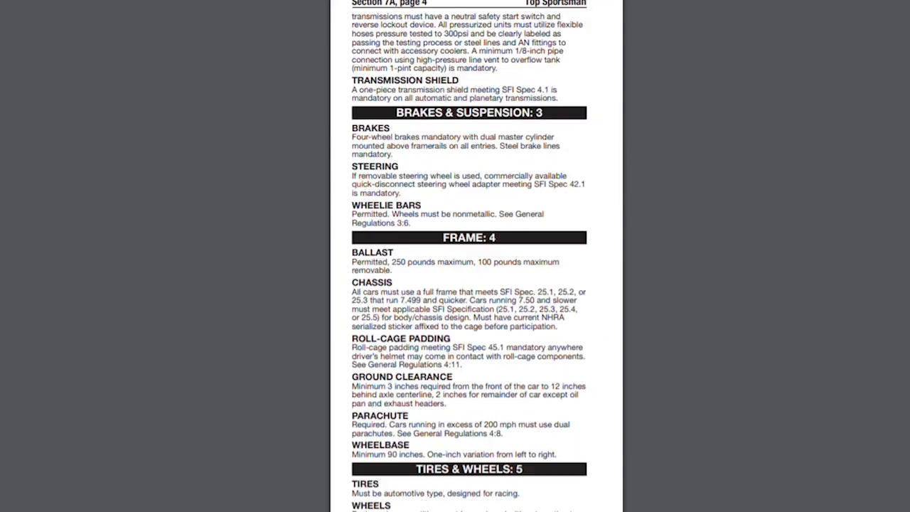
{"action": "mouse_move", "coordinate": [434, 357]}
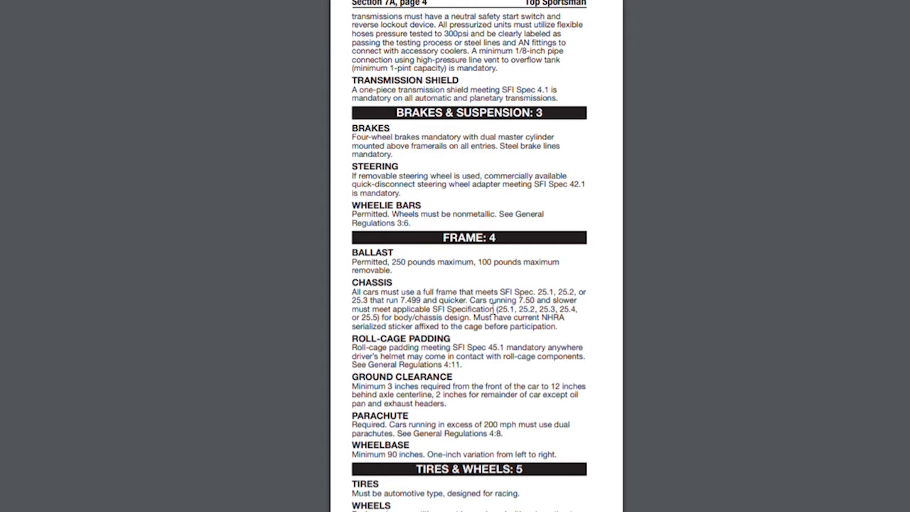
{"action": "left_click_drag", "start_coordinate": [499, 292], "coordinate": [581, 291]}
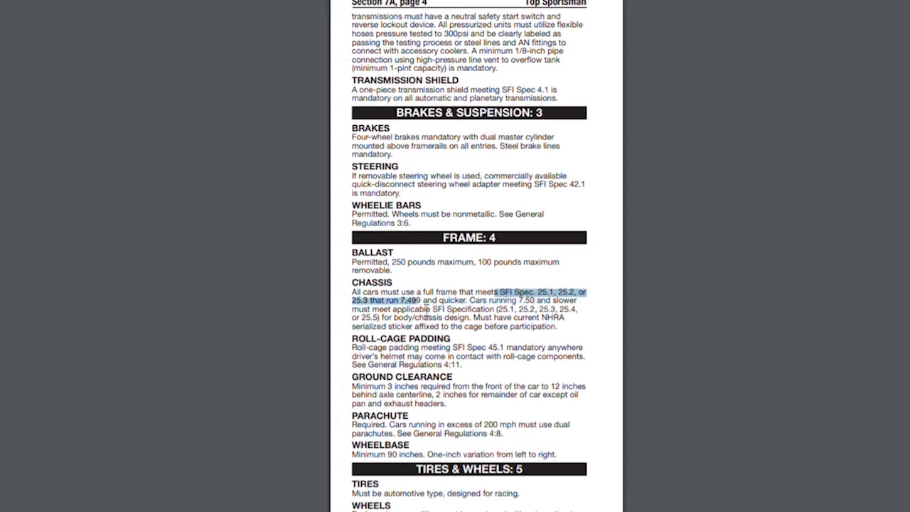
{"action": "mouse_move", "coordinate": [532, 350]}
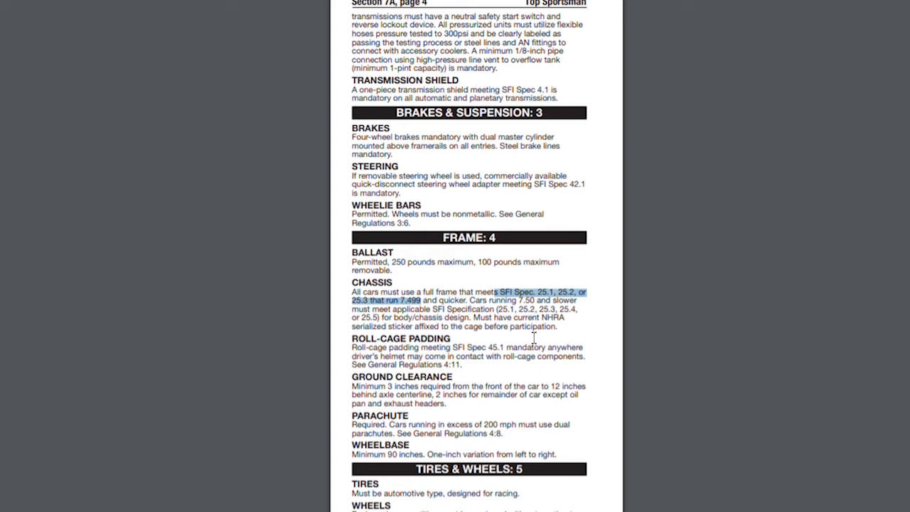
{"action": "mouse_move", "coordinate": [630, 370]}
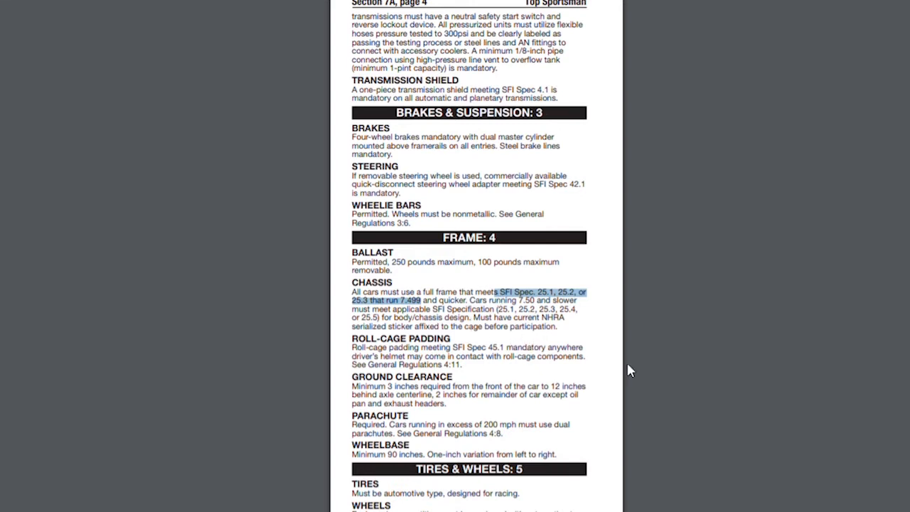
{"action": "mouse_move", "coordinate": [682, 381]}
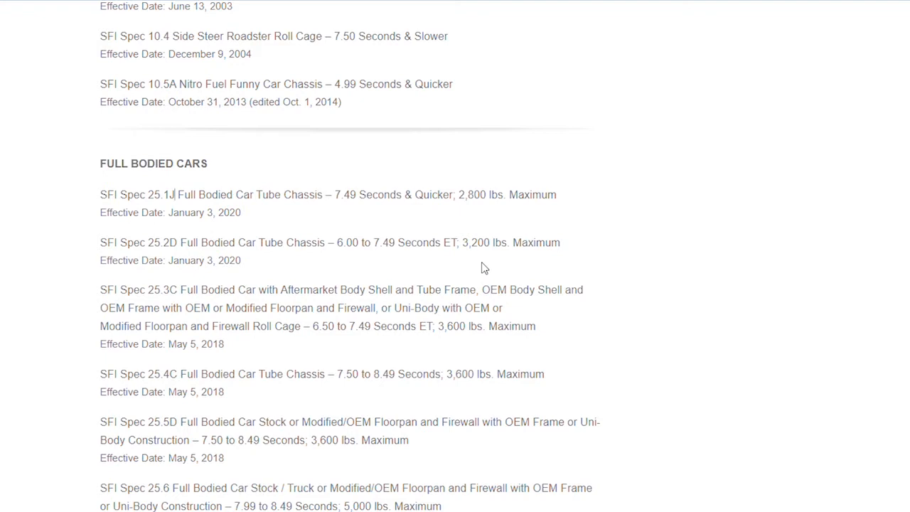
{"action": "mouse_move", "coordinate": [853, 331]}
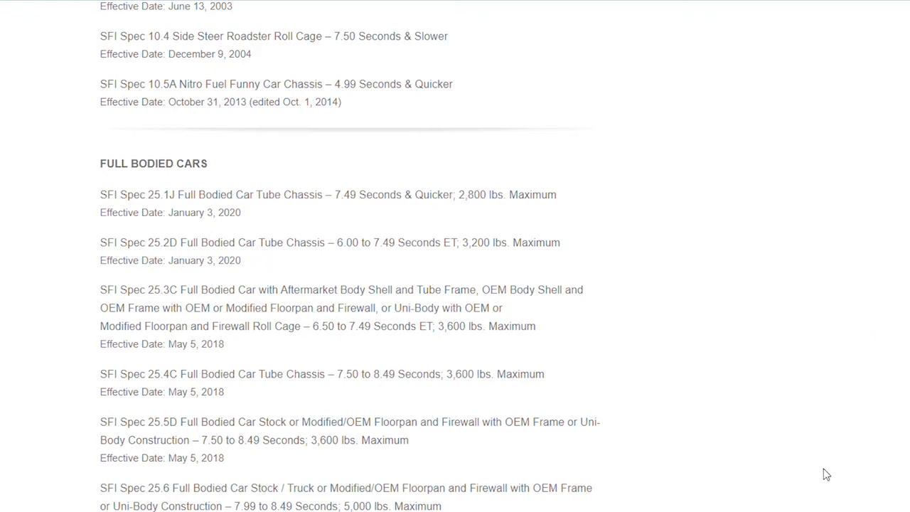
{"action": "mouse_move", "coordinate": [765, 498]}
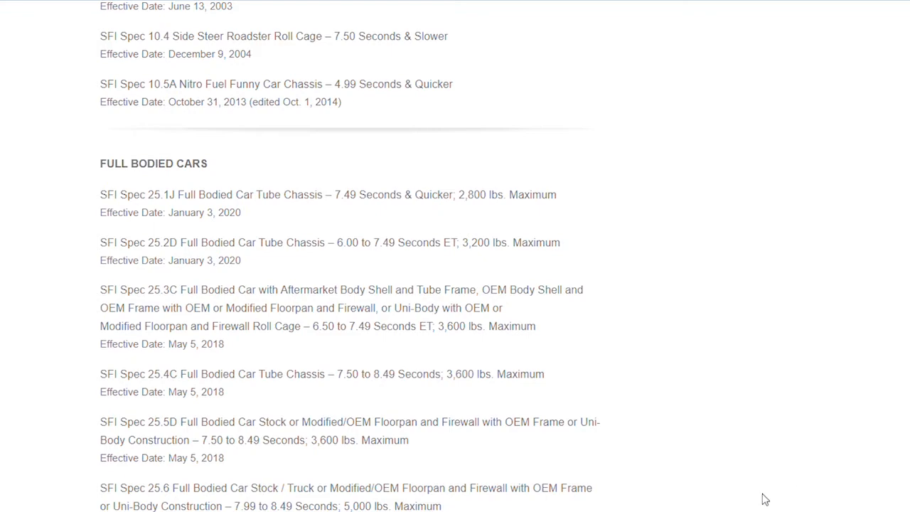
{"action": "mouse_move", "coordinate": [515, 476]}
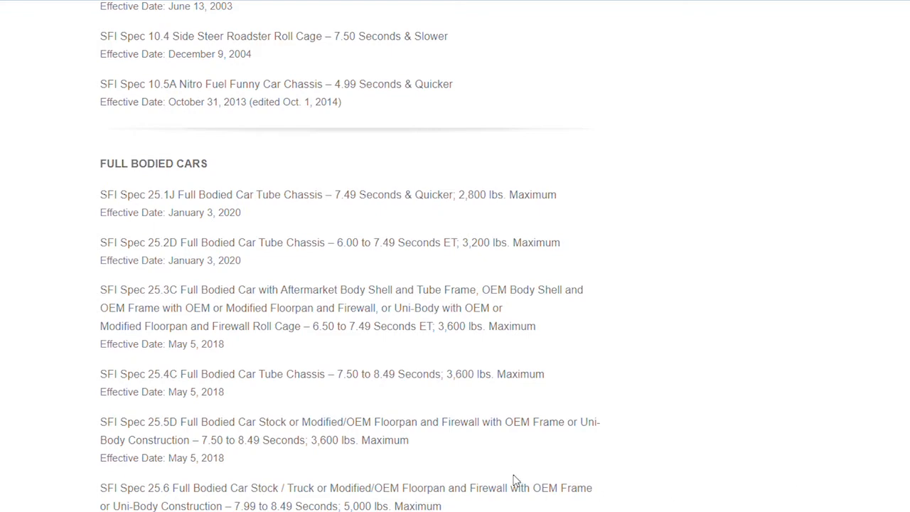
- Open the Tech Advisories page and scroll the chassis spec revision notices list
{"action": "scroll", "scroll_direction": "up", "scroll_amount": 3}
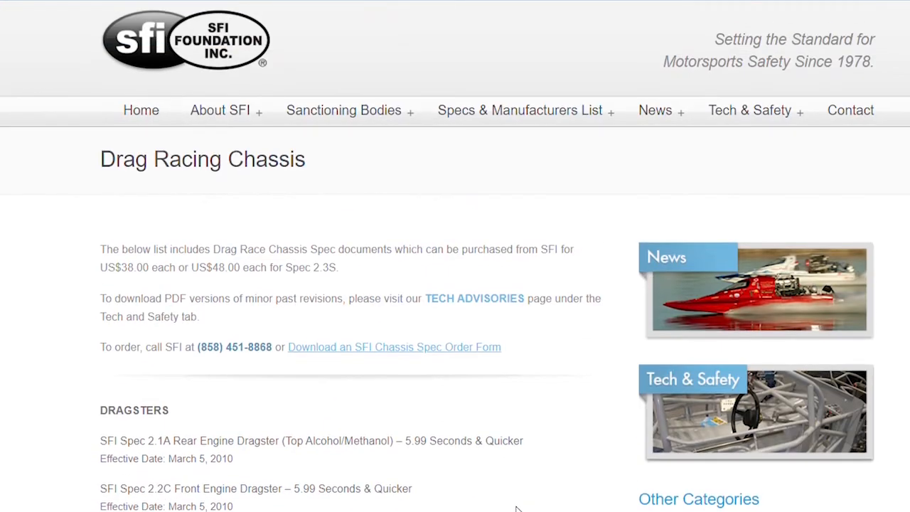
{"action": "mouse_move", "coordinate": [475, 304]}
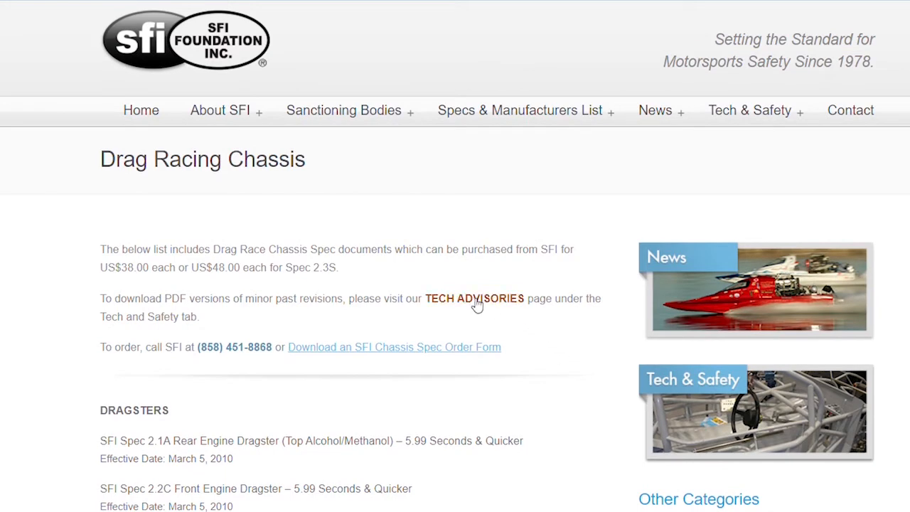
{"action": "left_click", "coordinate": [475, 299]}
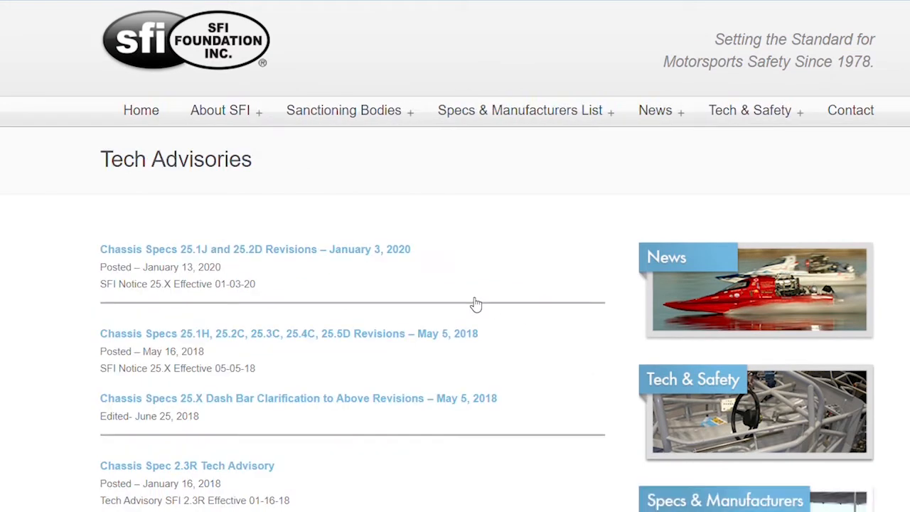
{"action": "scroll", "scroll_direction": "down", "scroll_amount": 3}
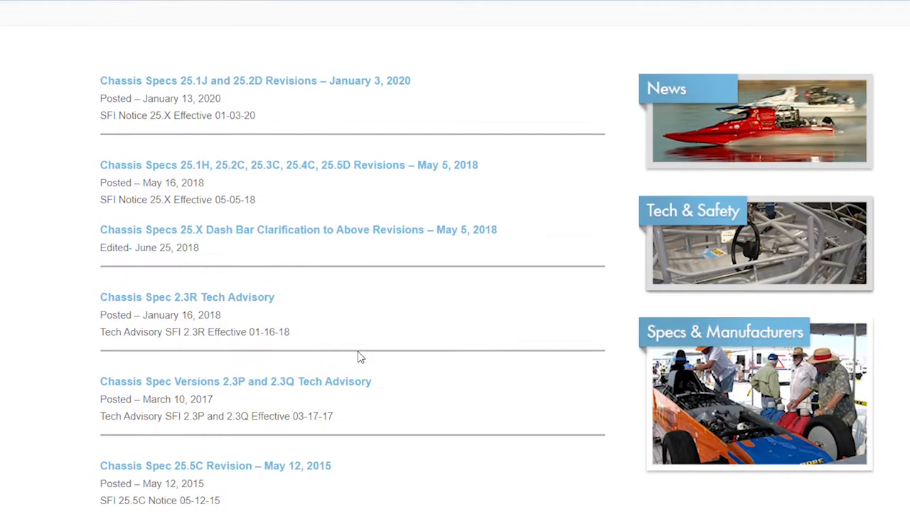
{"action": "mouse_move", "coordinate": [507, 467]}
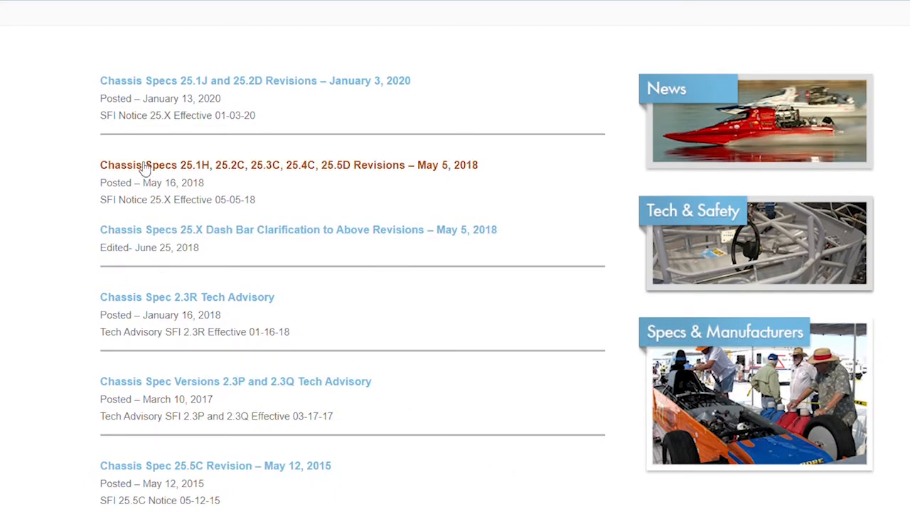
- Open the May 5, 2018 revision notice for specs 25.1H/25.2C/25.3C/25.4C/25.5D and read its first pages
{"action": "left_click", "coordinate": [146, 165]}
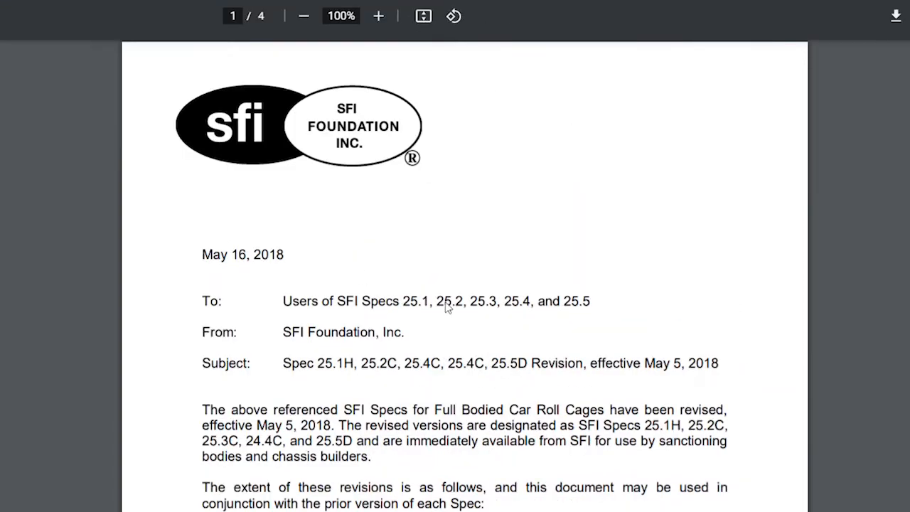
{"action": "scroll", "scroll_direction": "down", "scroll_amount": 3}
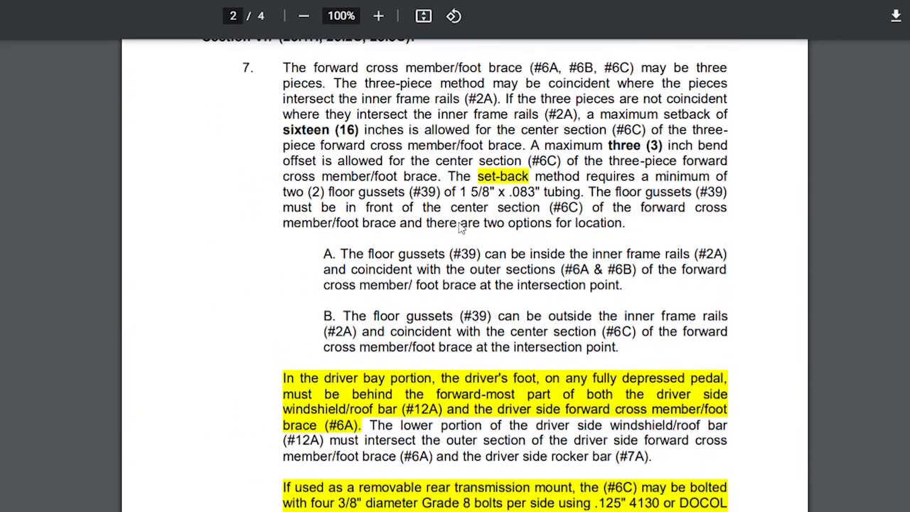
{"action": "scroll", "scroll_direction": "down", "scroll_amount": 3}
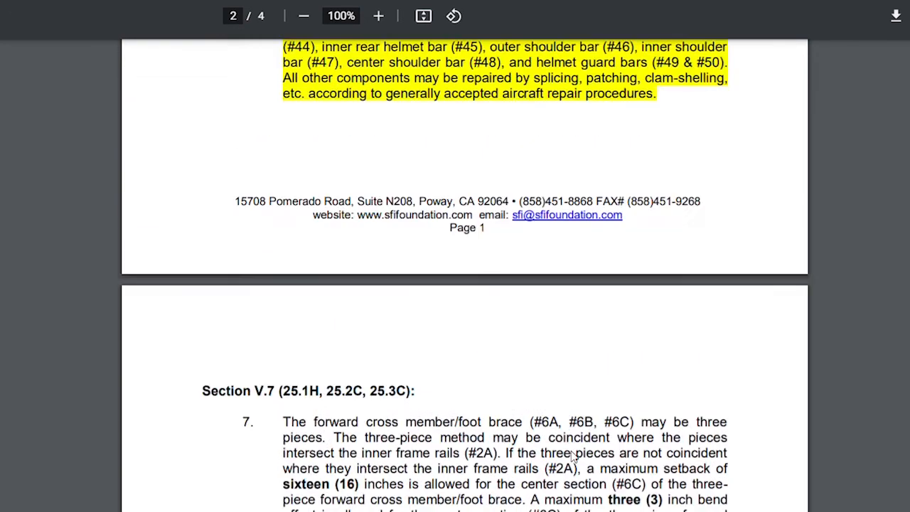
{"action": "scroll", "scroll_direction": "up", "scroll_amount": 3}
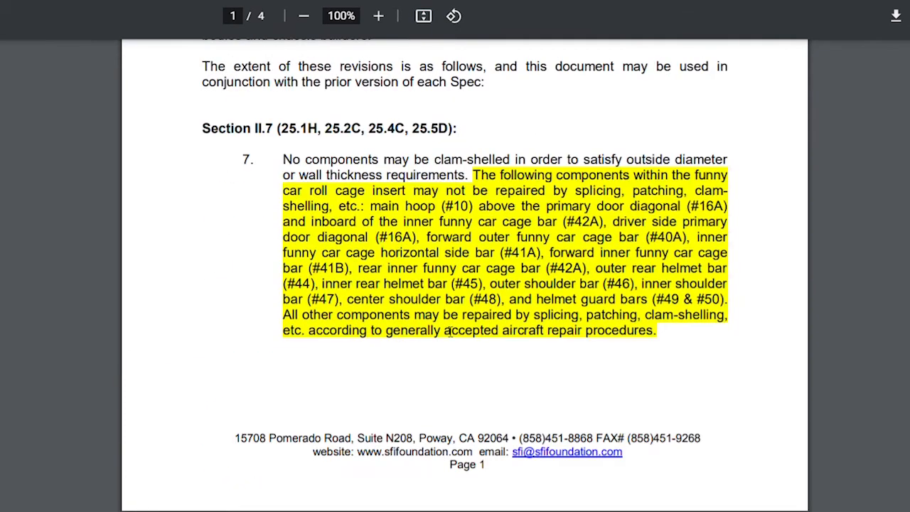
- Read the rest of the revision notice, then continue down to the older 2009–2013 advisories
{"action": "scroll", "scroll_direction": "down", "scroll_amount": 3}
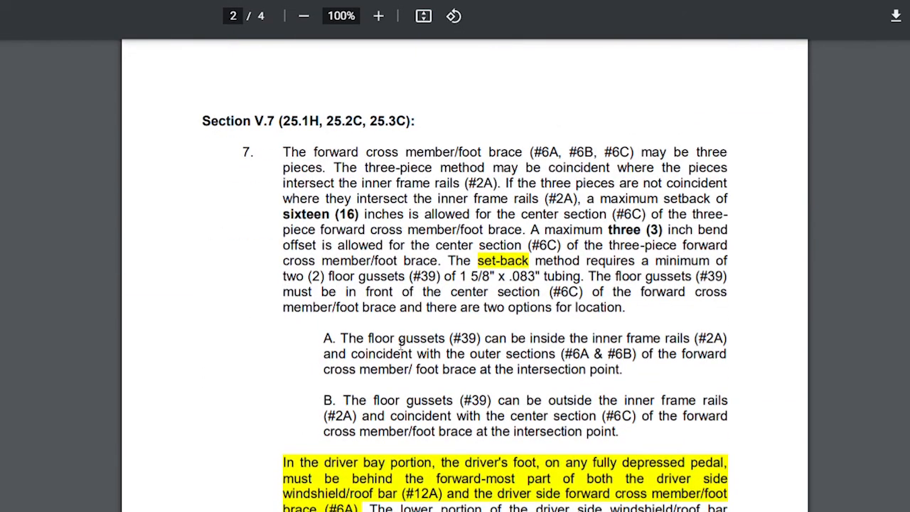
{"action": "scroll", "scroll_direction": "down", "scroll_amount": 3}
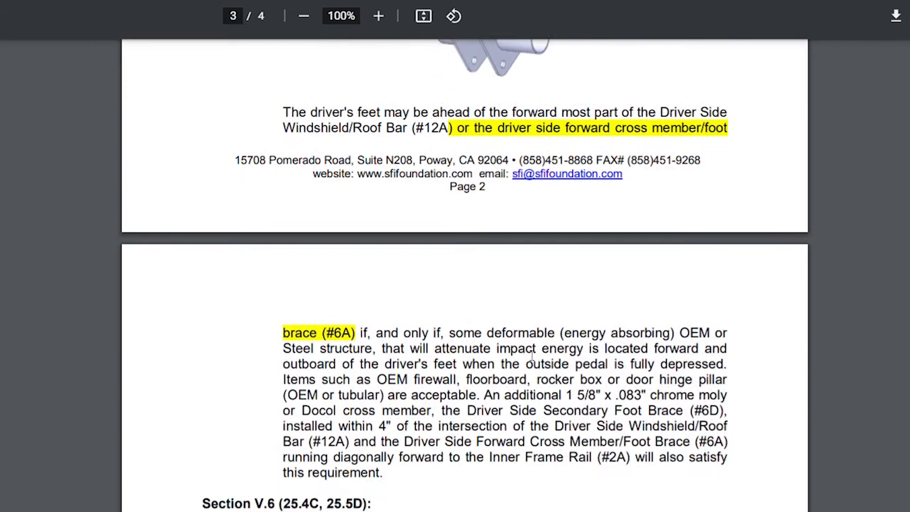
{"action": "scroll", "scroll_direction": "down", "scroll_amount": 3}
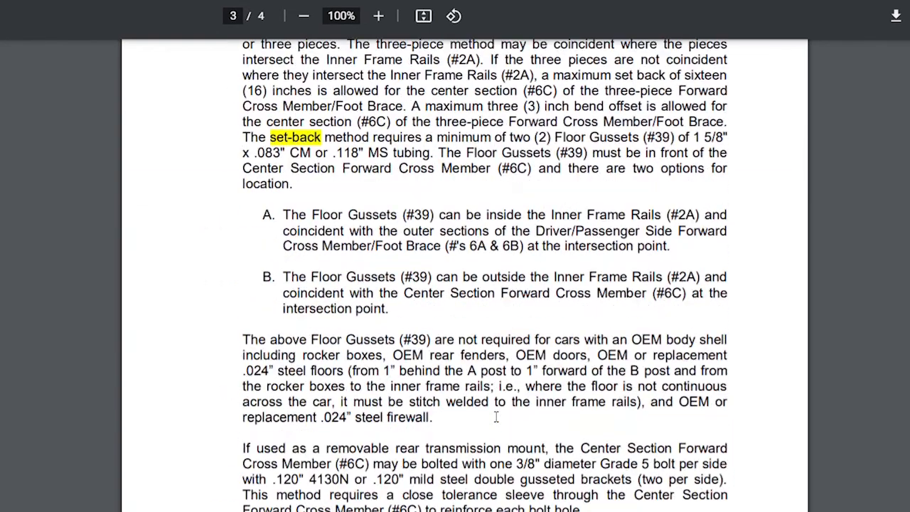
{"action": "scroll", "scroll_direction": "down", "scroll_amount": 3}
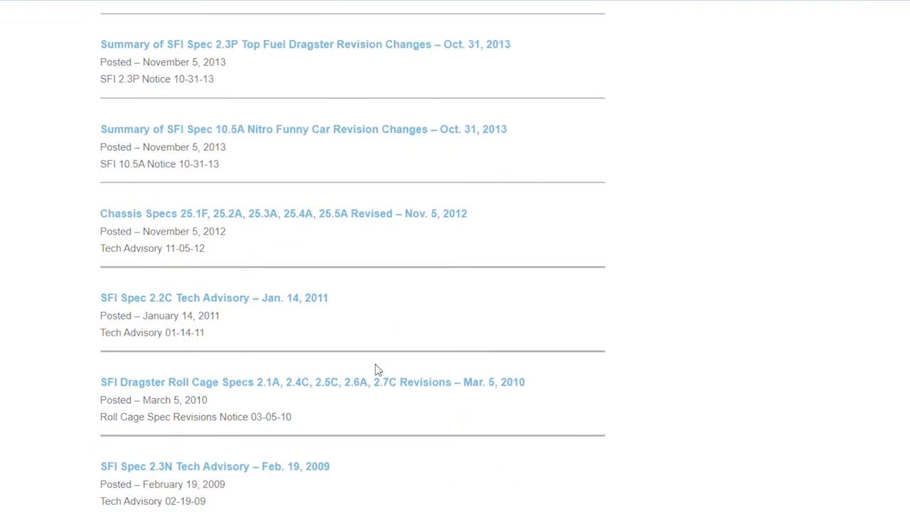
{"action": "scroll", "scroll_direction": "down", "scroll_amount": 3}
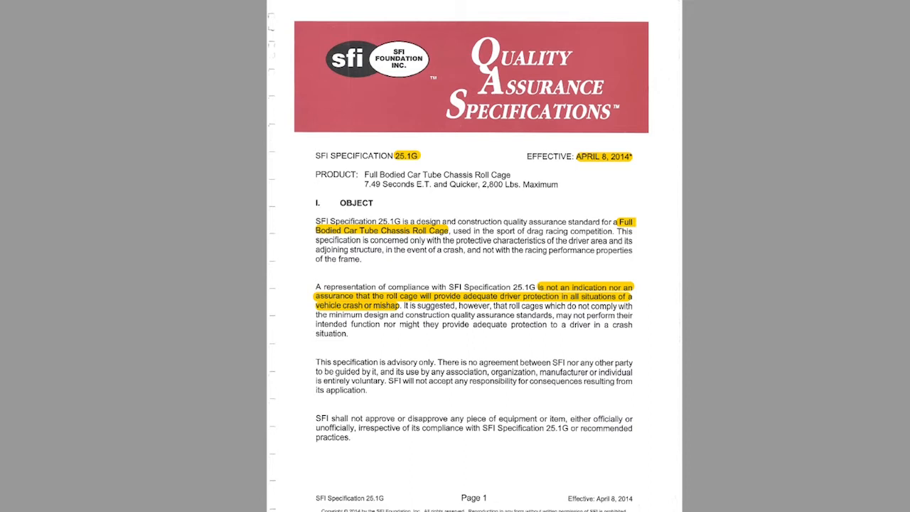
{"action": "mouse_move", "coordinate": [720, 280]}
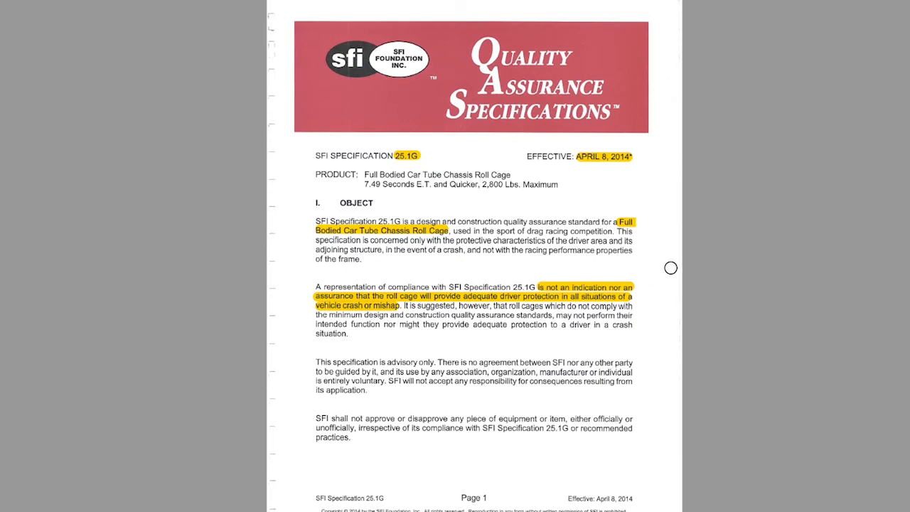
{"action": "mouse_move", "coordinate": [885, 379]}
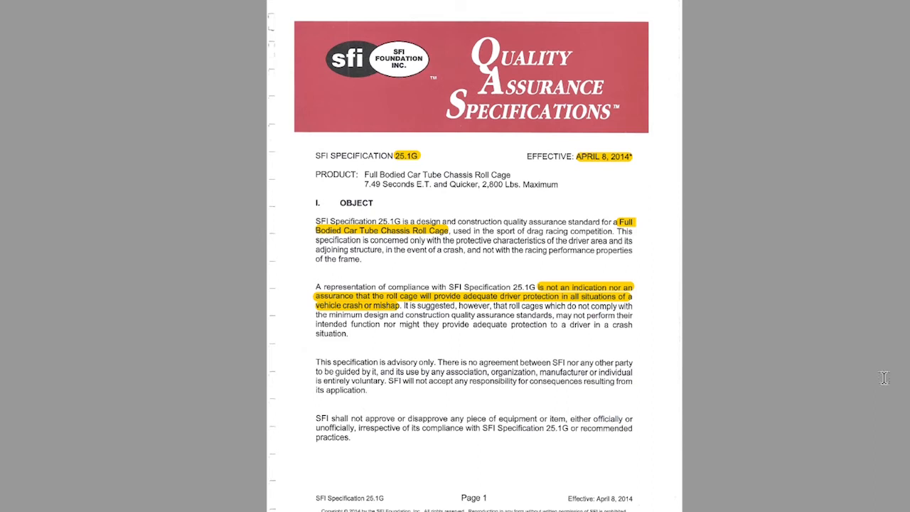
{"action": "mouse_move", "coordinate": [748, 330]}
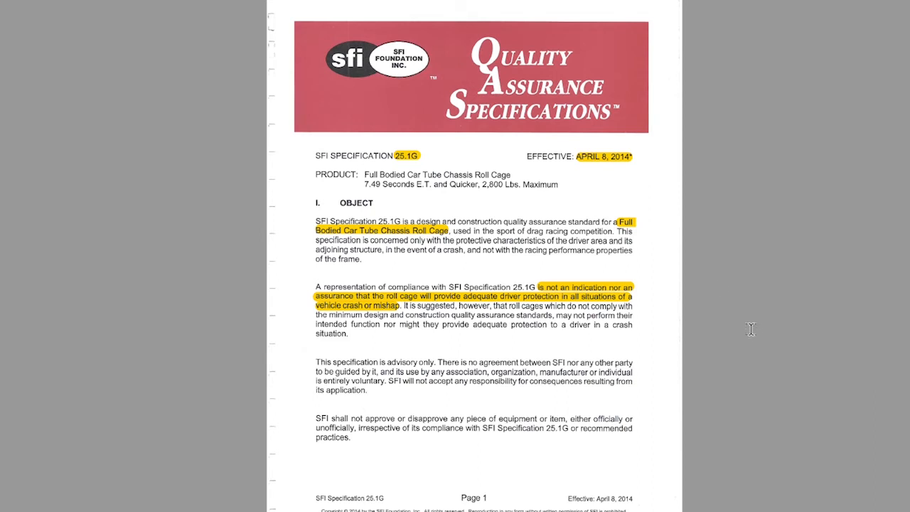
{"action": "mouse_move", "coordinate": [756, 335]}
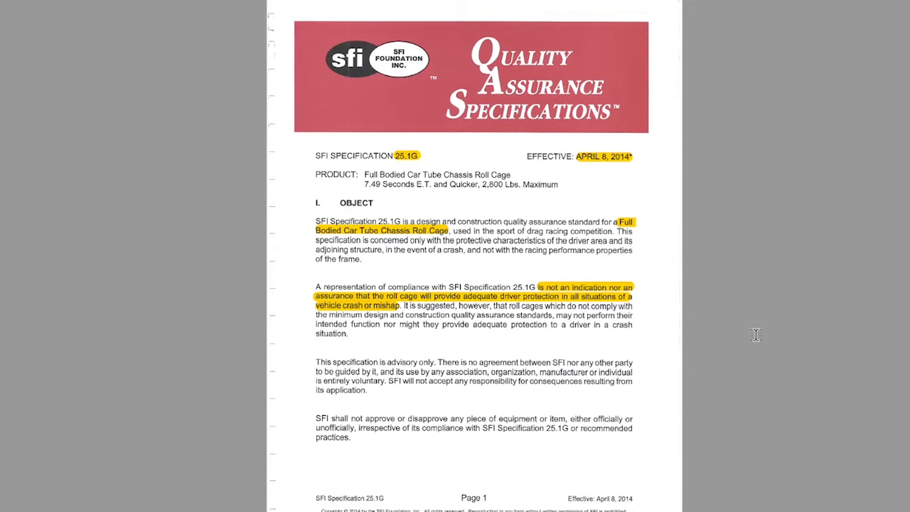
{"action": "mouse_move", "coordinate": [745, 326]}
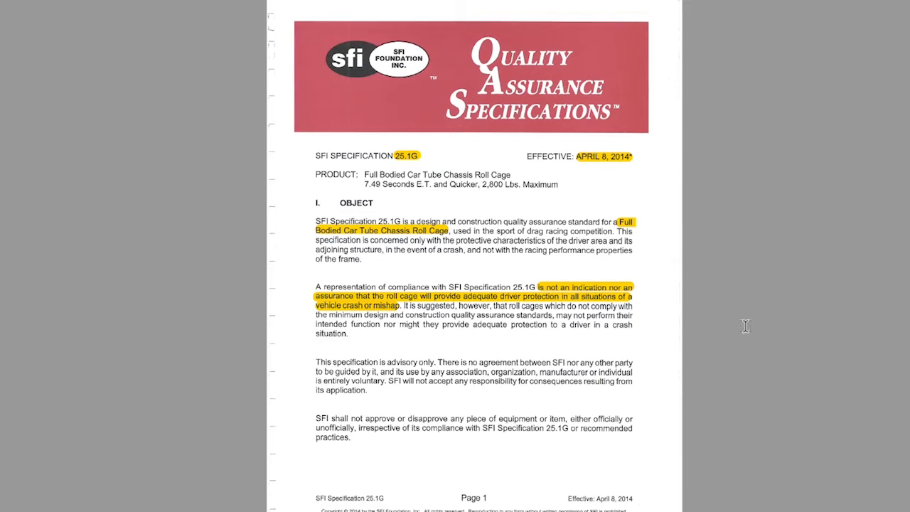
{"action": "mouse_move", "coordinate": [758, 325]}
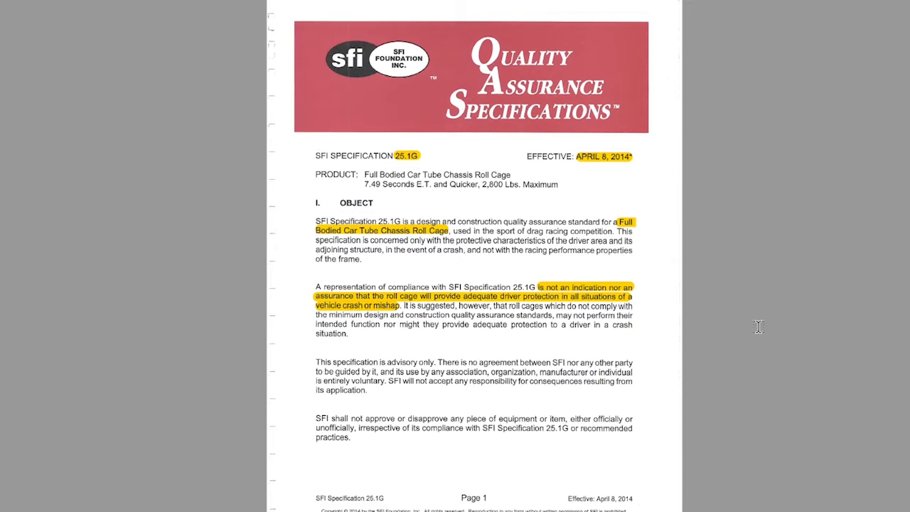
{"action": "mouse_move", "coordinate": [903, 384]}
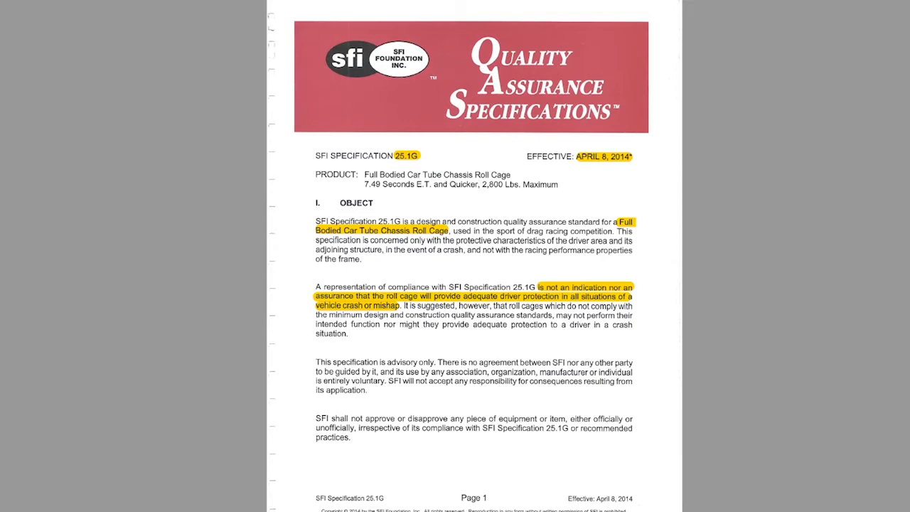
- Scroll past Basic Construction Practices to section IV Variation in Configuration's basic roll cage designs
{"action": "scroll", "scroll_direction": "down", "scroll_amount": 3}
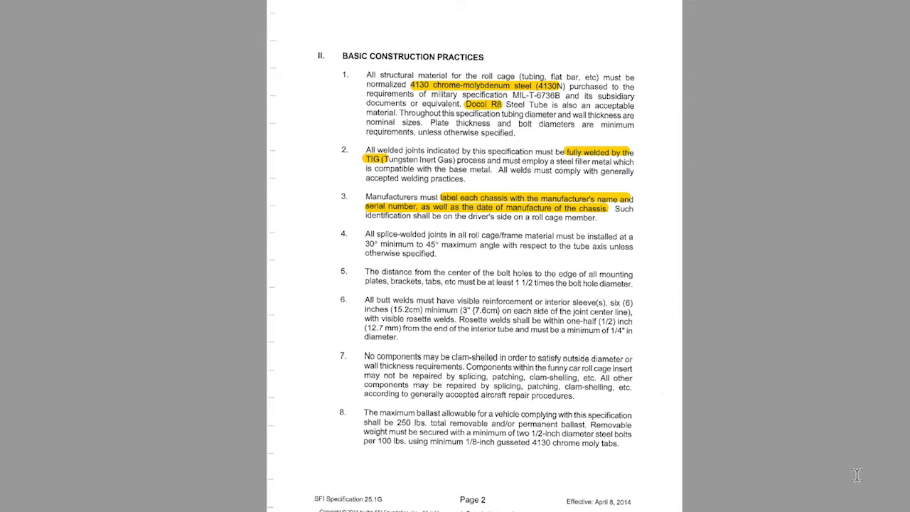
{"action": "scroll", "scroll_direction": "down", "scroll_amount": 3}
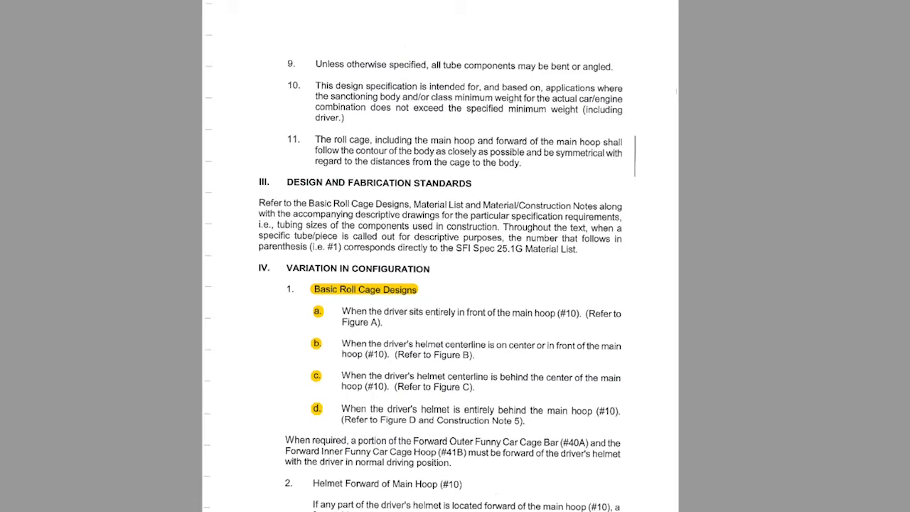
- Scroll through the Material and Construction Notes to the SFI 25-1G Material List of tube sizes
{"action": "scroll", "scroll_direction": "down", "scroll_amount": 3}
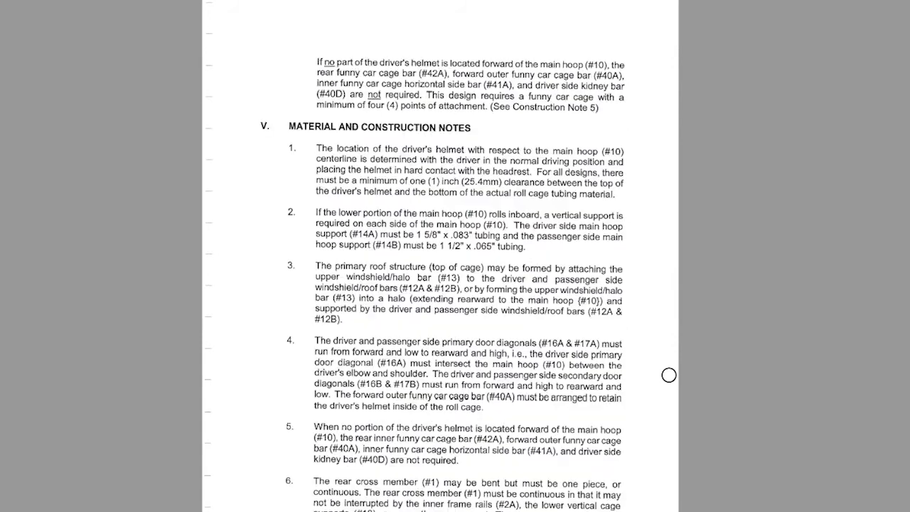
{"action": "mouse_move", "coordinate": [676, 387]}
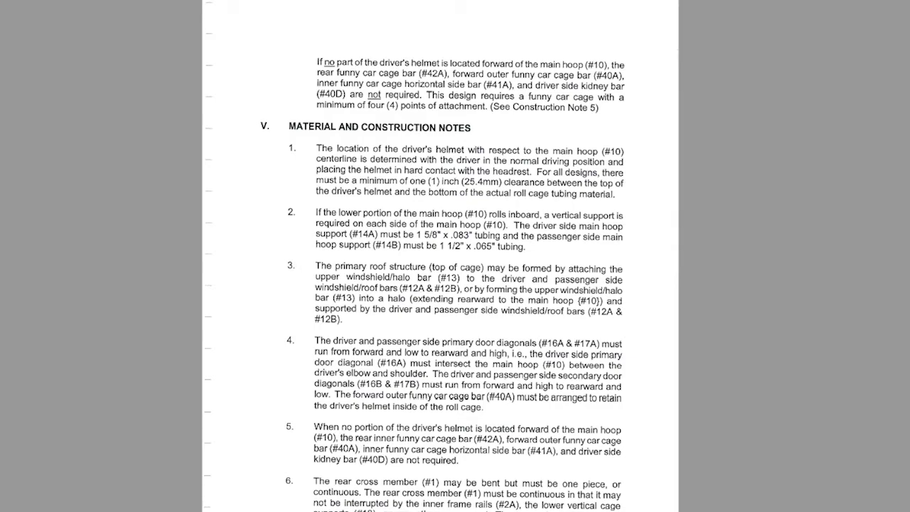
{"action": "scroll", "scroll_direction": "down", "scroll_amount": 3}
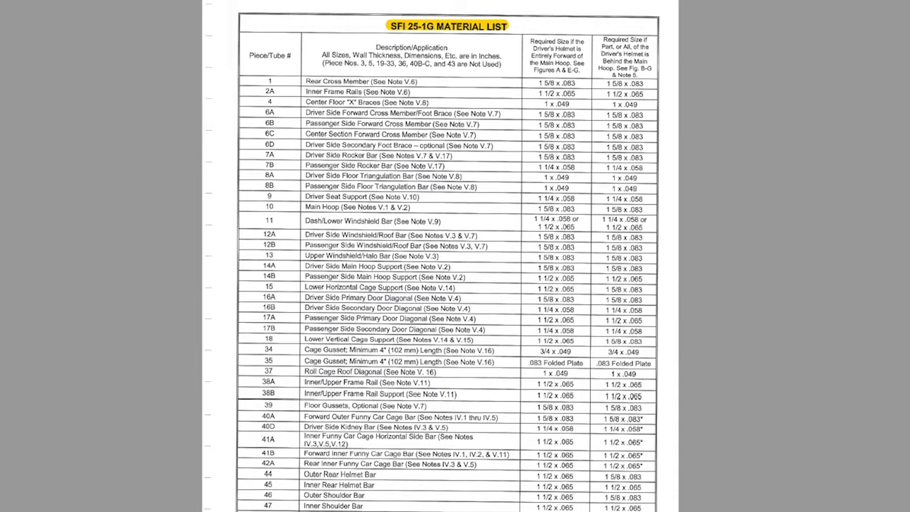
{"action": "mouse_move", "coordinate": [469, 147]}
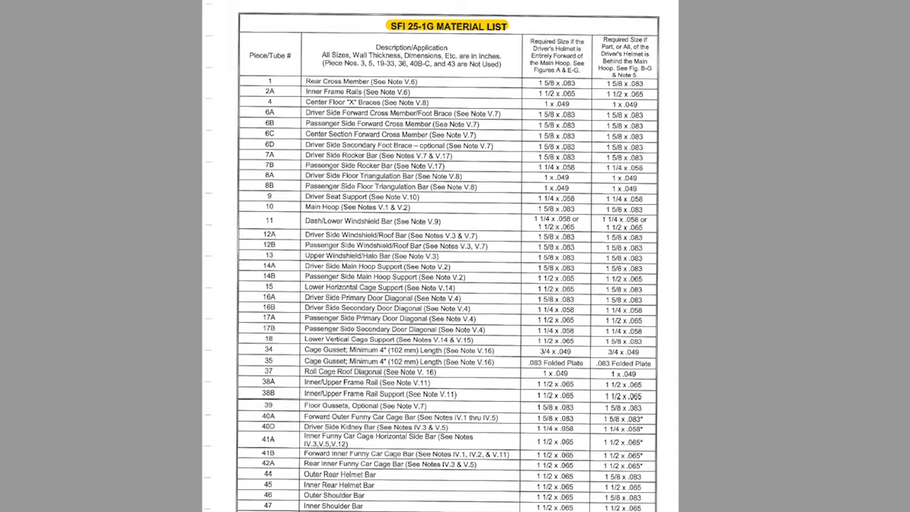
- Scroll to page 10, Figure A, the cage for a driver's helmet forward of the main hoop
{"action": "scroll", "scroll_direction": "down", "scroll_amount": 3}
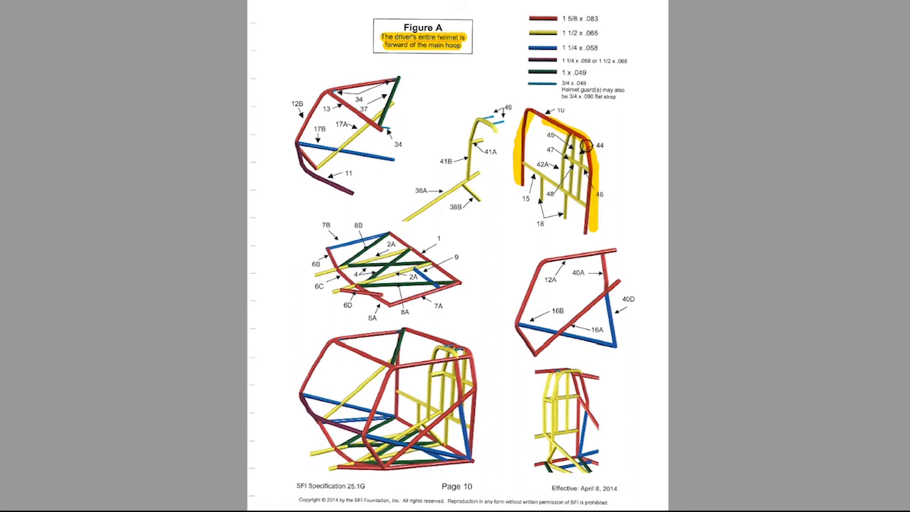
{"action": "mouse_move", "coordinate": [594, 145]}
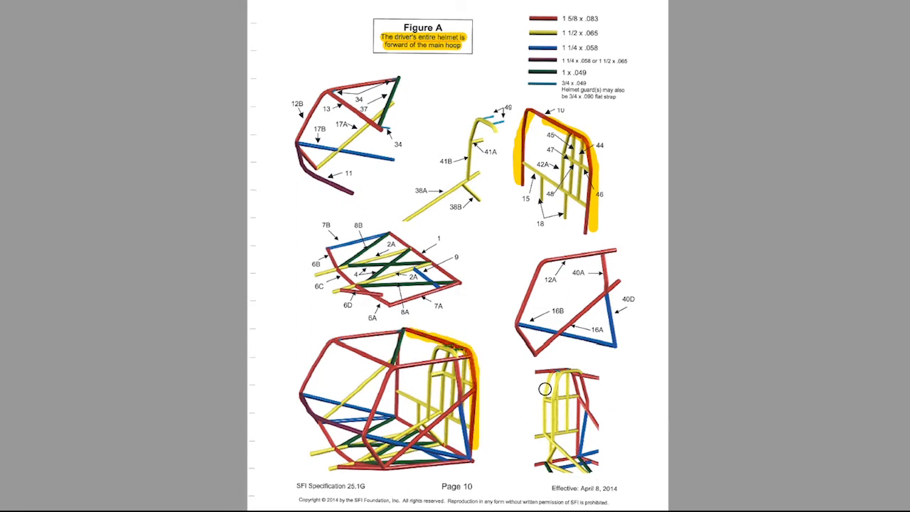
- Scroll to page 11, Figure B, the cage for a helmet centred or forward of the main hoop
{"action": "scroll", "scroll_direction": "down", "scroll_amount": 3}
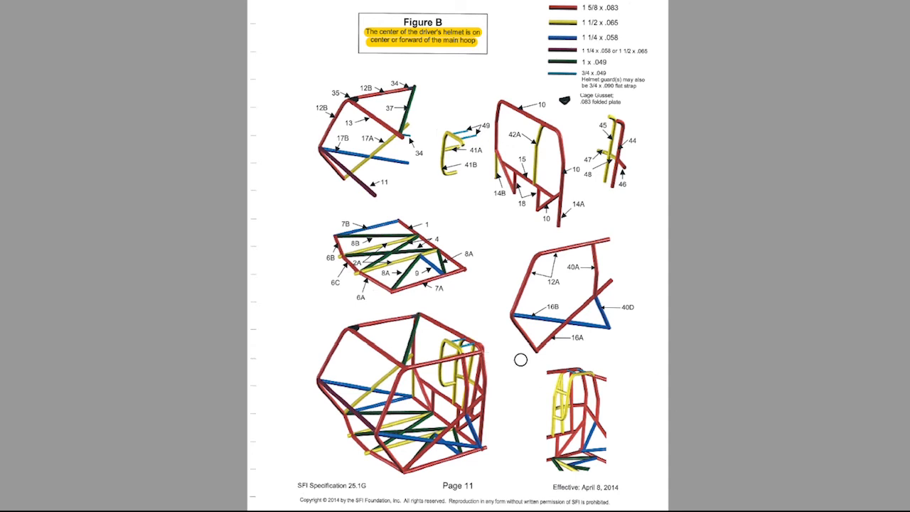
{"action": "mouse_move", "coordinate": [492, 339]}
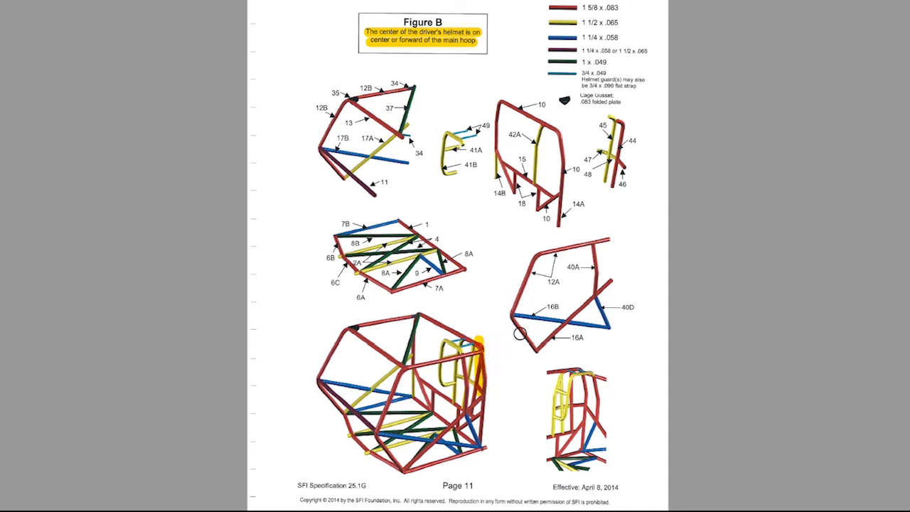
{"action": "mouse_move", "coordinate": [498, 348]}
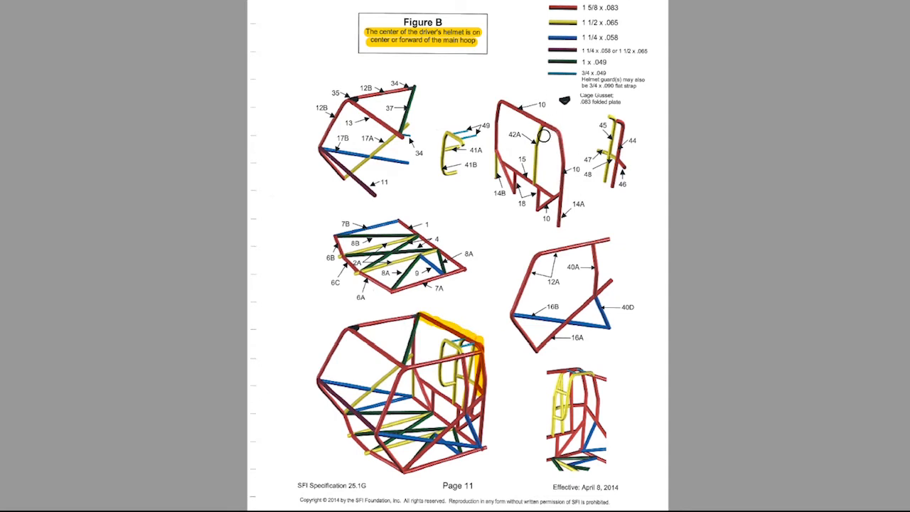
{"action": "mouse_move", "coordinate": [545, 358]}
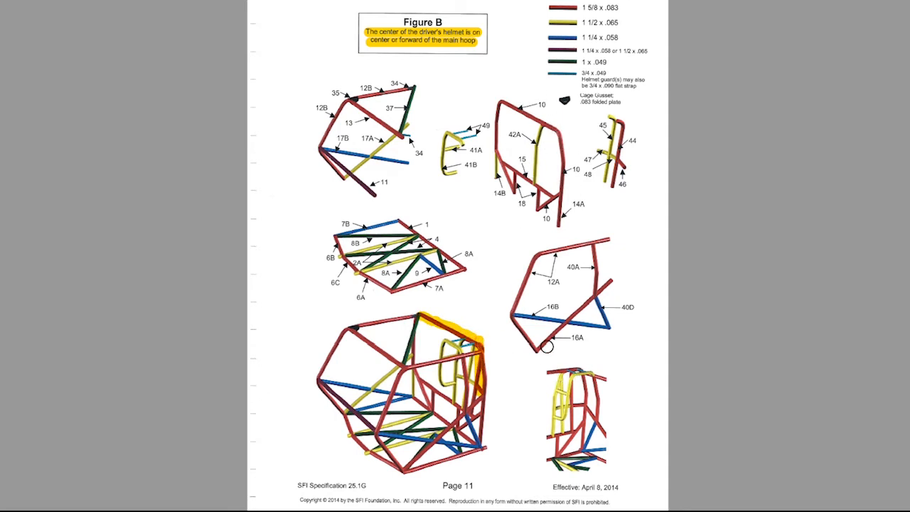
{"action": "mouse_move", "coordinate": [583, 213]}
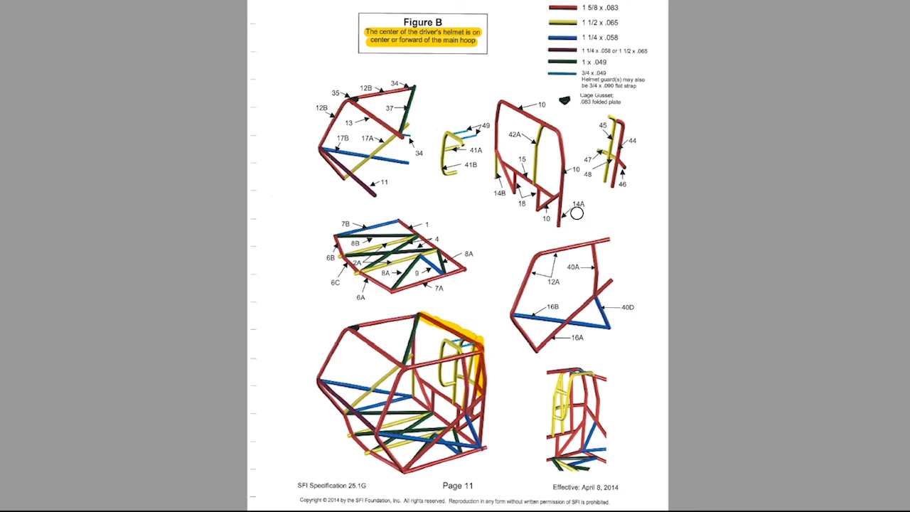
{"action": "mouse_move", "coordinate": [586, 268]}
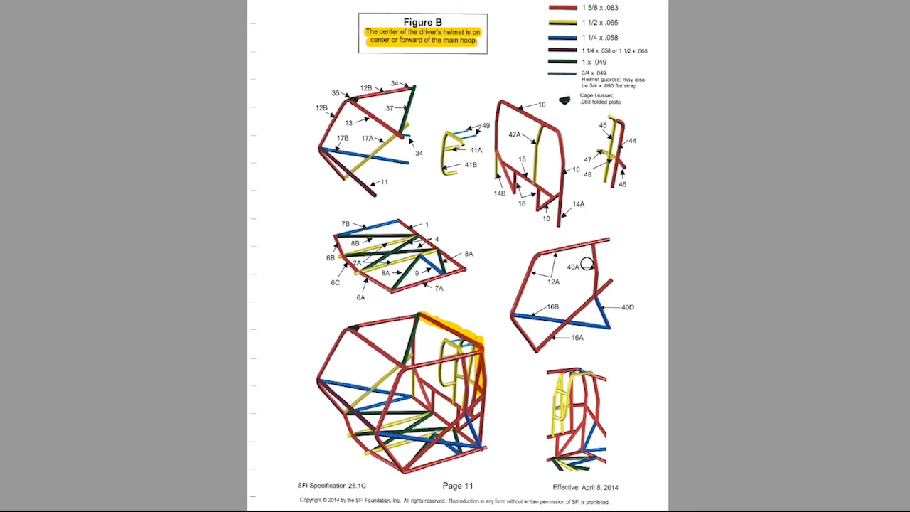
- Scroll to Figure C on page 12 and highlight its tube-size colour legend
{"action": "scroll", "scroll_direction": "down", "scroll_amount": 3}
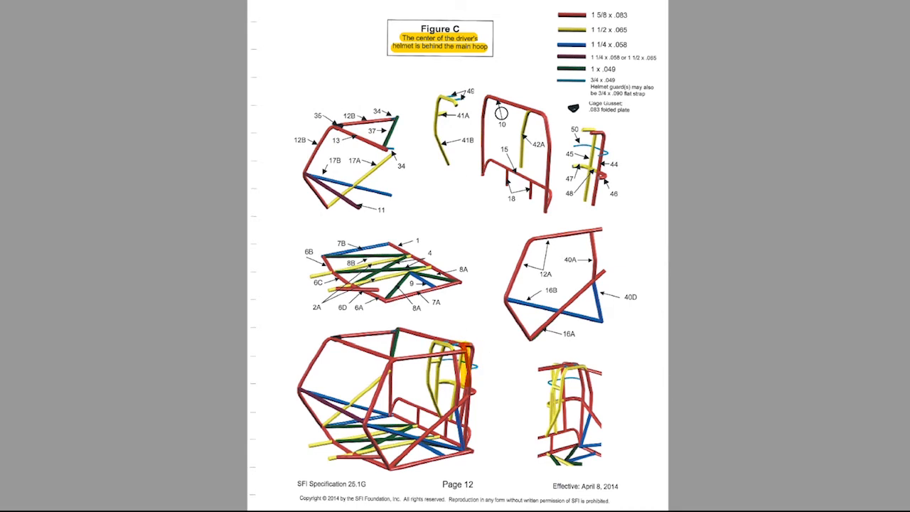
{"action": "mouse_move", "coordinate": [412, 41]}
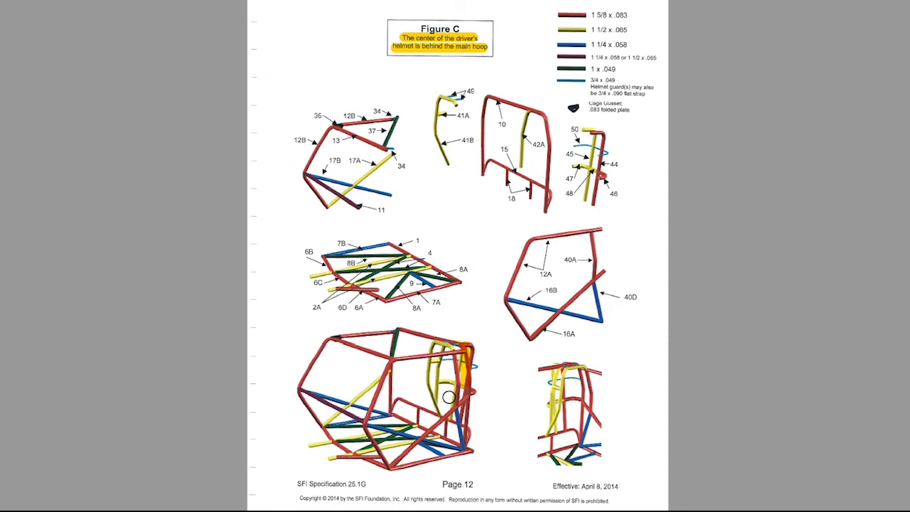
{"action": "mouse_move", "coordinate": [659, 105]}
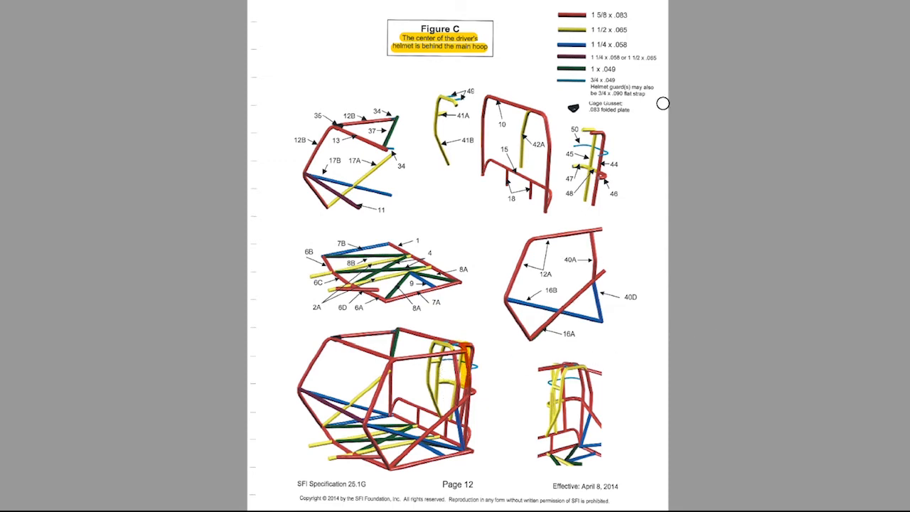
{"action": "left_click_drag", "start_coordinate": [640, 11], "coordinate": [619, 78]}
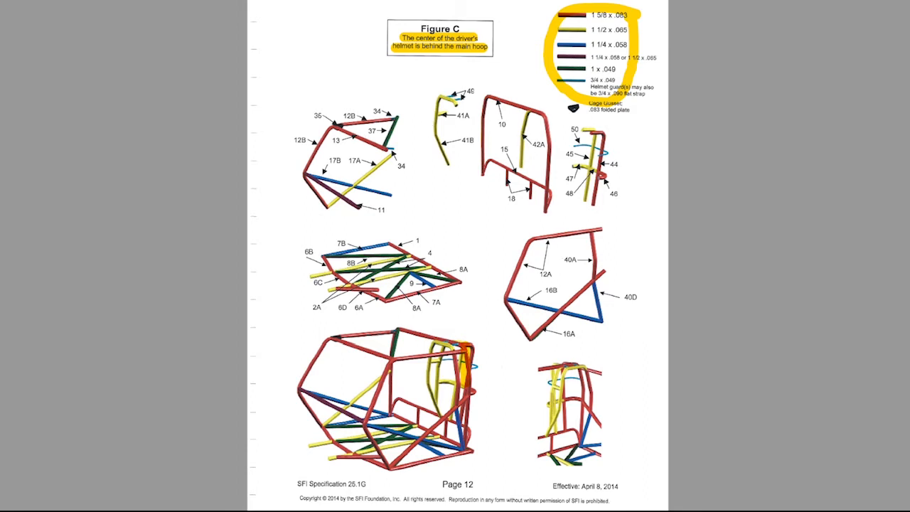
{"action": "mouse_move", "coordinate": [479, 377]}
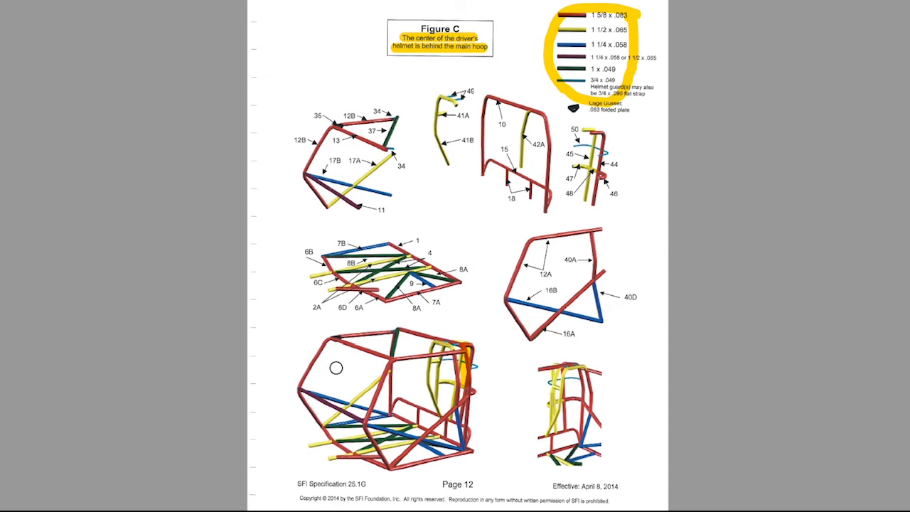
{"action": "mouse_move", "coordinate": [477, 406]}
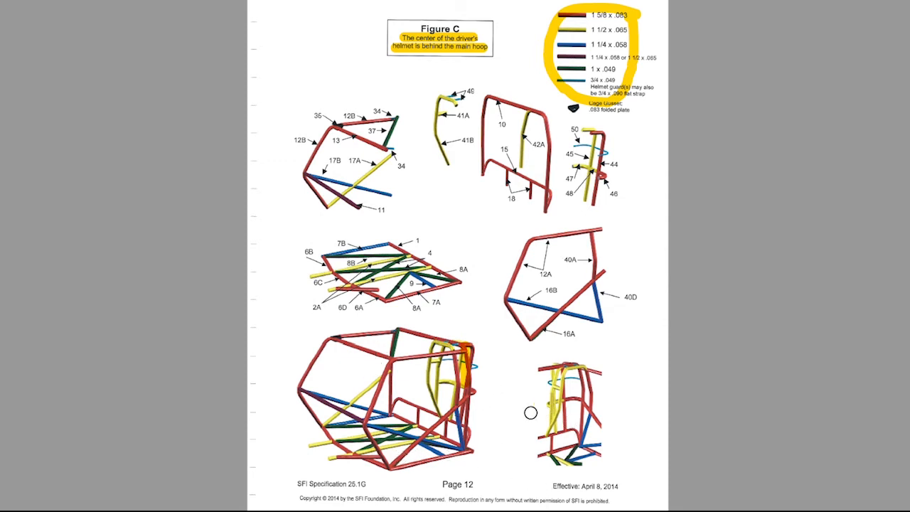
{"action": "mouse_move", "coordinate": [521, 436]}
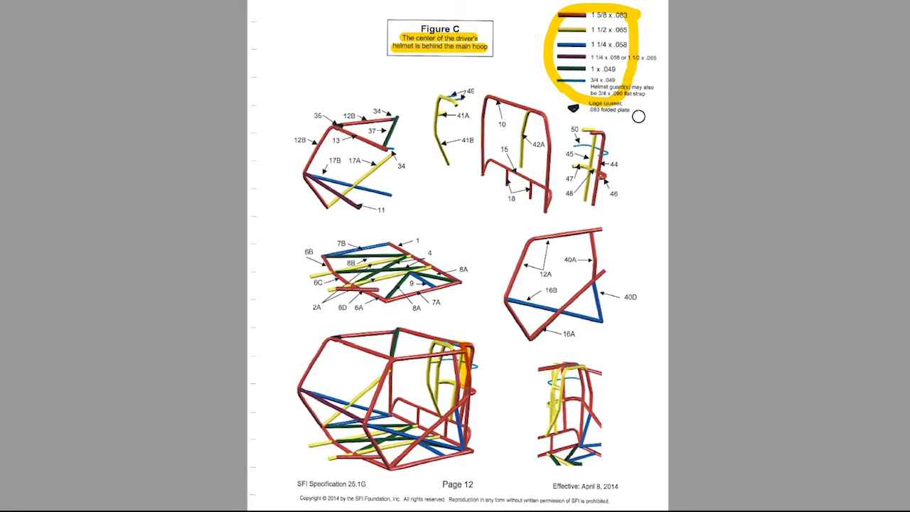
{"action": "mouse_move", "coordinate": [676, 179]}
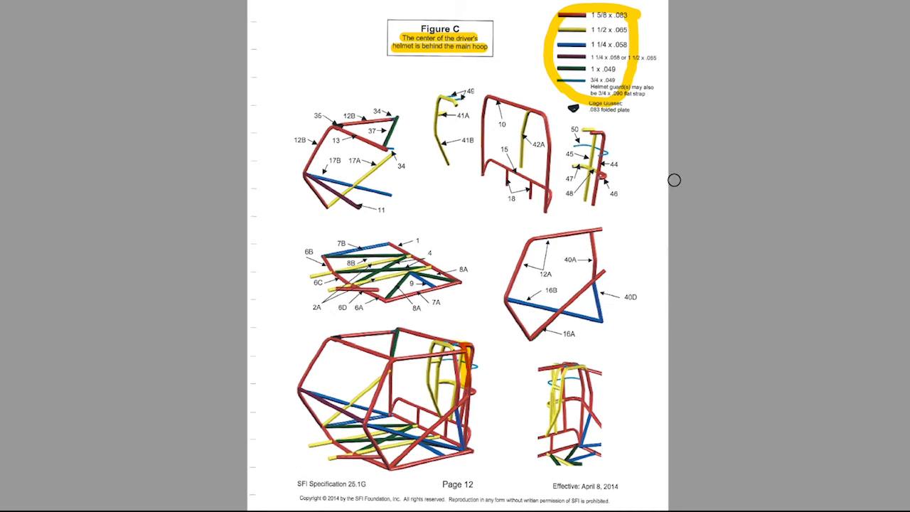
{"action": "mouse_move", "coordinate": [466, 357]}
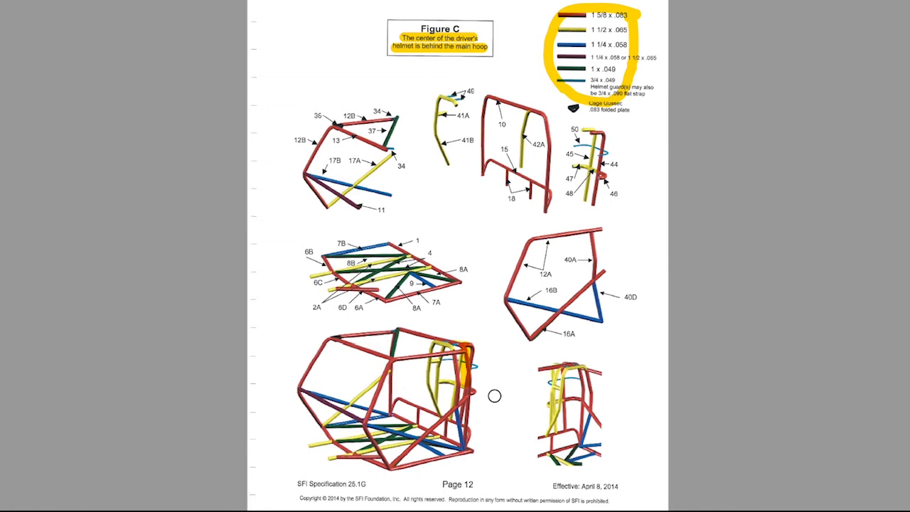
{"action": "mouse_move", "coordinate": [654, 339]}
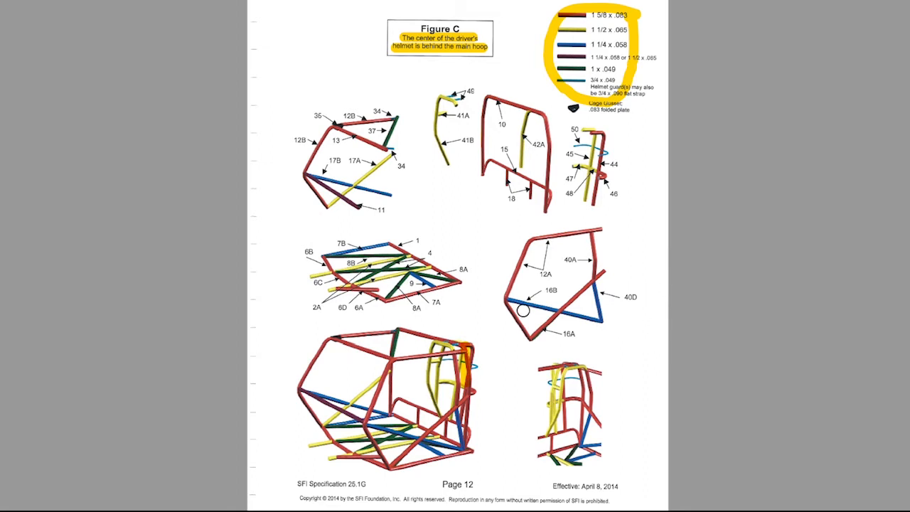
{"action": "mouse_move", "coordinate": [606, 321]}
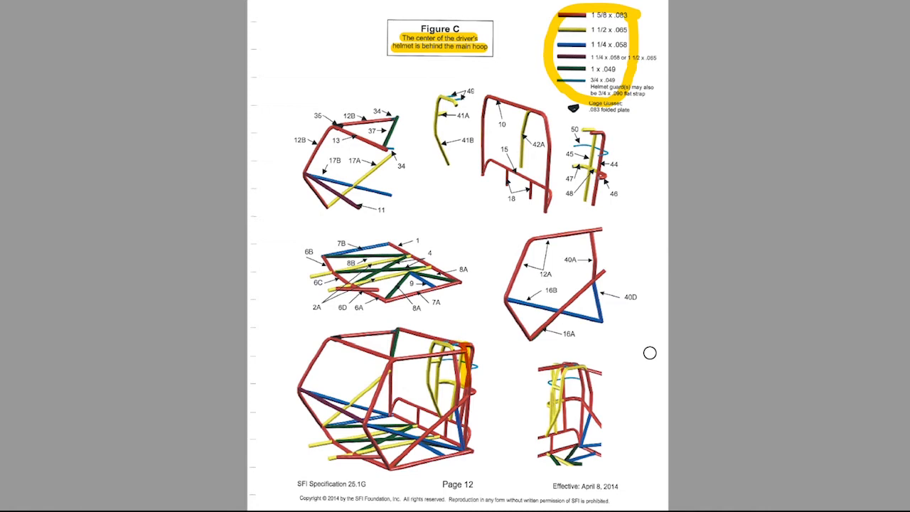
{"action": "mouse_move", "coordinate": [634, 321]}
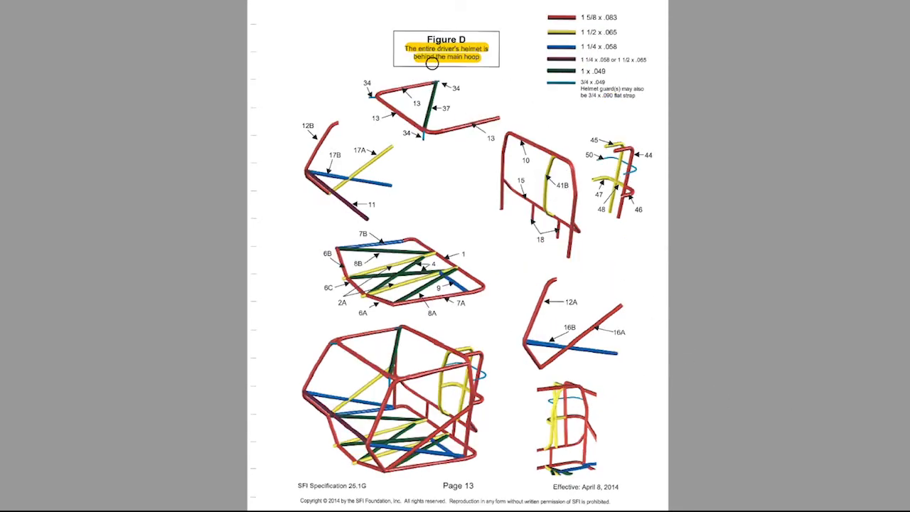
{"action": "mouse_move", "coordinate": [475, 117]}
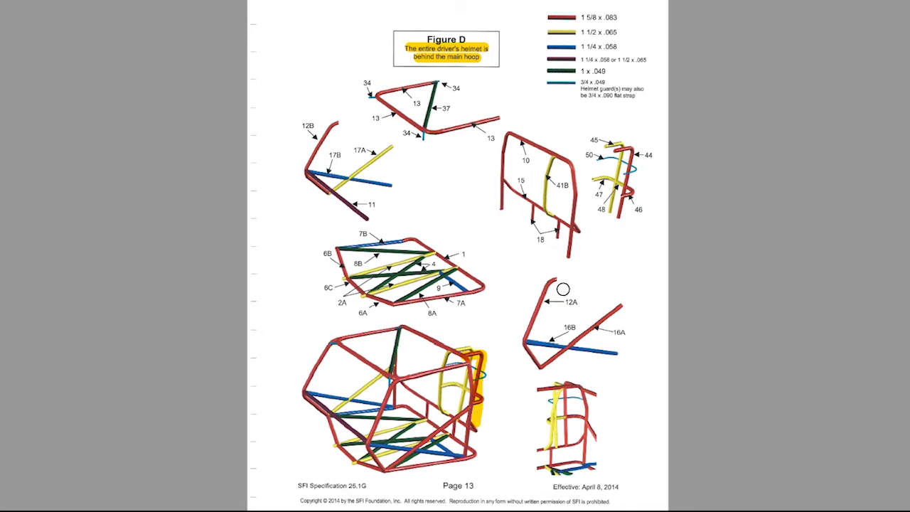
{"action": "mouse_move", "coordinate": [498, 261]}
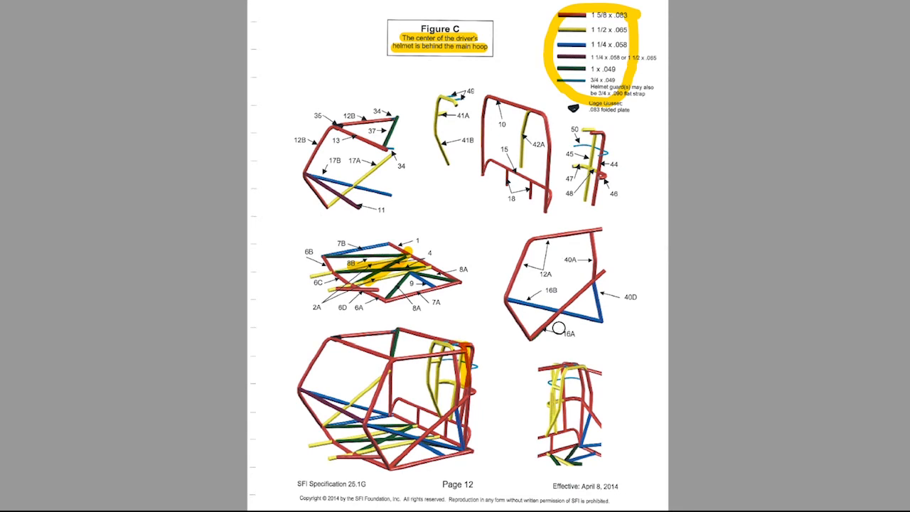
- Scroll back up from Figure D toward Figures C and B on pages 12–11
{"action": "scroll", "scroll_direction": "up", "scroll_amount": 3}
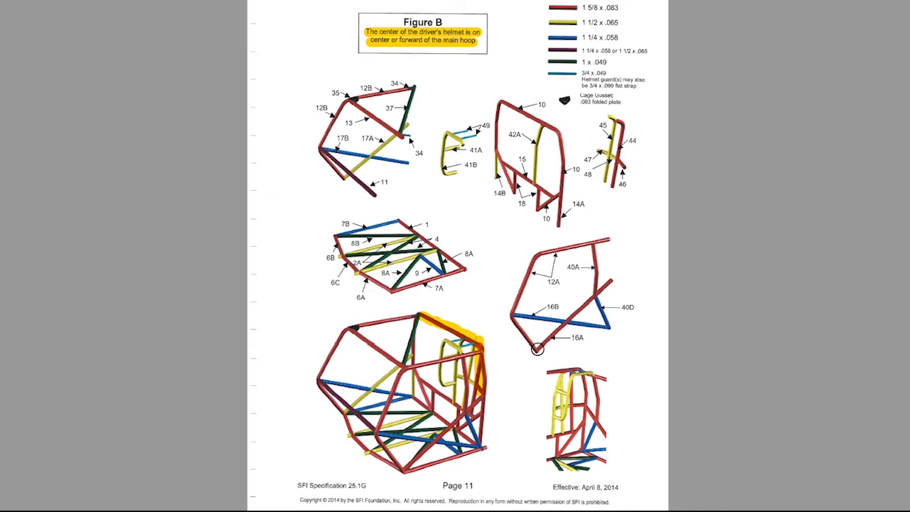
{"action": "mouse_move", "coordinate": [839, 418]}
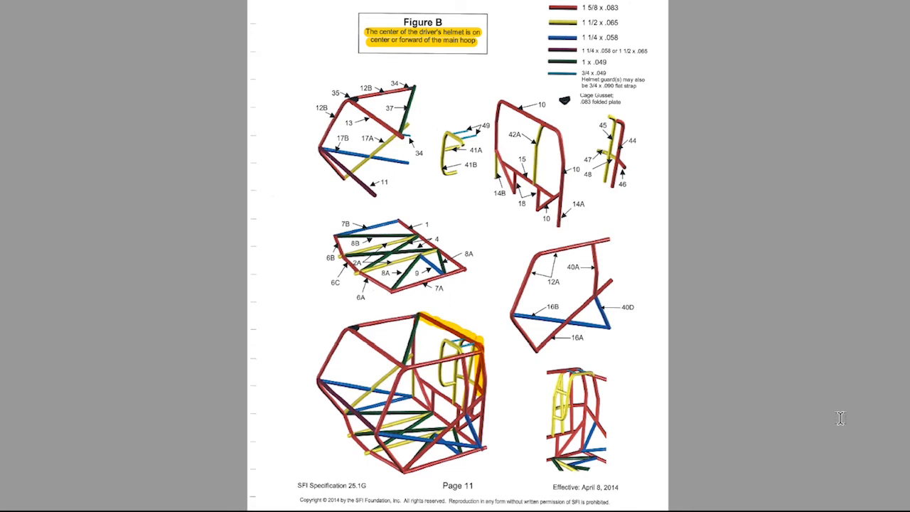
{"action": "mouse_move", "coordinate": [697, 324]}
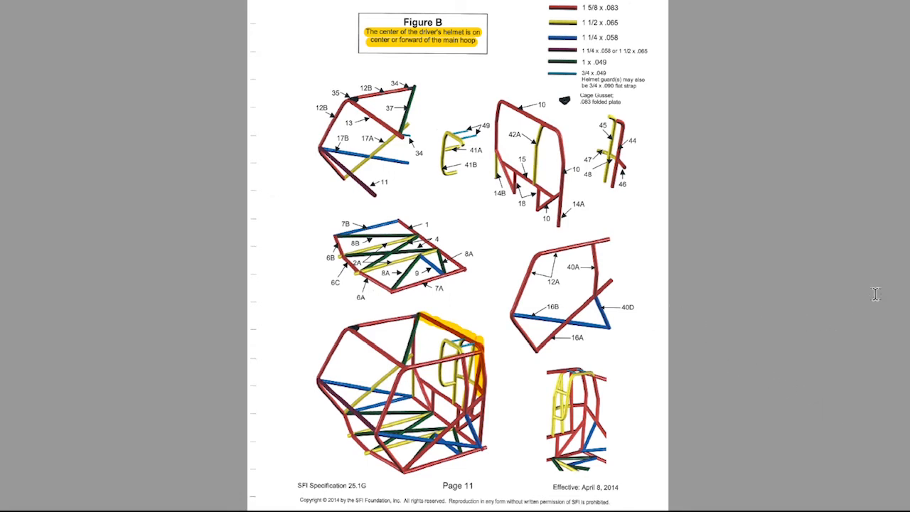
{"action": "mouse_move", "coordinate": [881, 304]}
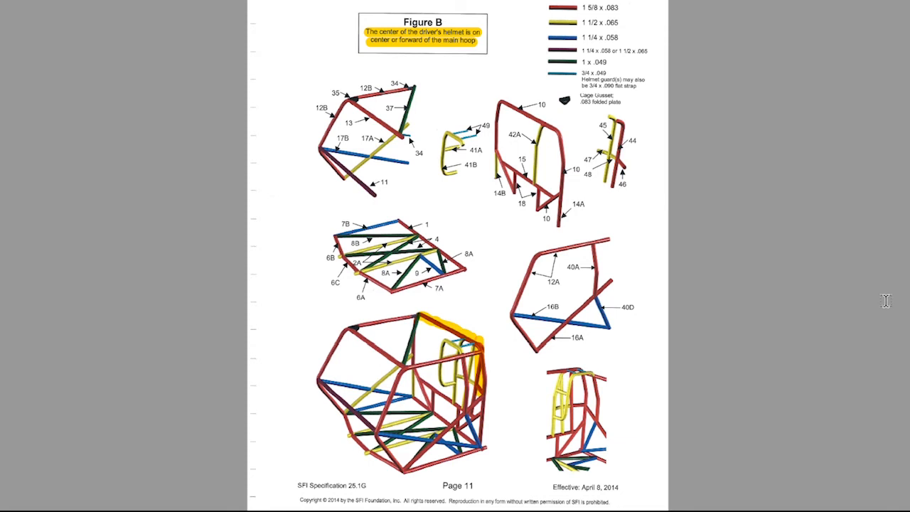
{"action": "mouse_move", "coordinate": [883, 304]}
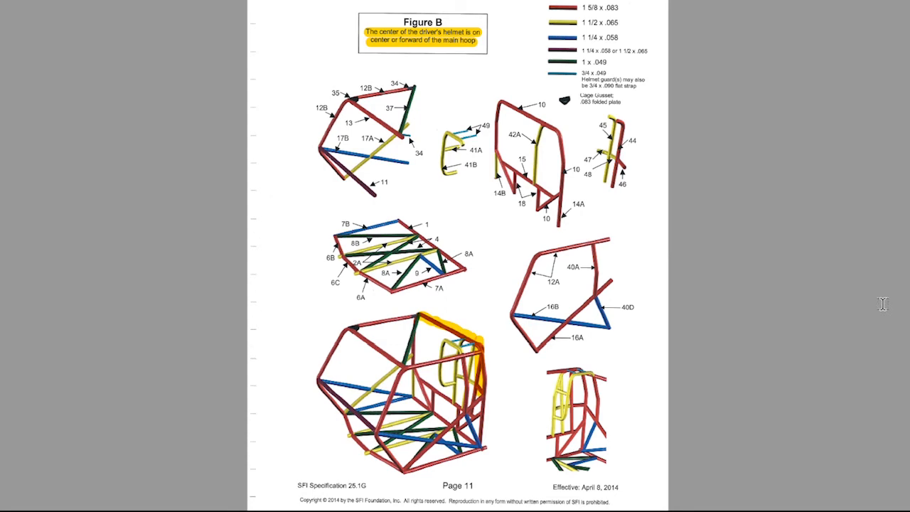
{"action": "mouse_move", "coordinate": [711, 320]}
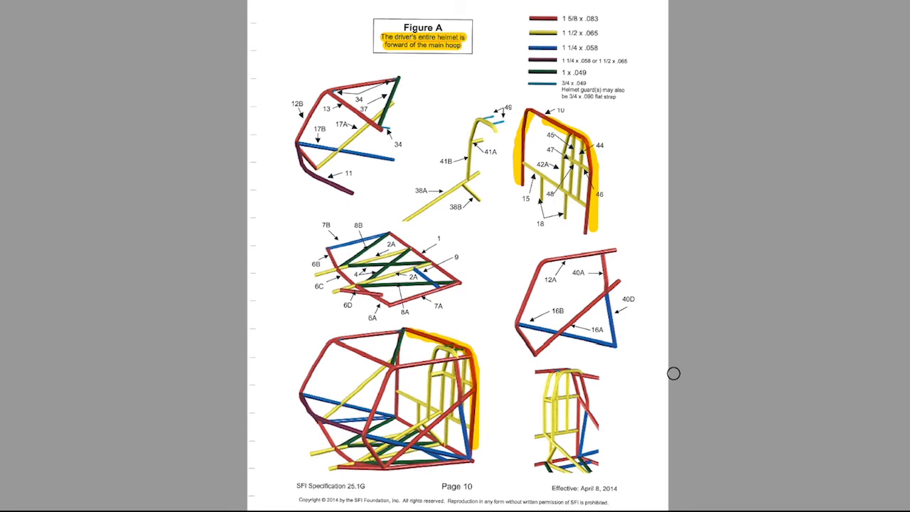
{"action": "mouse_move", "coordinate": [769, 335]}
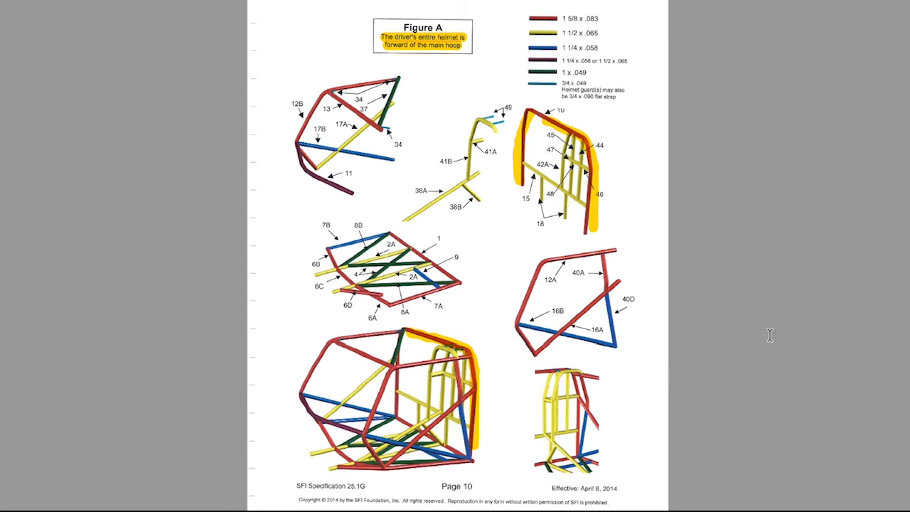
- Scroll down to page 14's Figure E helmet guard and Figure F funny car cage designs
{"action": "scroll", "scroll_direction": "down", "scroll_amount": 3}
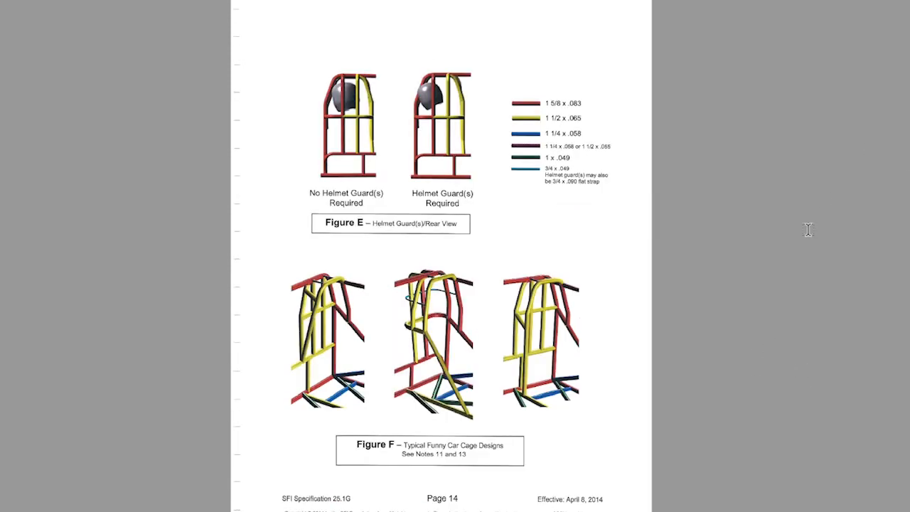
{"action": "mouse_move", "coordinate": [862, 284]}
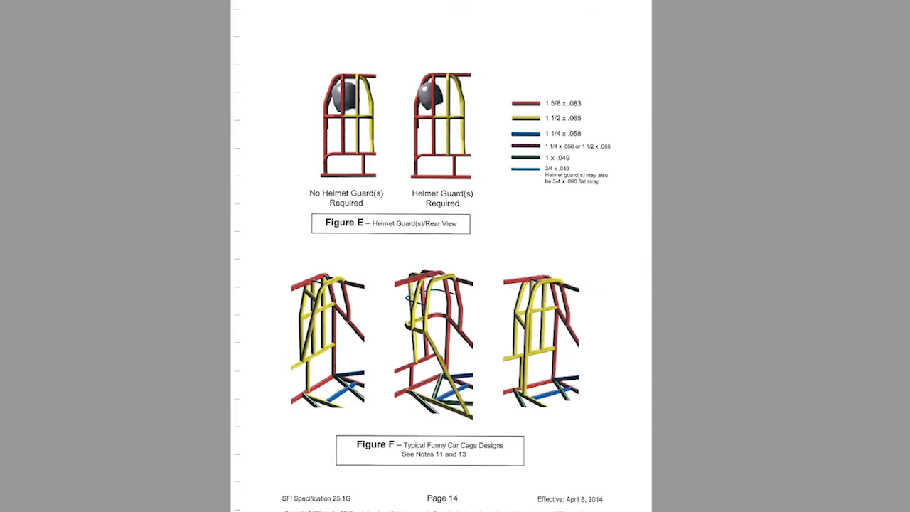
- Scroll past Figure G roof views on page 15 to Figure H floor option on page 16
{"action": "scroll", "scroll_direction": "down", "scroll_amount": 3}
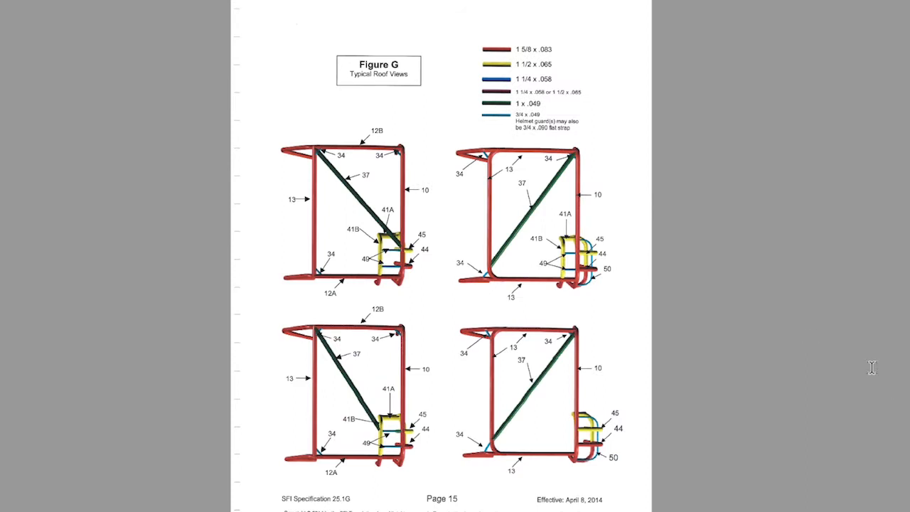
{"action": "mouse_move", "coordinate": [879, 404]}
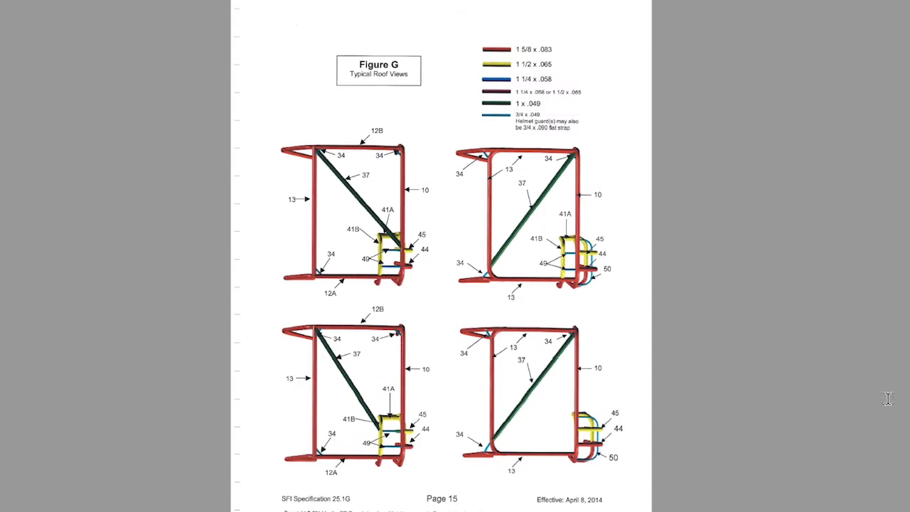
{"action": "mouse_move", "coordinate": [907, 412]}
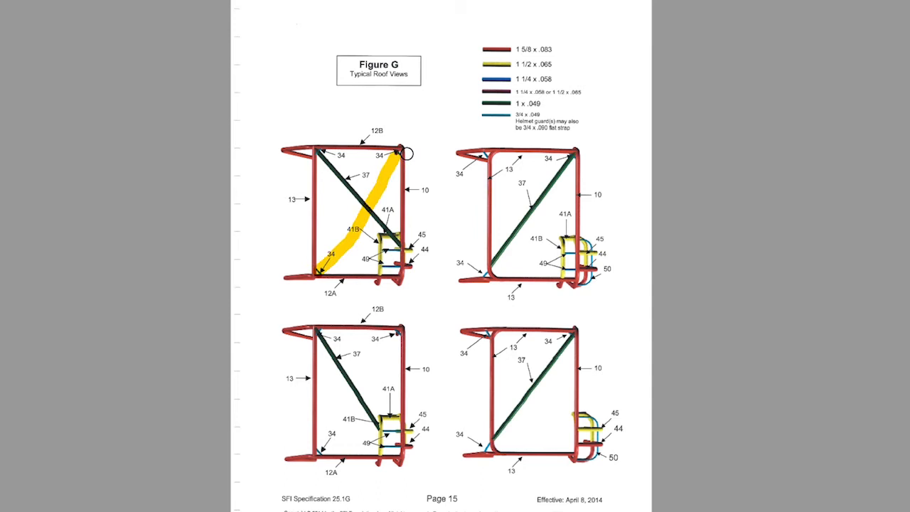
{"action": "mouse_move", "coordinate": [330, 199]}
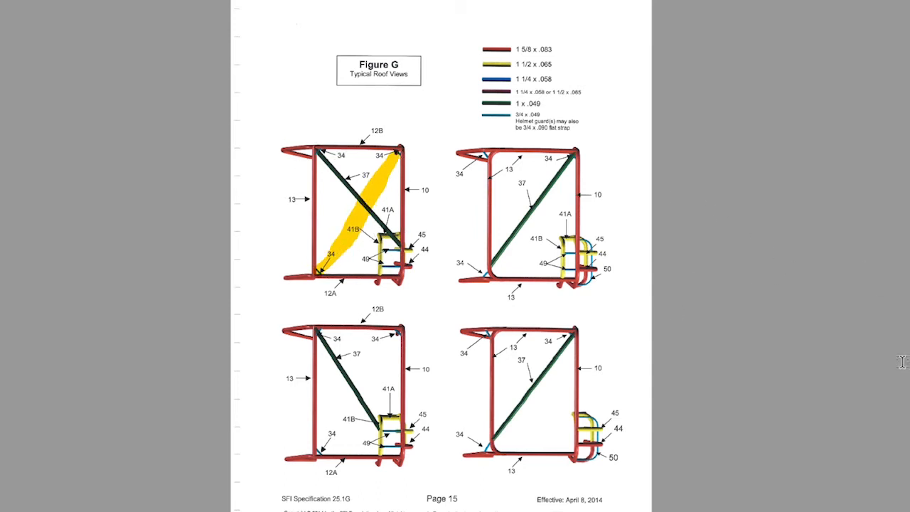
{"action": "mouse_move", "coordinate": [780, 314]}
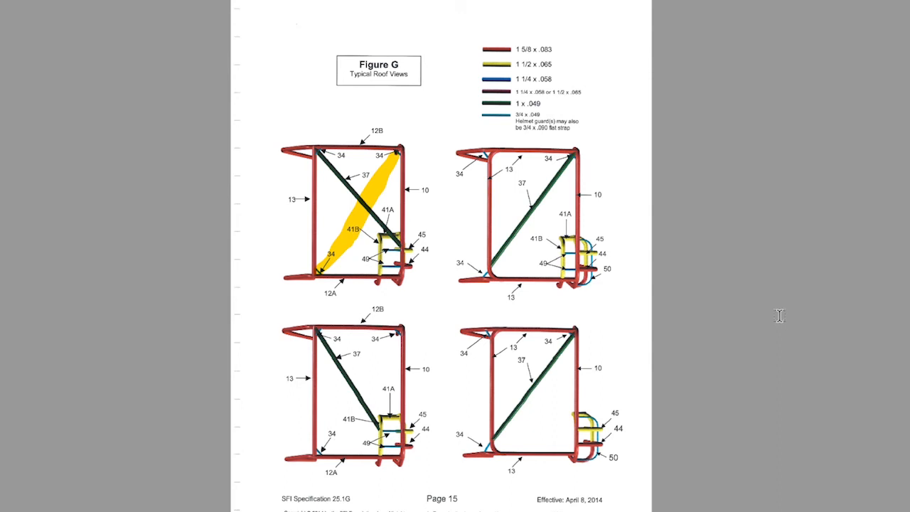
{"action": "scroll", "scroll_direction": "down", "scroll_amount": 3}
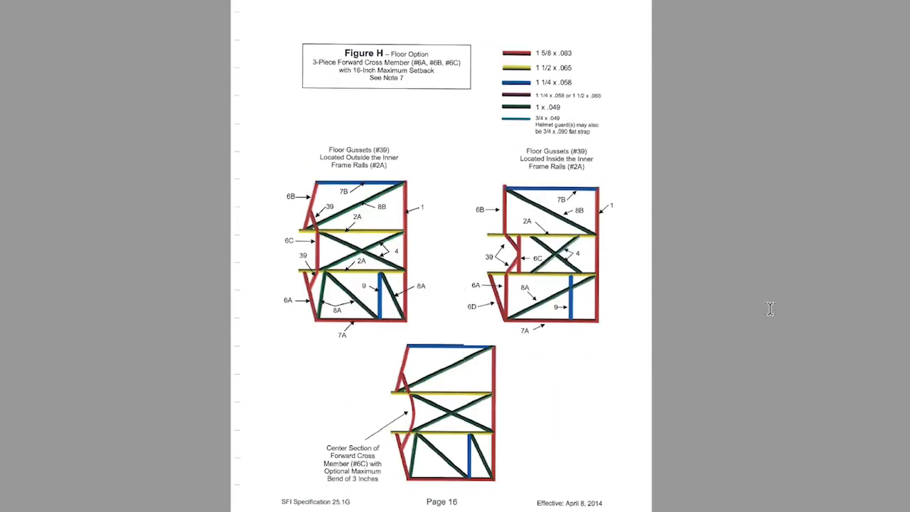
{"action": "mouse_move", "coordinate": [866, 338]}
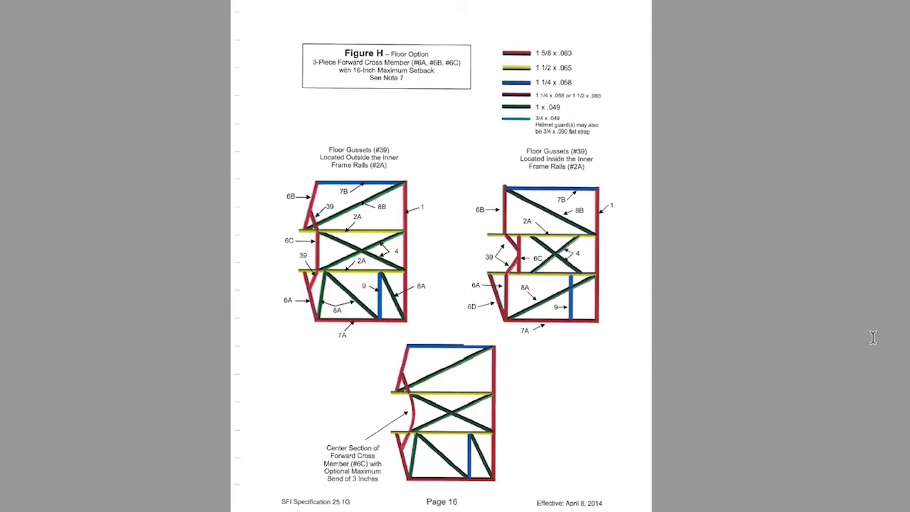
{"action": "mouse_move", "coordinate": [803, 327]}
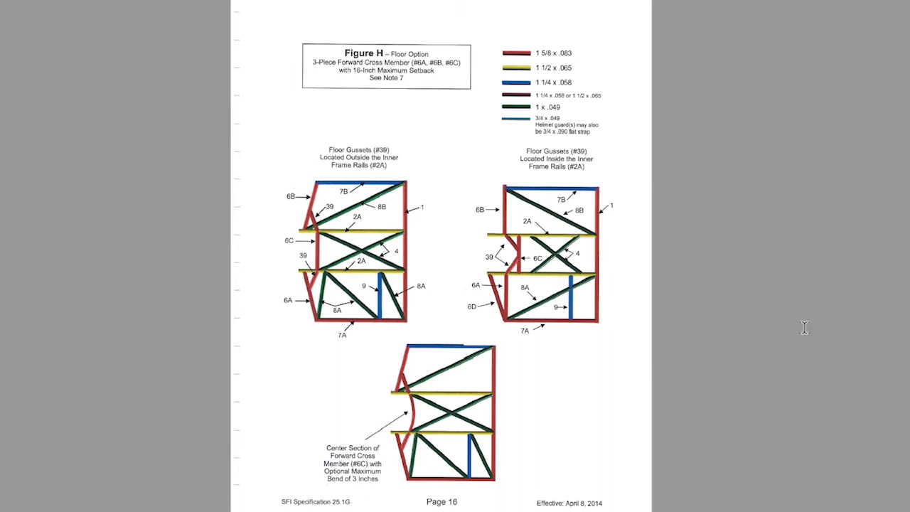
{"action": "mouse_move", "coordinate": [751, 322]}
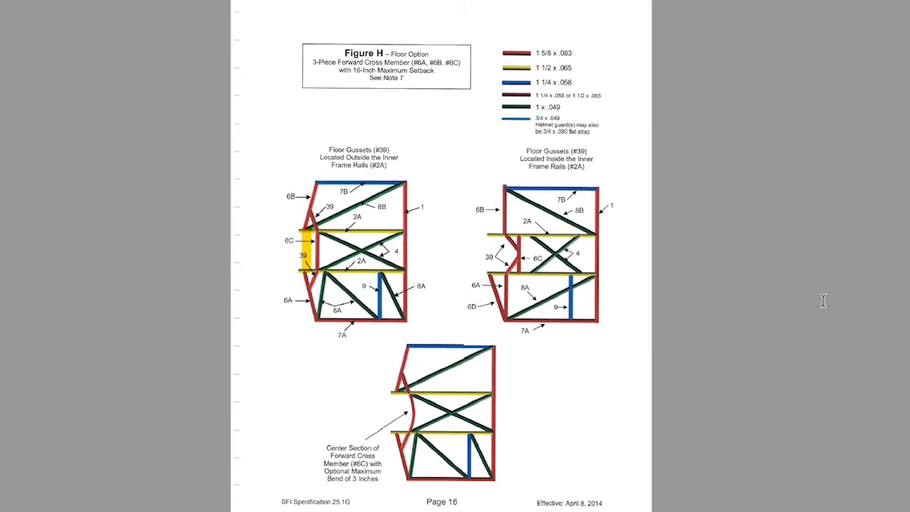
{"action": "mouse_move", "coordinate": [884, 316]}
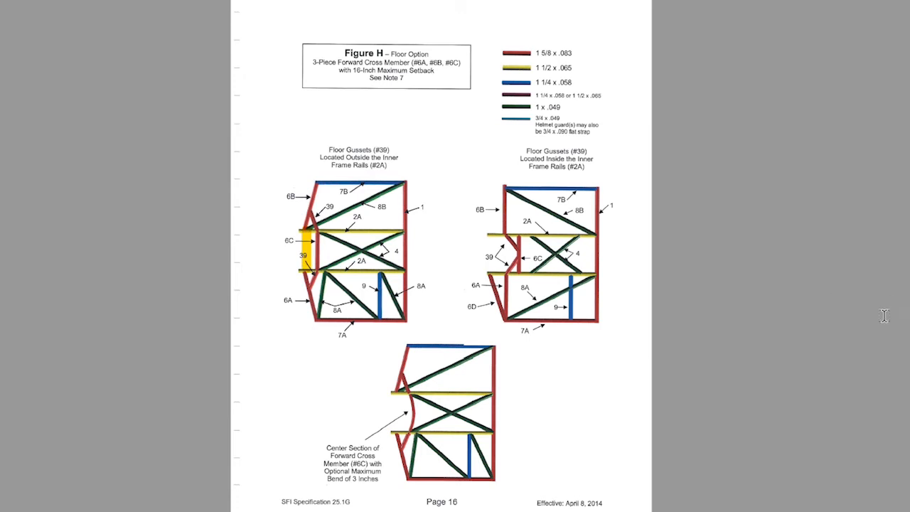
{"action": "mouse_move", "coordinate": [809, 316]}
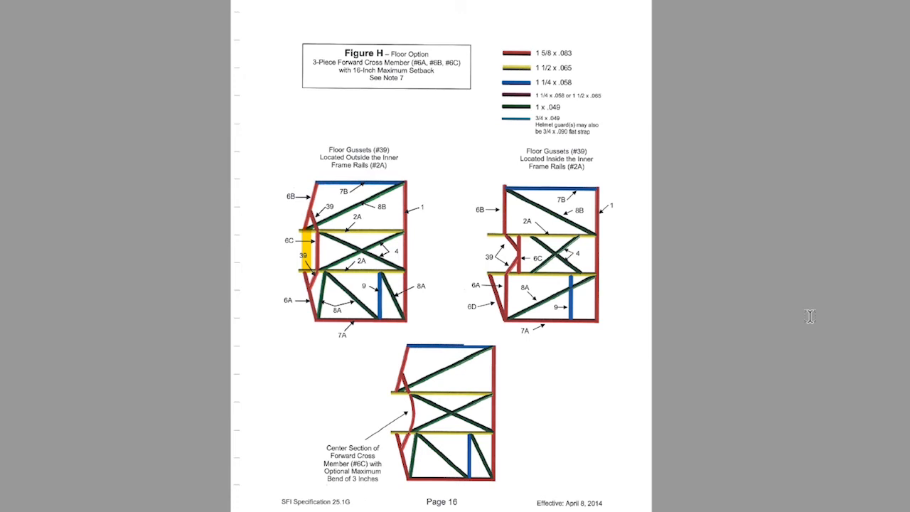
- Scroll to page 17 showing Figure I floor front view and Figure J floor top view
{"action": "scroll", "scroll_direction": "down", "scroll_amount": 3}
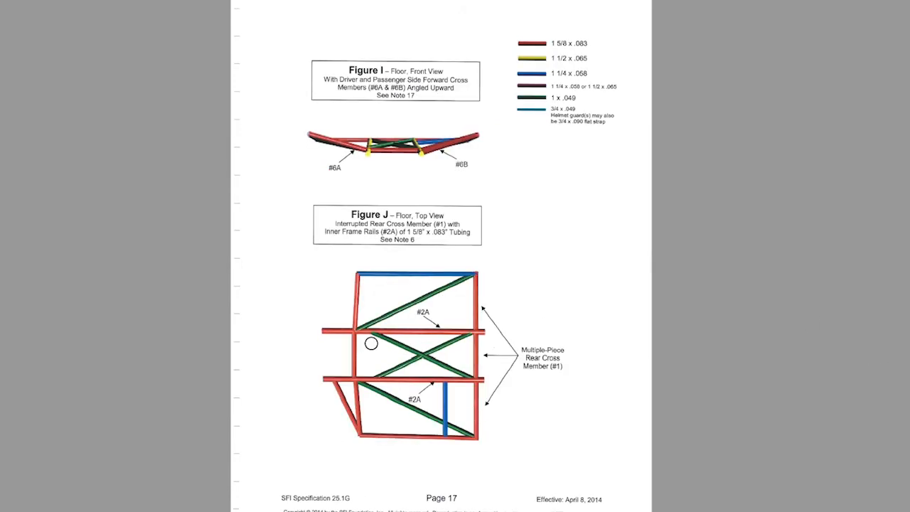
{"action": "mouse_move", "coordinate": [868, 406]}
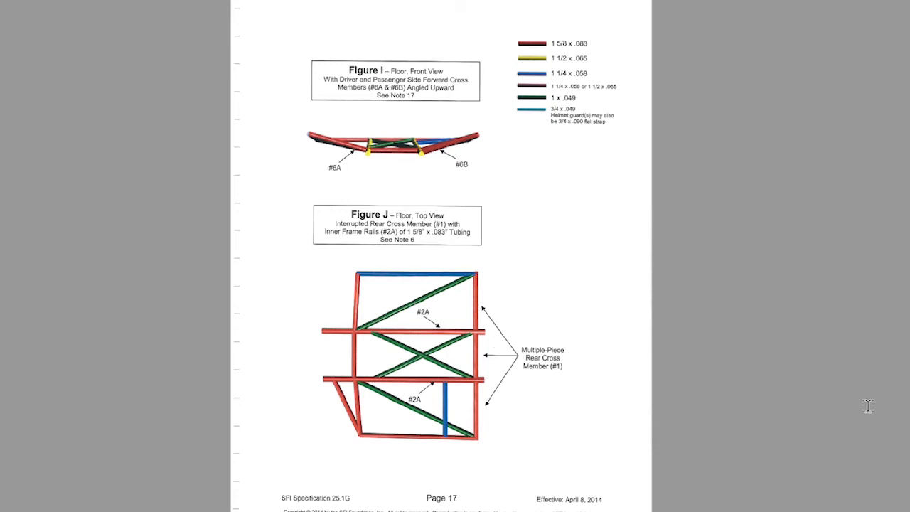
{"action": "mouse_move", "coordinate": [725, 463]}
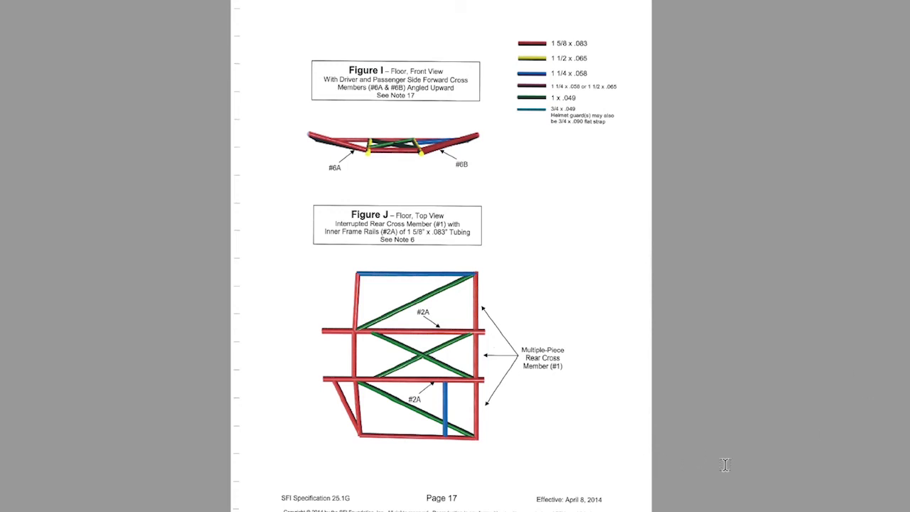
{"action": "mouse_move", "coordinate": [858, 453]}
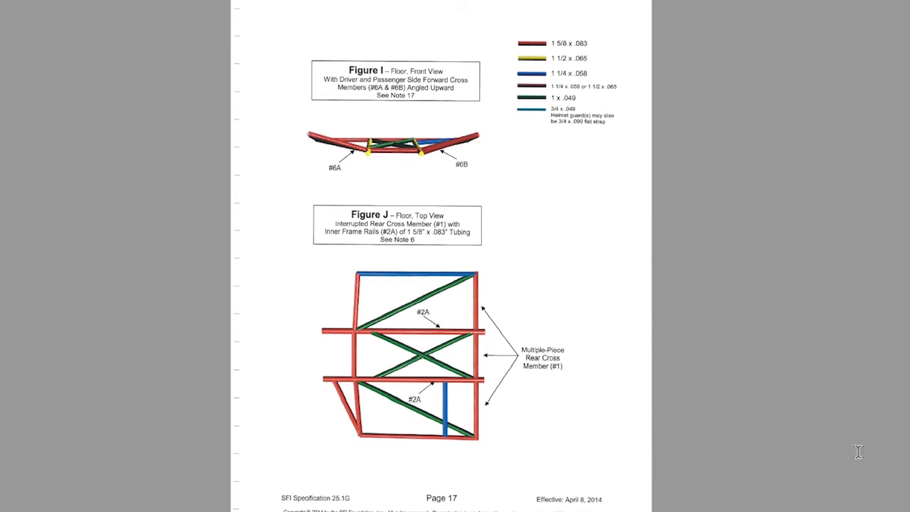
{"action": "mouse_move", "coordinate": [819, 428]}
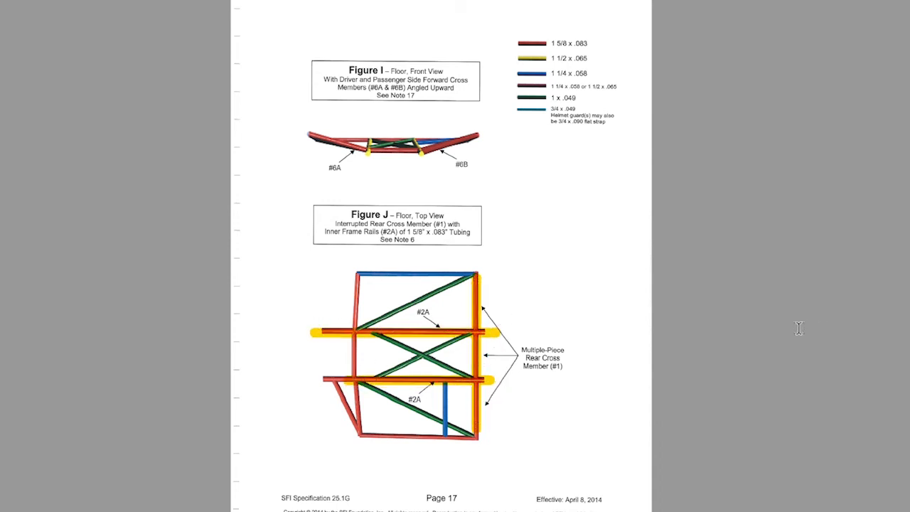
{"action": "mouse_move", "coordinate": [623, 378]}
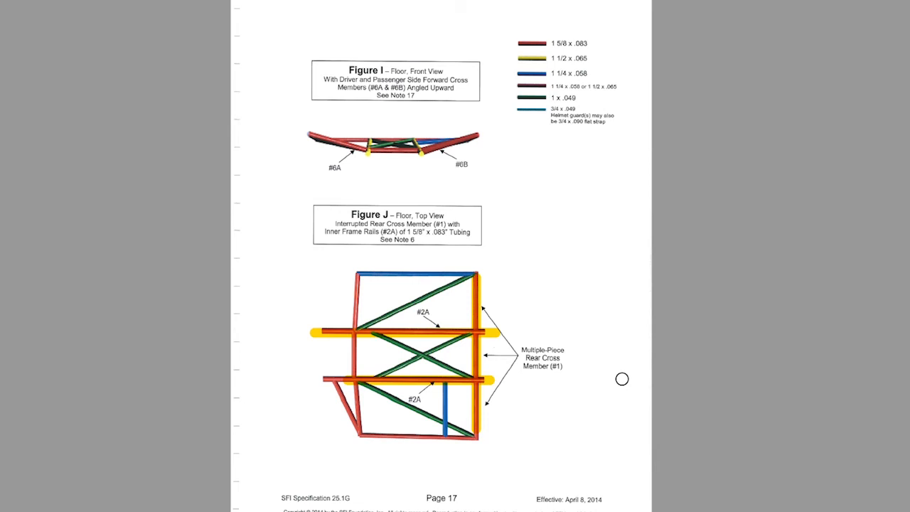
{"action": "mouse_move", "coordinate": [664, 416]}
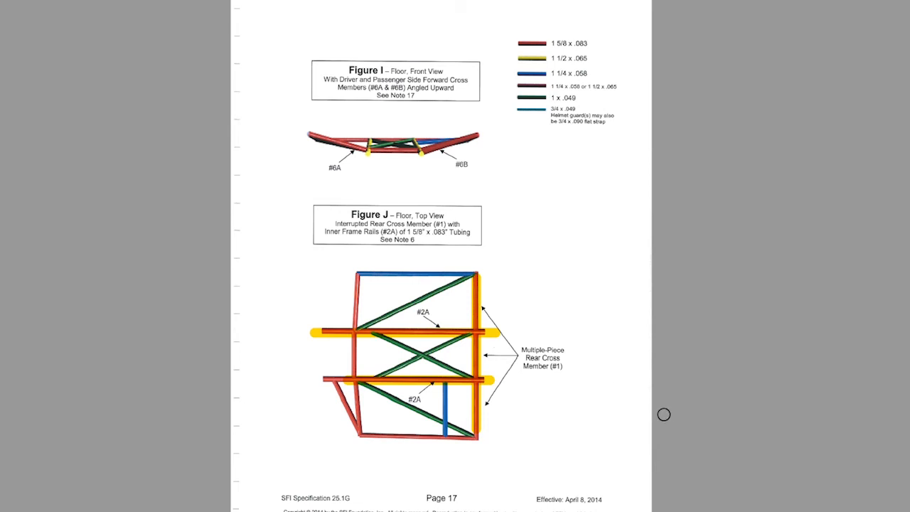
{"action": "mouse_move", "coordinate": [794, 432]}
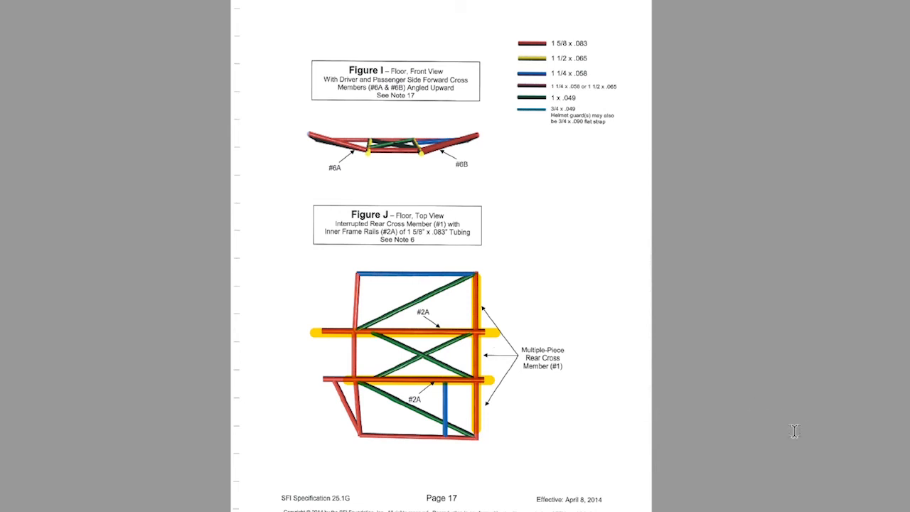
{"action": "mouse_move", "coordinate": [847, 364]}
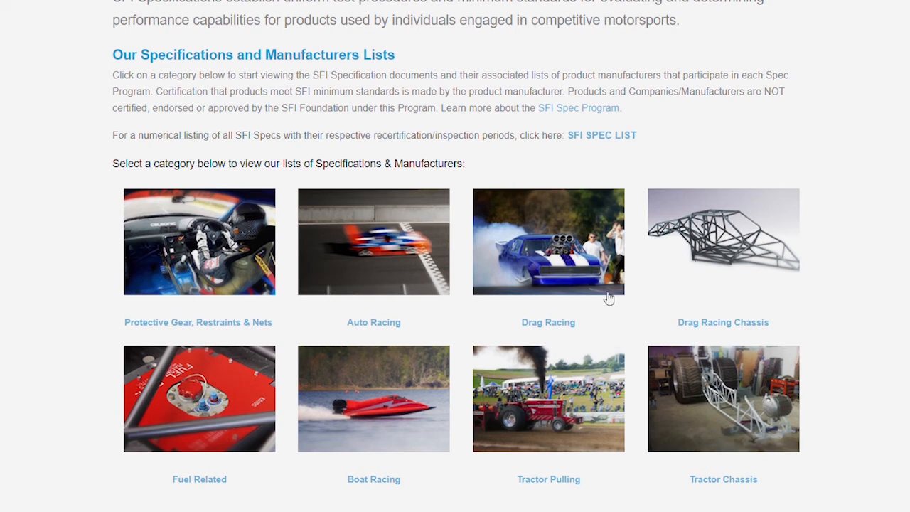
- Browse the Drag Racing specs list down to Drag Race Drive Wheels and open SFI Spec 15.1
{"action": "left_click", "coordinate": [549, 253]}
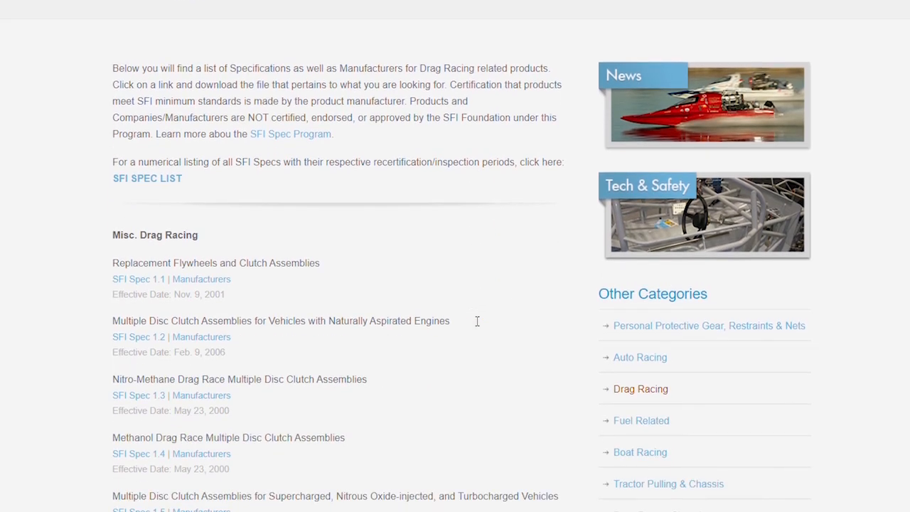
{"action": "scroll", "scroll_direction": "down", "scroll_amount": 3}
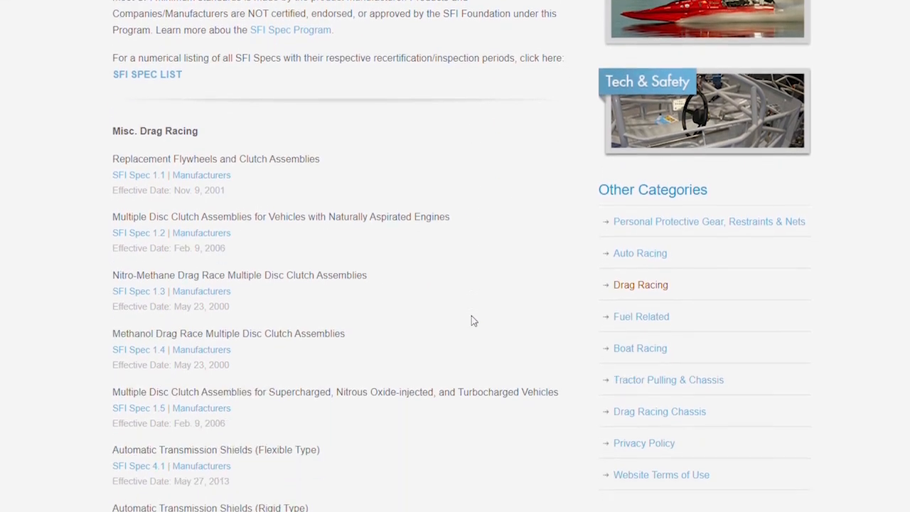
{"action": "scroll", "scroll_direction": "down", "scroll_amount": 3}
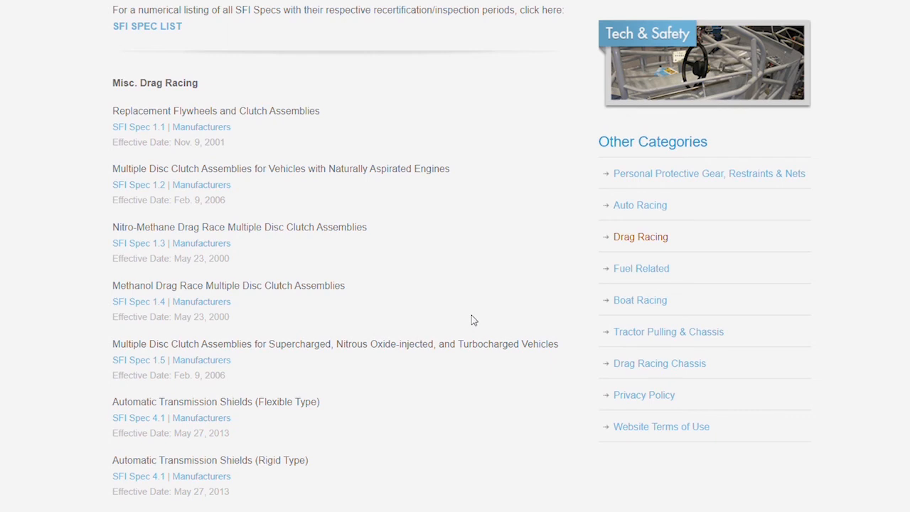
{"action": "mouse_move", "coordinate": [333, 330]}
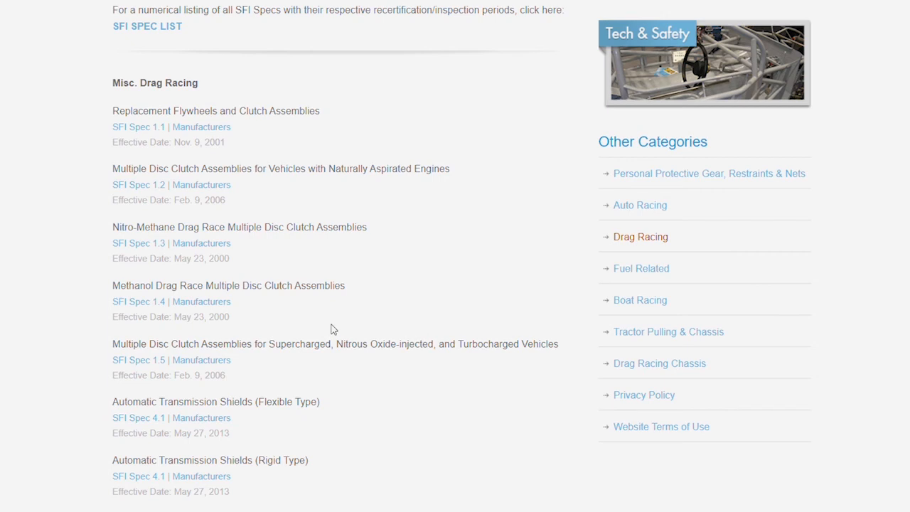
{"action": "mouse_move", "coordinate": [451, 420]}
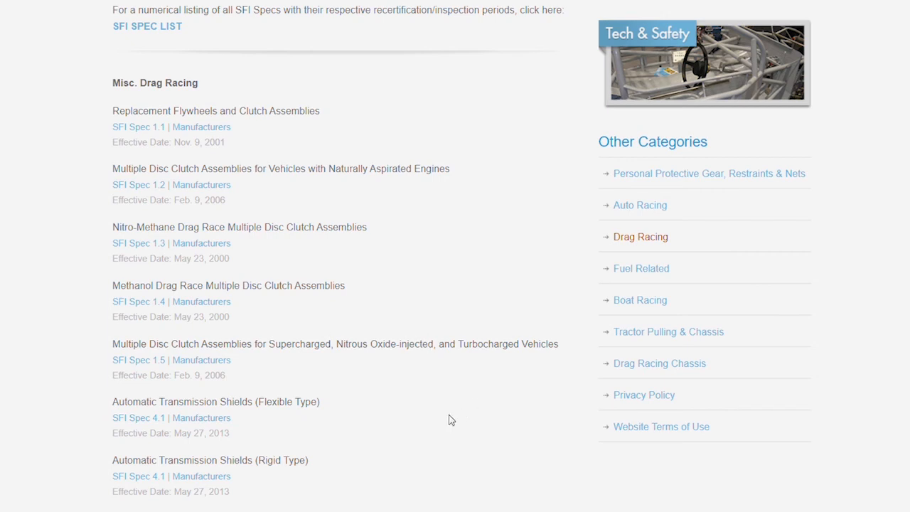
{"action": "mouse_move", "coordinate": [448, 433]}
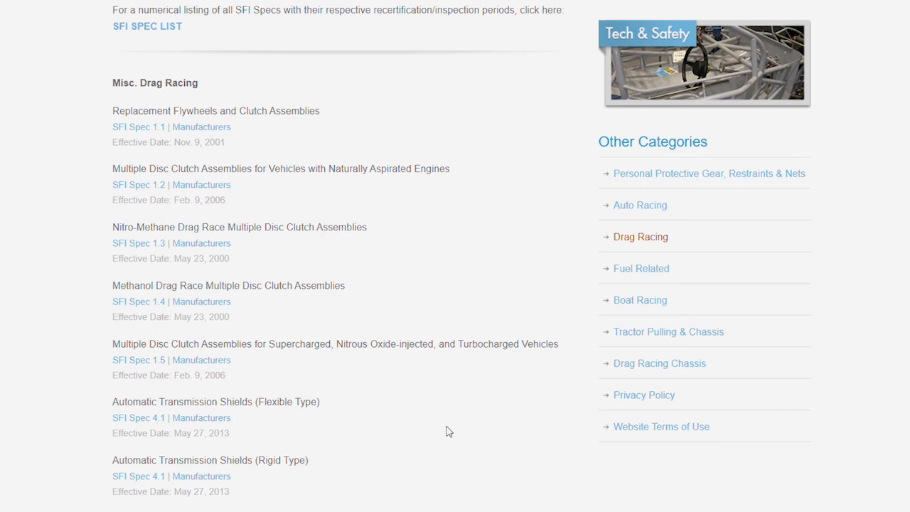
{"action": "mouse_move", "coordinate": [444, 429]}
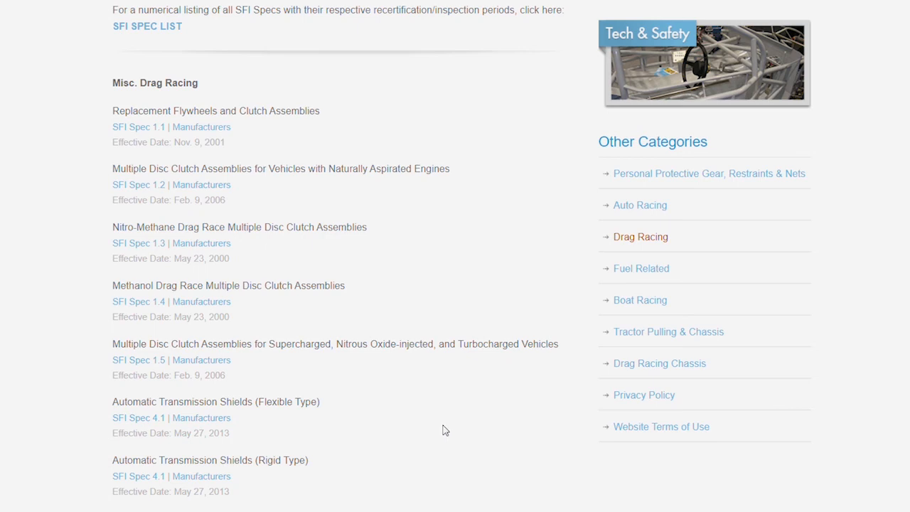
{"action": "scroll", "scroll_direction": "down", "scroll_amount": 3}
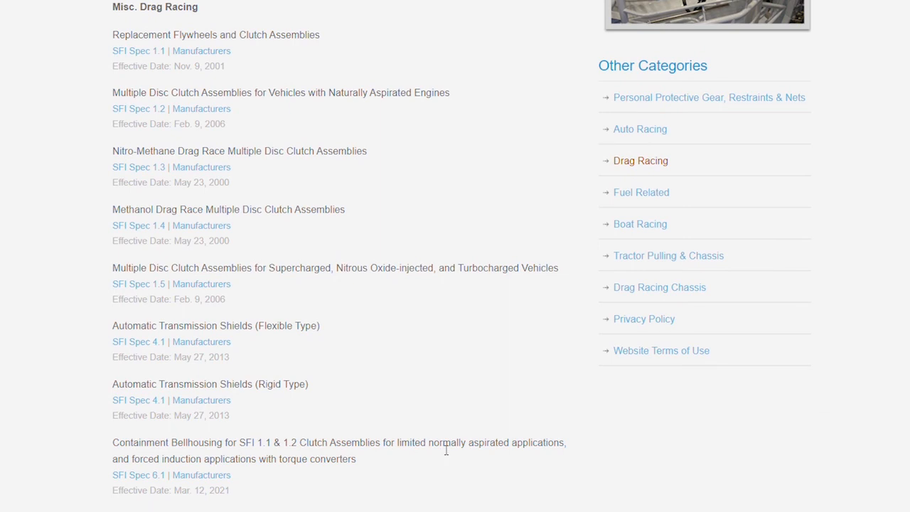
{"action": "mouse_move", "coordinate": [452, 462]}
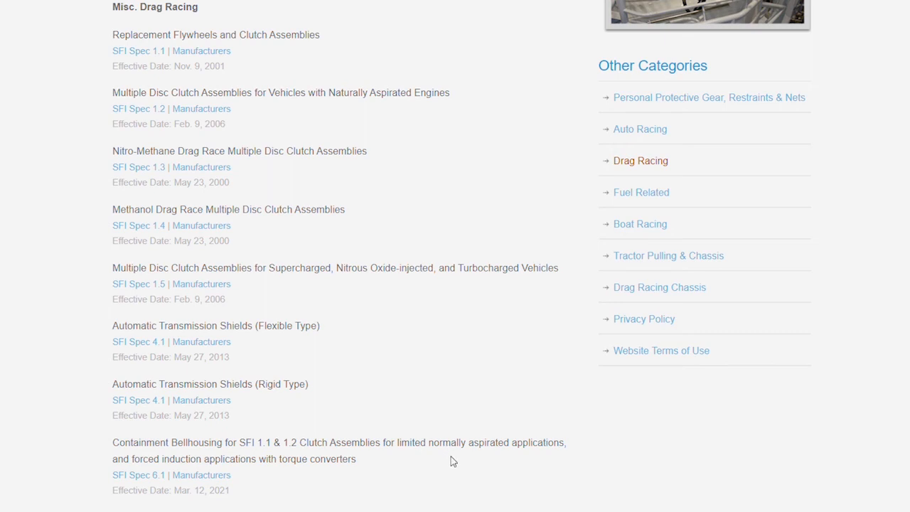
{"action": "mouse_move", "coordinate": [367, 376]}
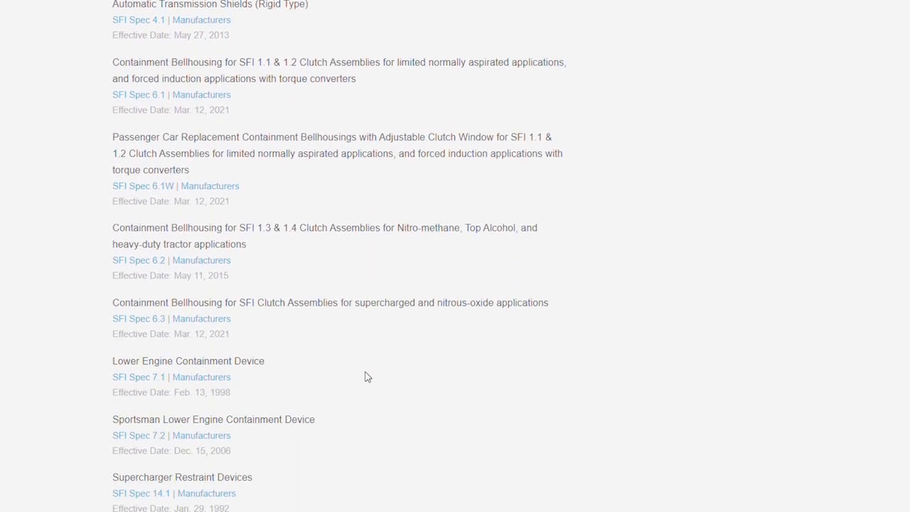
{"action": "scroll", "scroll_direction": "down", "scroll_amount": 3}
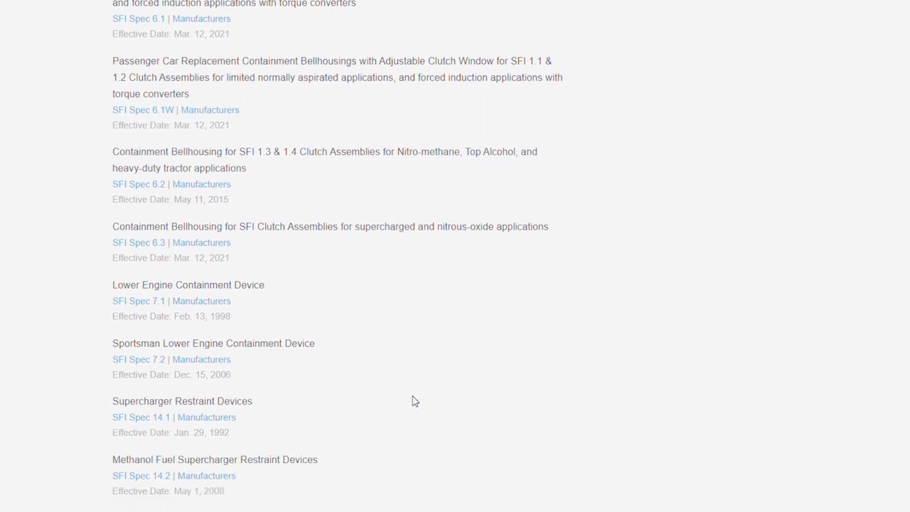
{"action": "scroll", "scroll_direction": "down", "scroll_amount": 3}
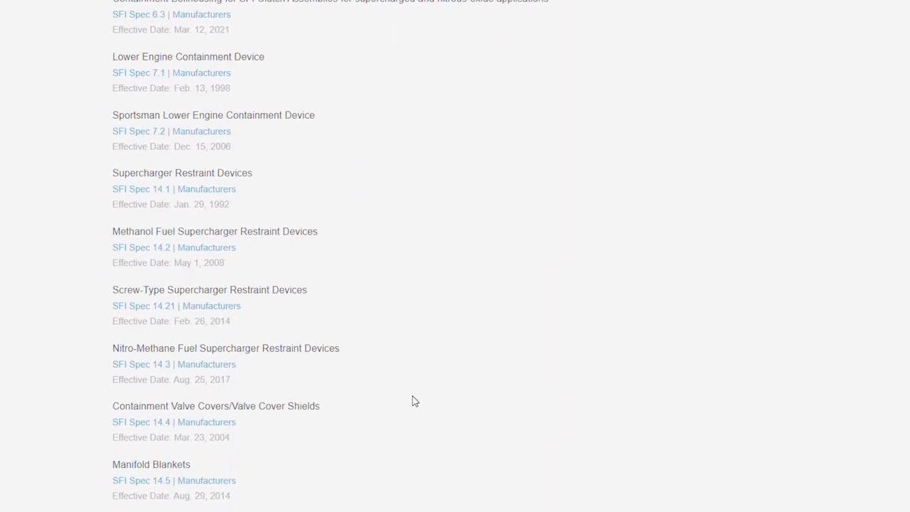
{"action": "scroll", "scroll_direction": "down", "scroll_amount": 3}
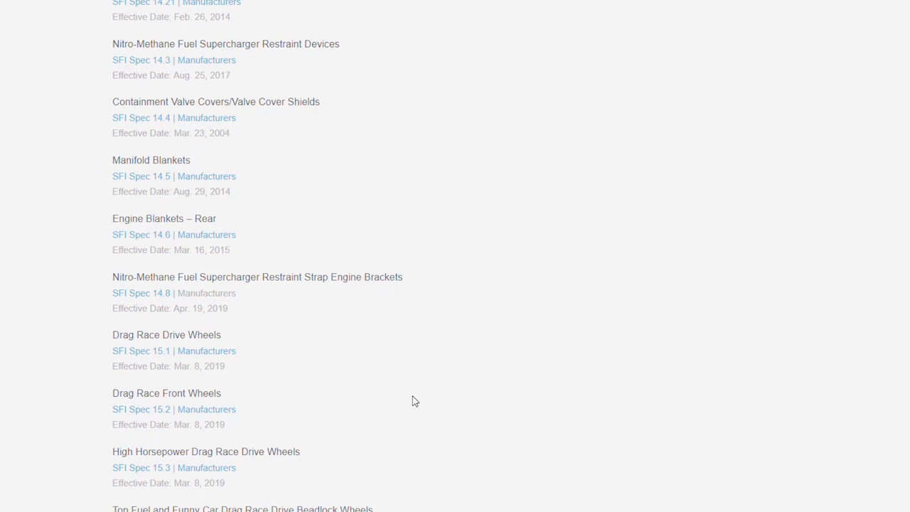
{"action": "mouse_move", "coordinate": [151, 357]}
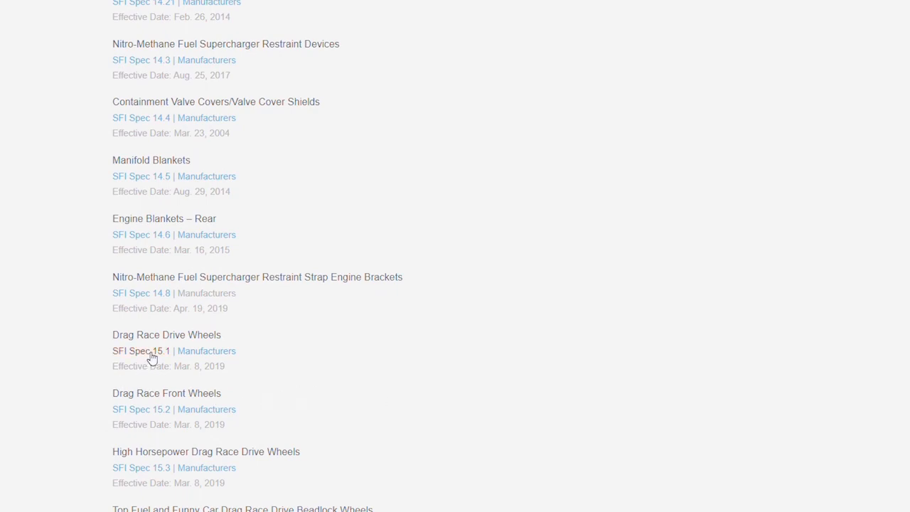
{"action": "left_click", "coordinate": [140, 350]}
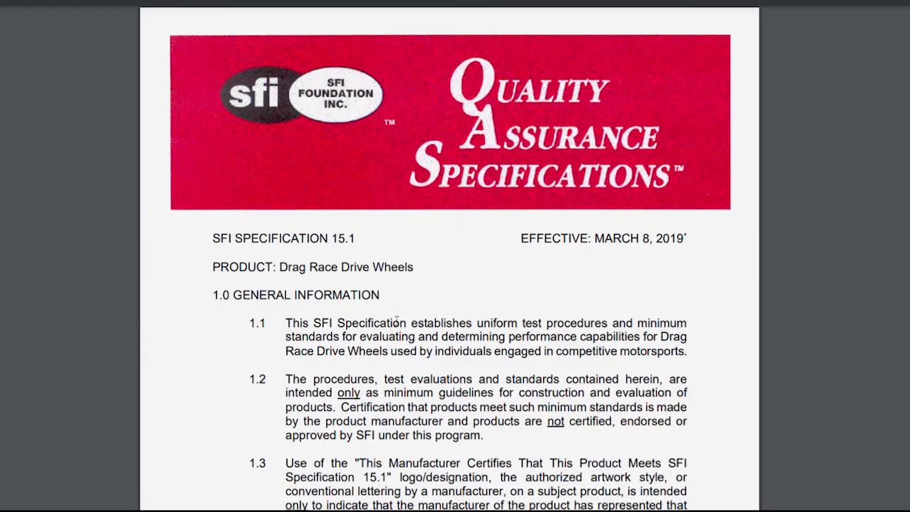
- Read through the SFI Spec 15.1 drive wheel general information
{"action": "scroll", "scroll_direction": "down", "scroll_amount": 3}
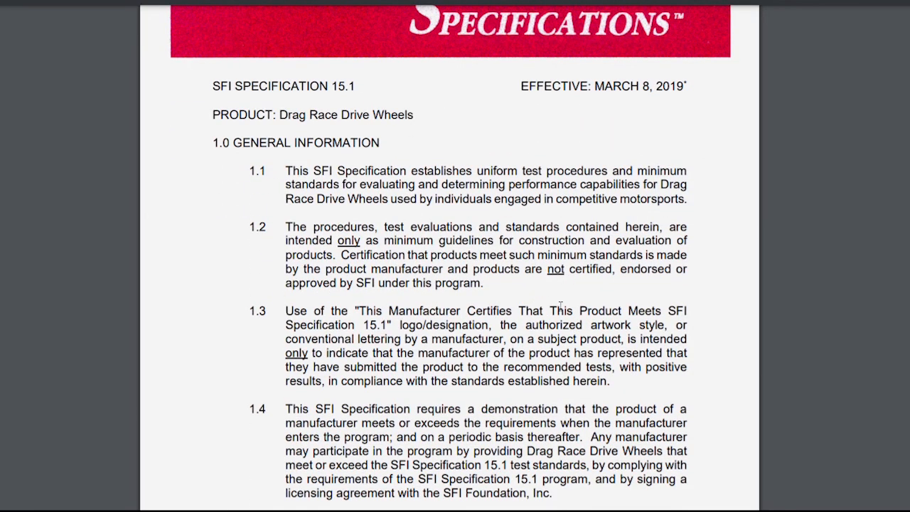
{"action": "scroll", "scroll_direction": "down", "scroll_amount": 3}
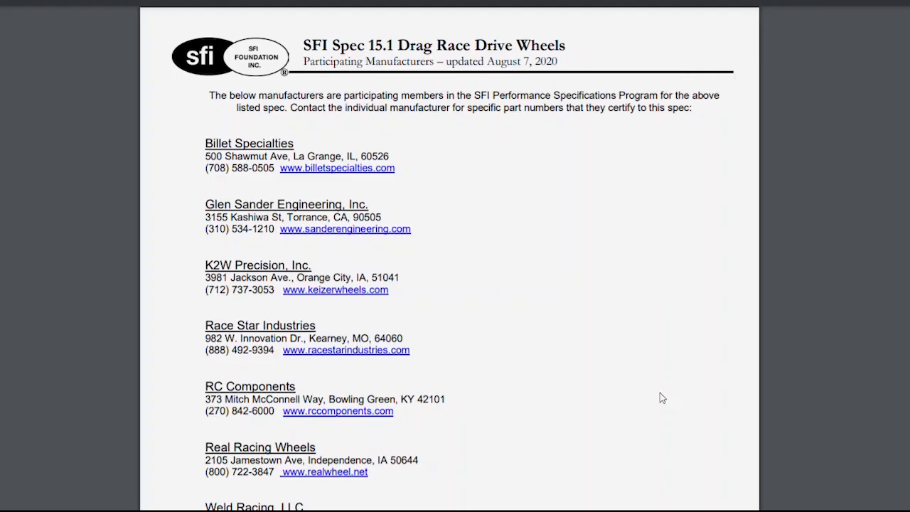
- Scroll the Spec 15.1 manufacturers list through its final entry, Weld Racing, LLC
{"action": "scroll", "scroll_direction": "down", "scroll_amount": 3}
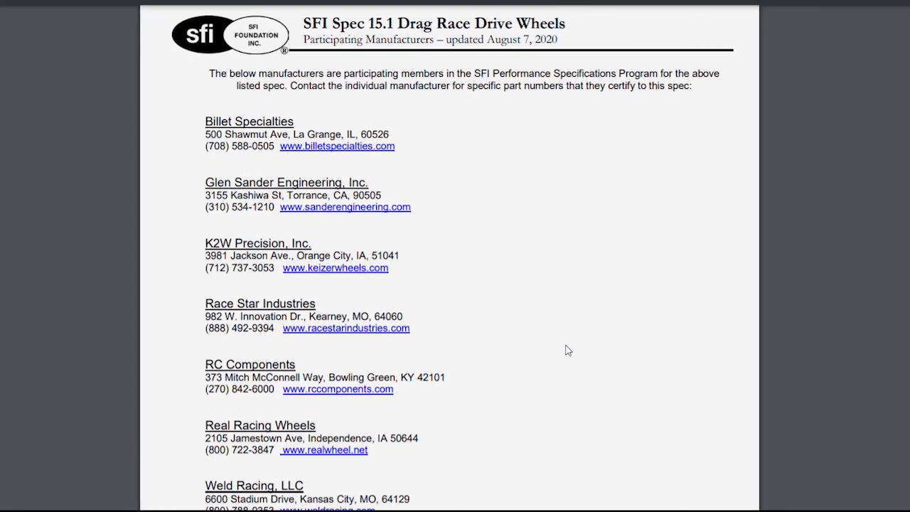
{"action": "scroll", "scroll_direction": "down", "scroll_amount": 3}
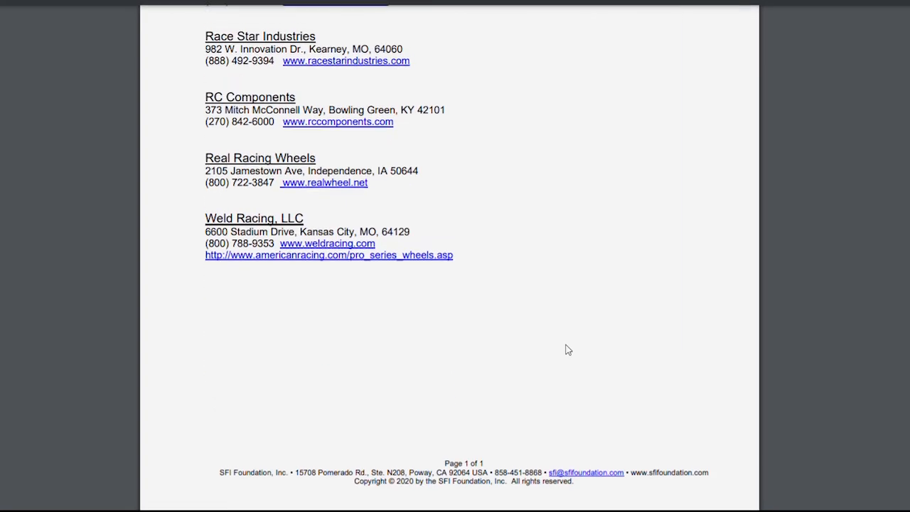
{"action": "scroll", "scroll_direction": "up", "scroll_amount": 3}
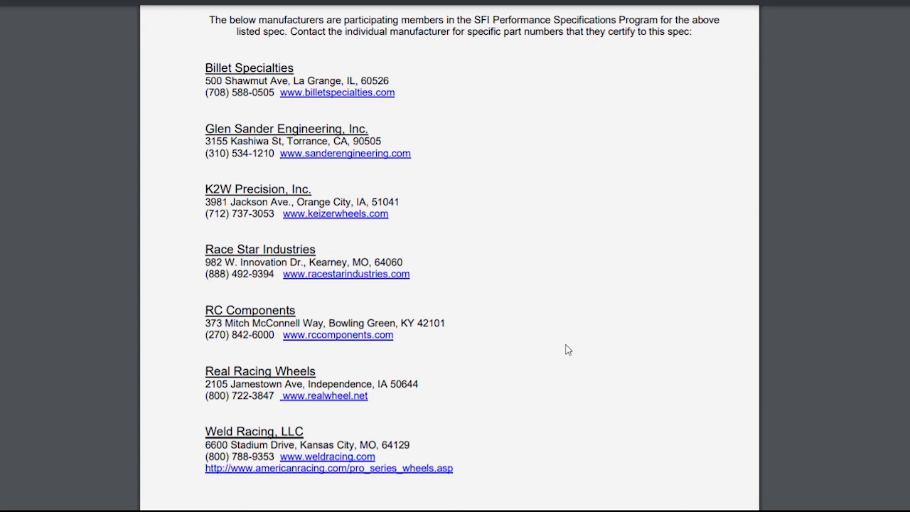
{"action": "mouse_move", "coordinate": [848, 350]}
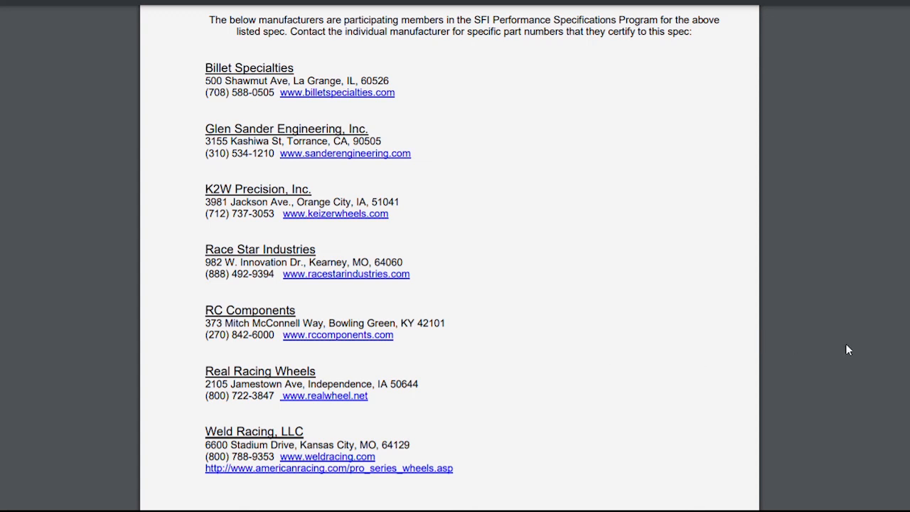
{"action": "mouse_move", "coordinate": [834, 355]}
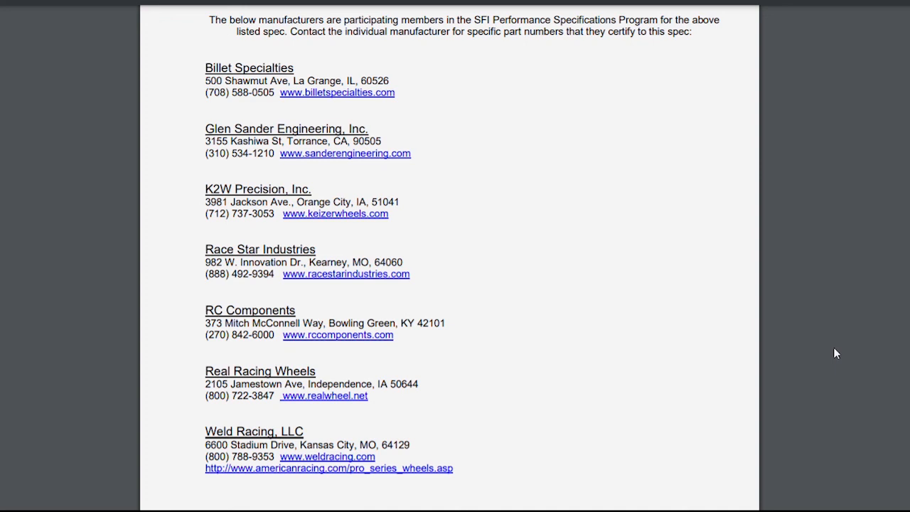
{"action": "mouse_move", "coordinate": [885, 350]}
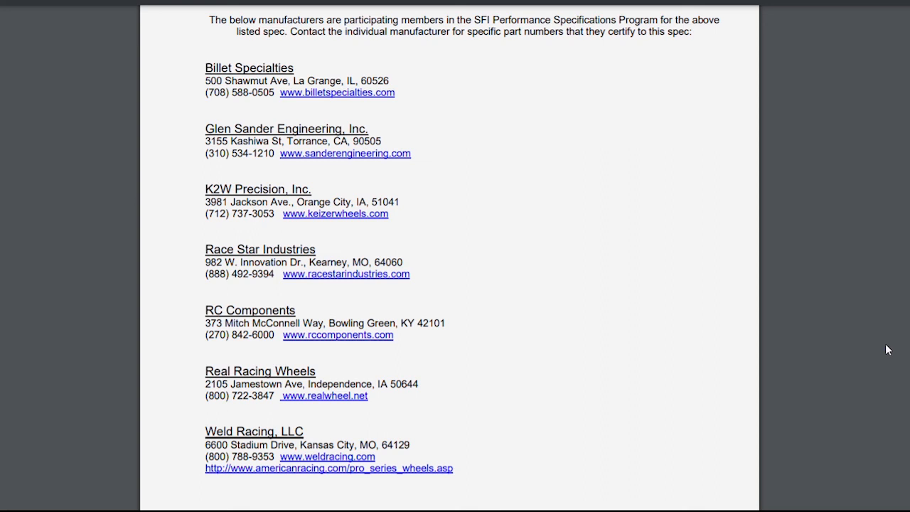
{"action": "mouse_move", "coordinate": [884, 363]}
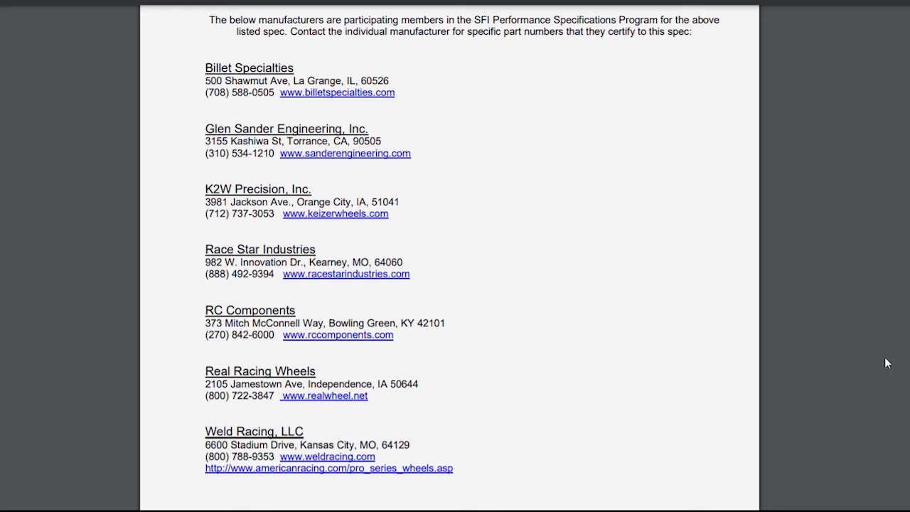
{"action": "mouse_move", "coordinate": [909, 362]}
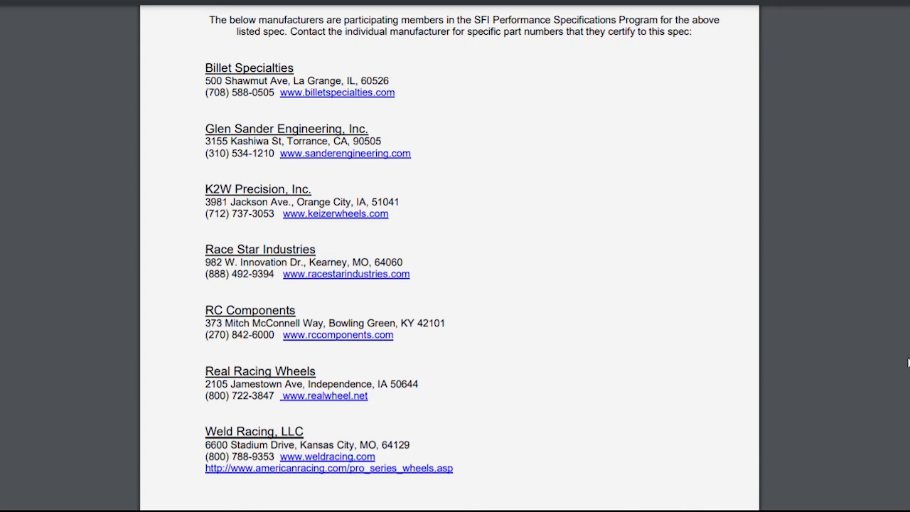
{"action": "mouse_move", "coordinate": [905, 364]}
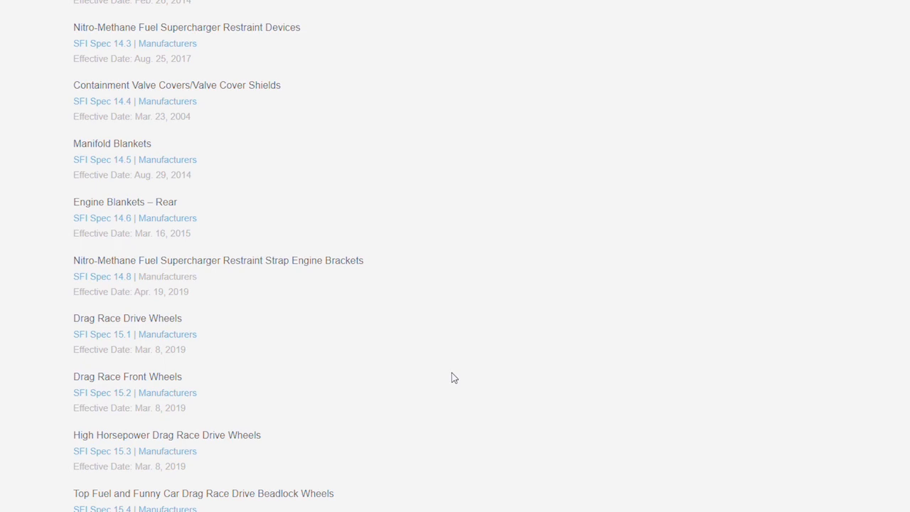
{"action": "mouse_move", "coordinate": [430, 358]}
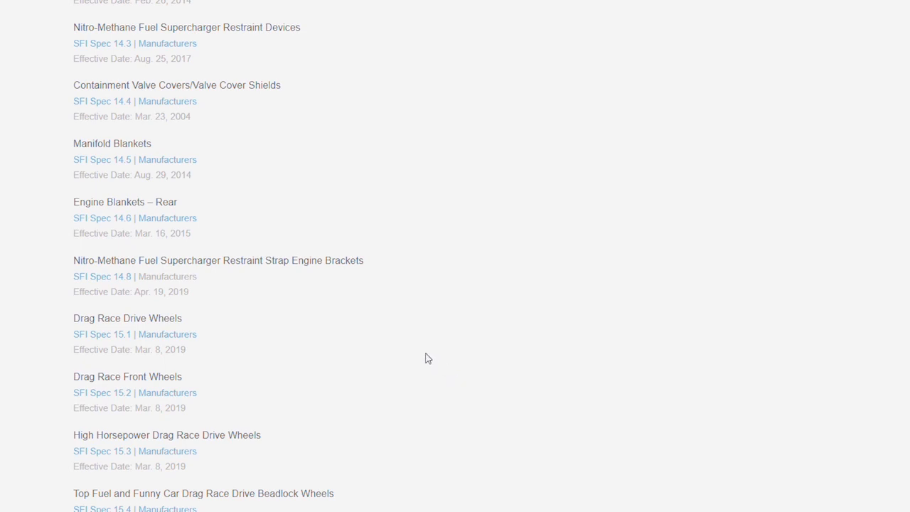
{"action": "scroll", "scroll_direction": "up", "scroll_amount": 3}
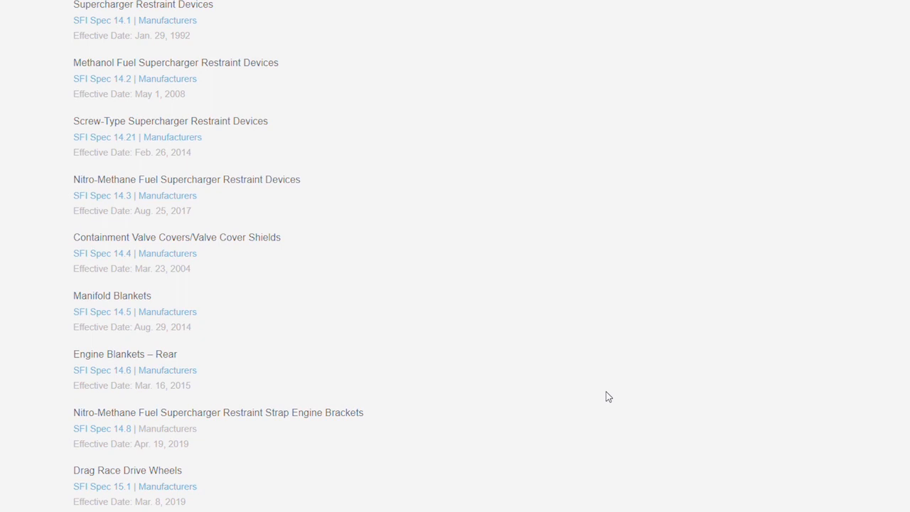
{"action": "mouse_move", "coordinate": [830, 51]}
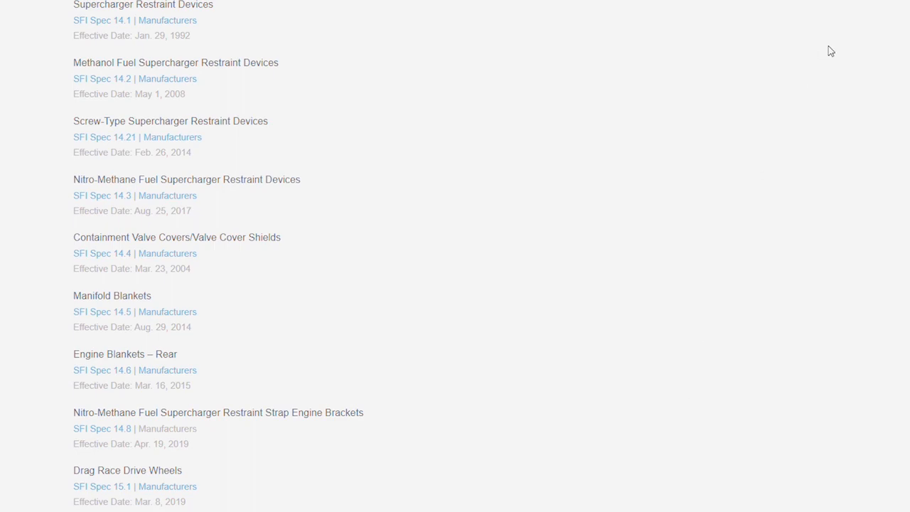